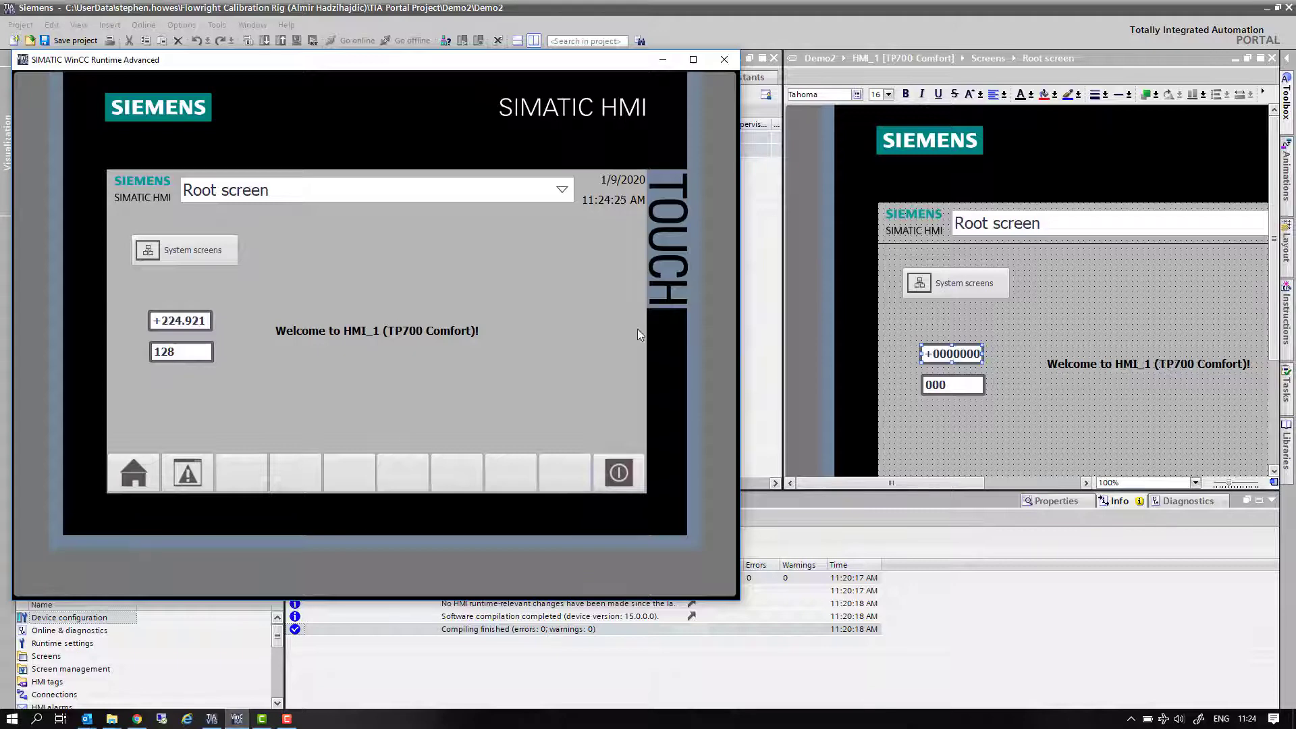
Step: Close the WinCC runtime simulation window and return to the PLC tags
left_click(723, 58)
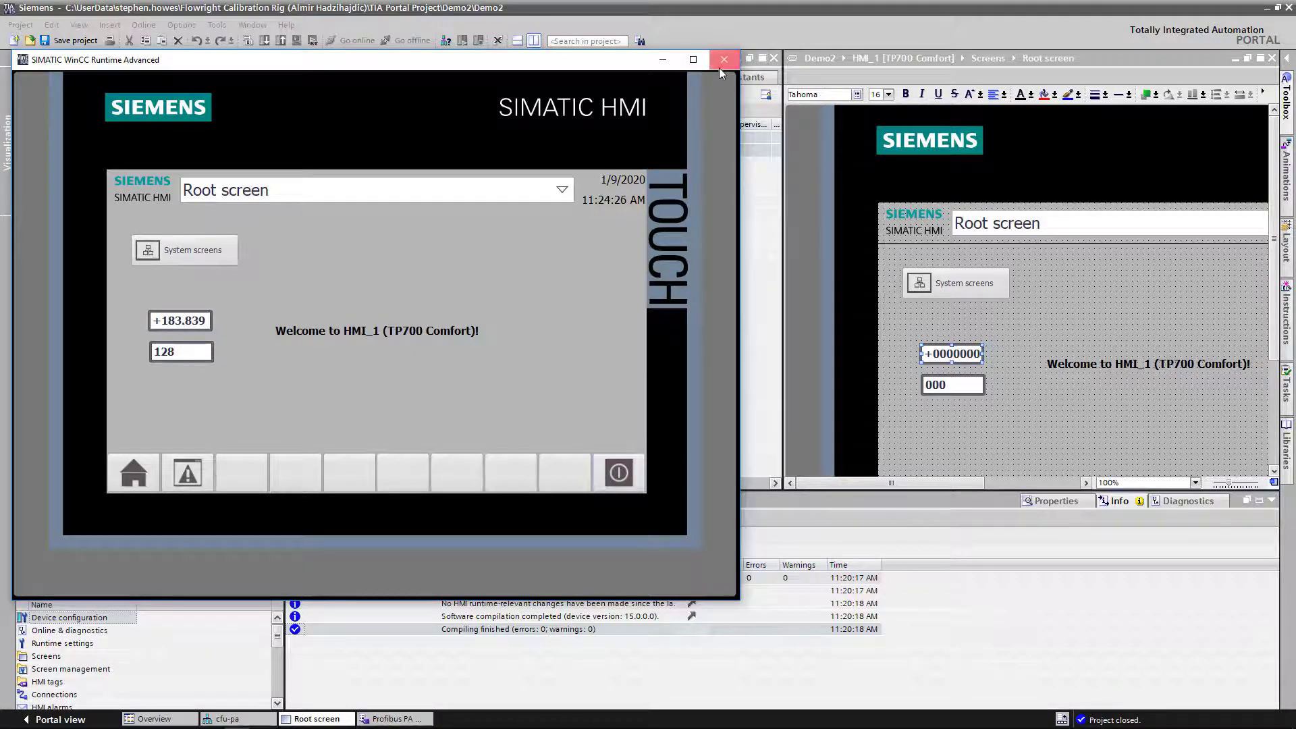
left_click(723, 59)
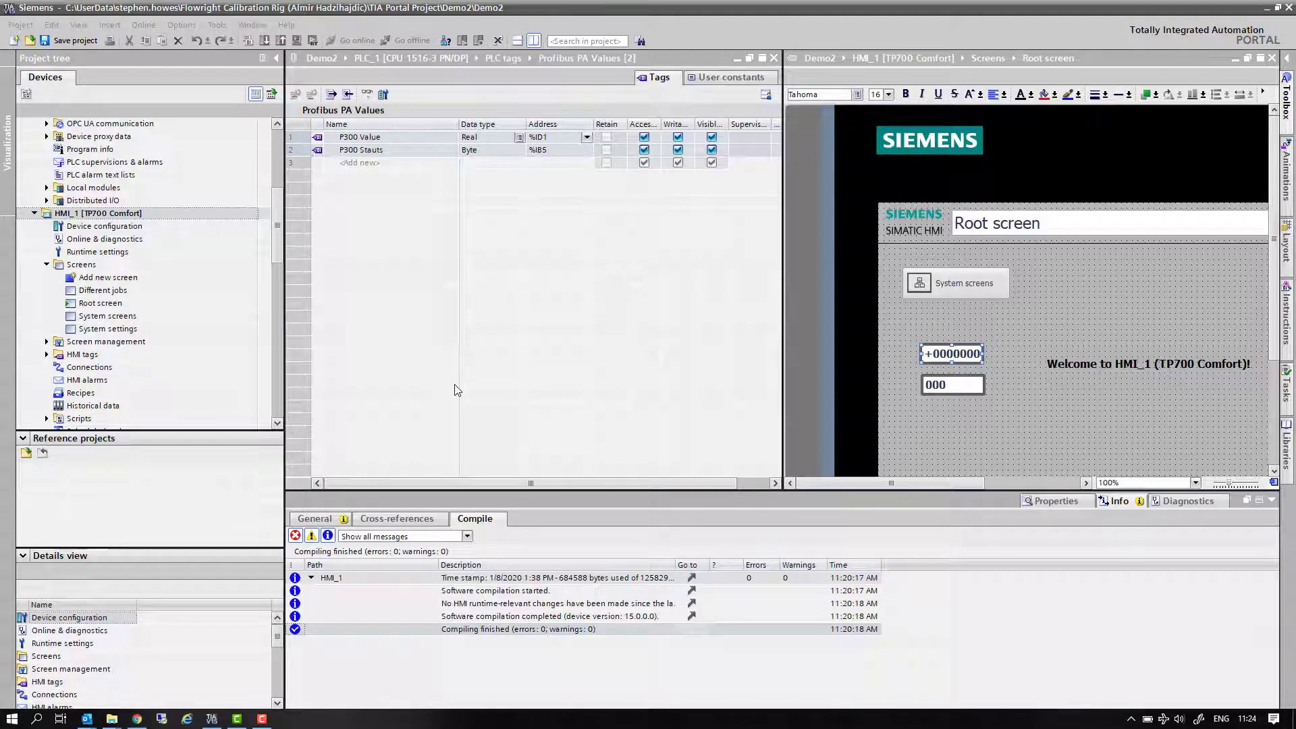
mouse_move(357, 246)
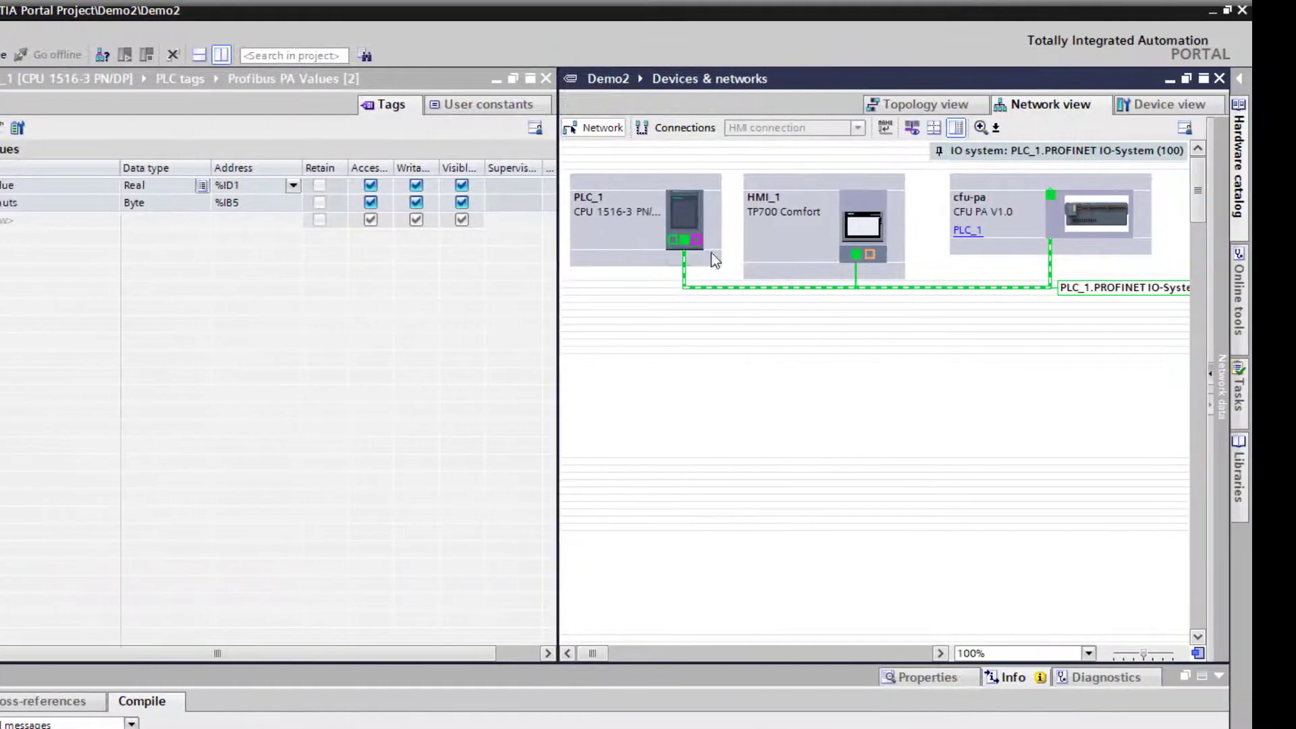
Step: Zoom the network view and bring up PLC_1's device configuration with its rack
left_click(683, 218)
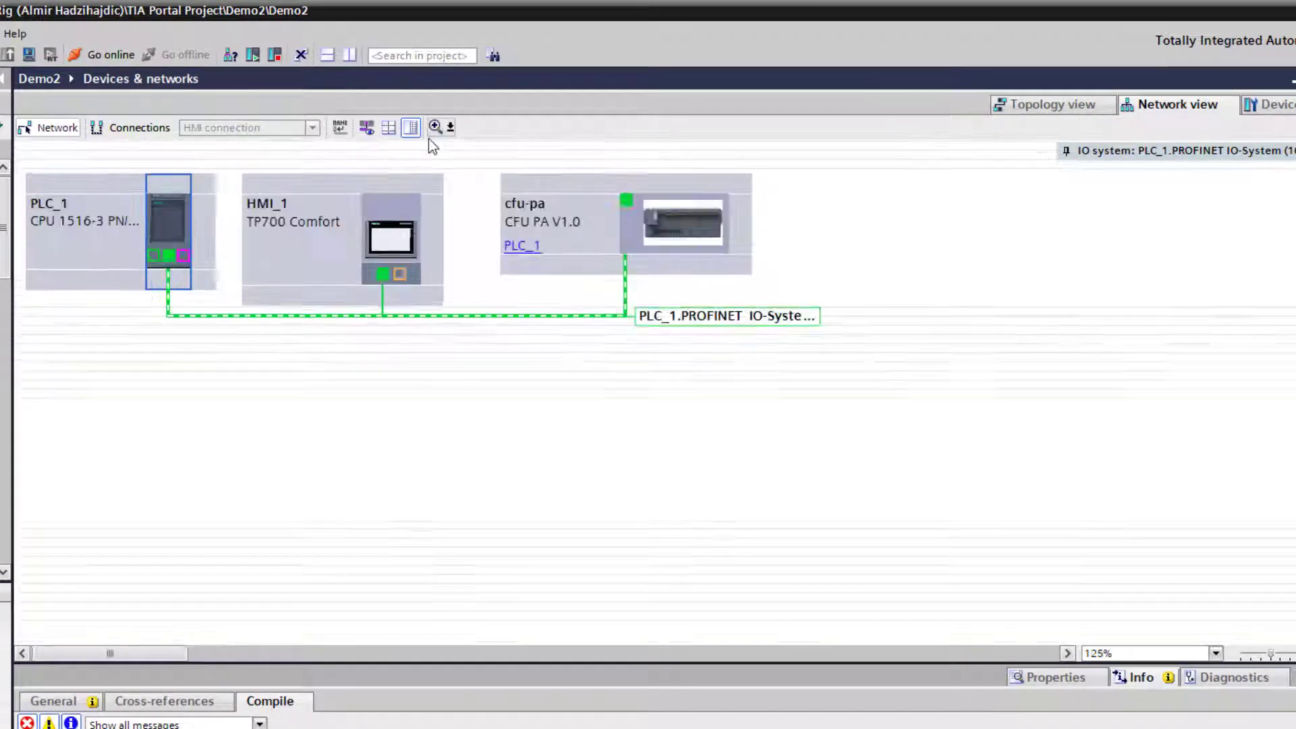
left_click(433, 127)
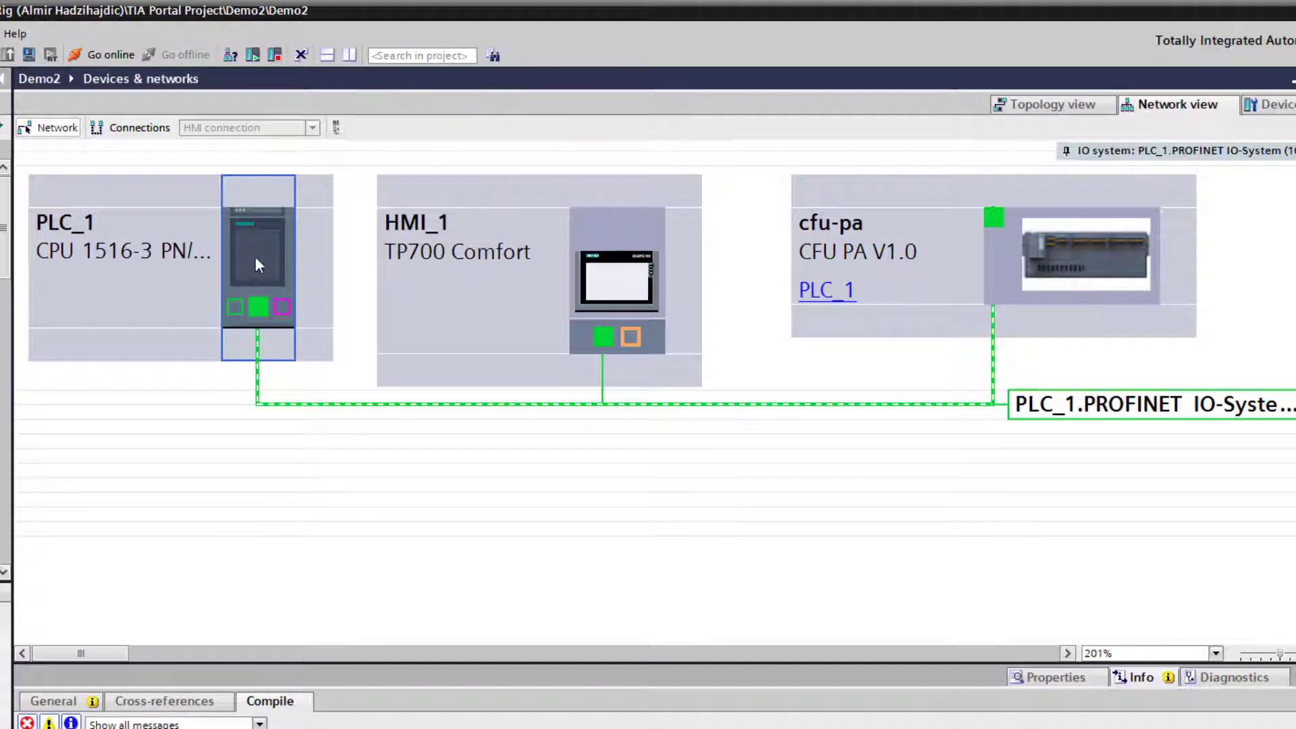
double_click(257, 257)
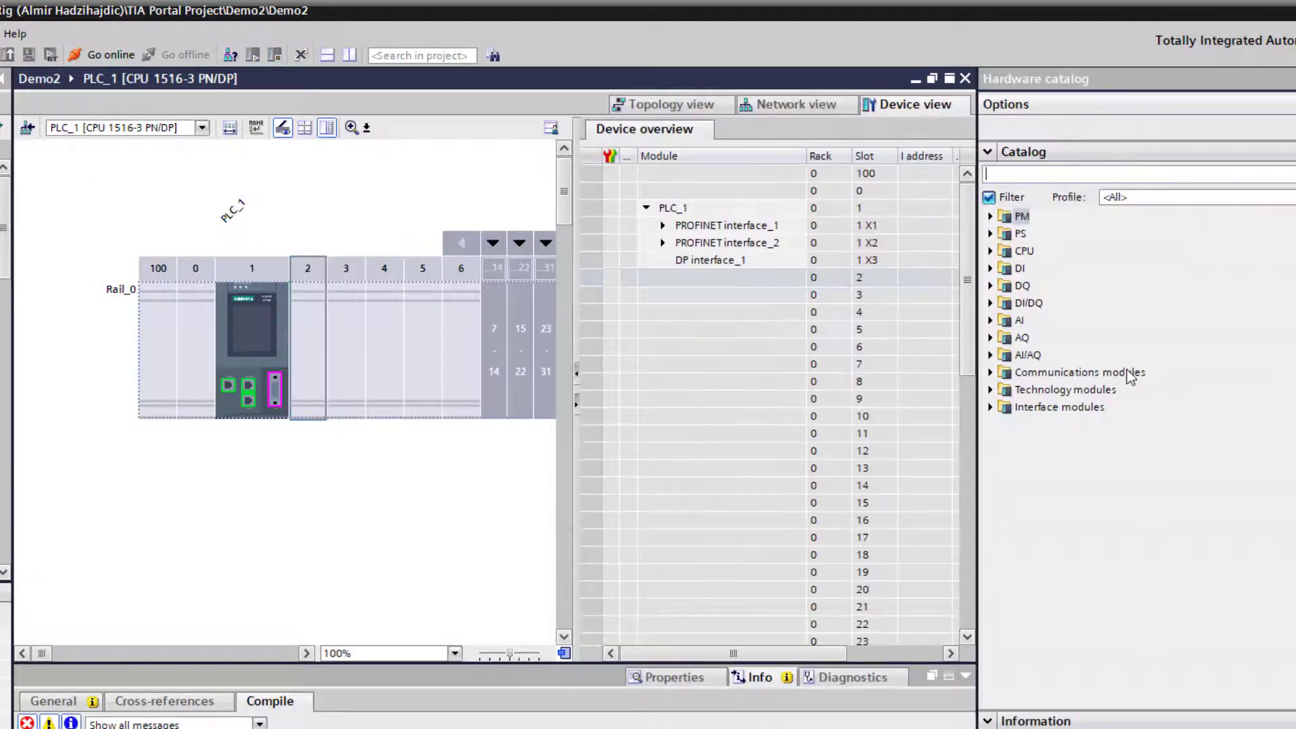
Step: Place a TM SIWAREX WP522 ST weighing module in slot 2 with I/O addresses from 6
left_click(991, 389)
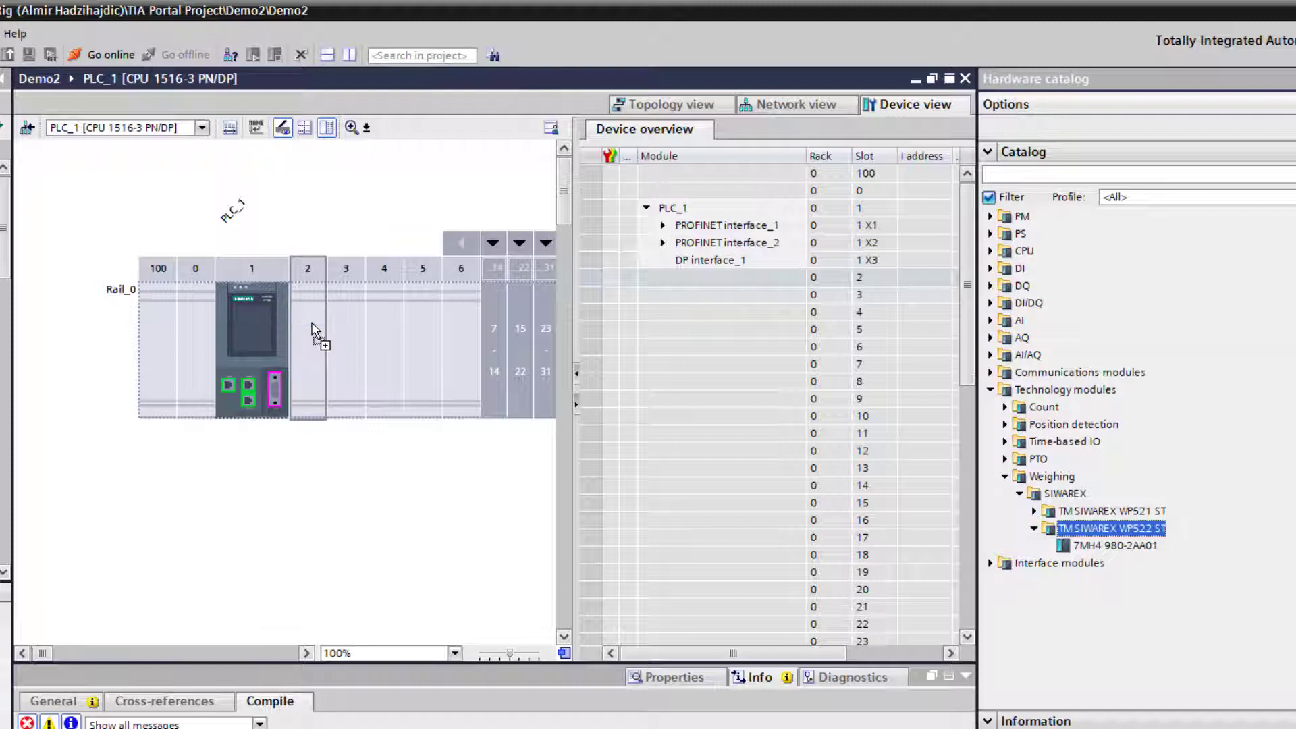
left_click_drag(1107, 528, 288, 347)
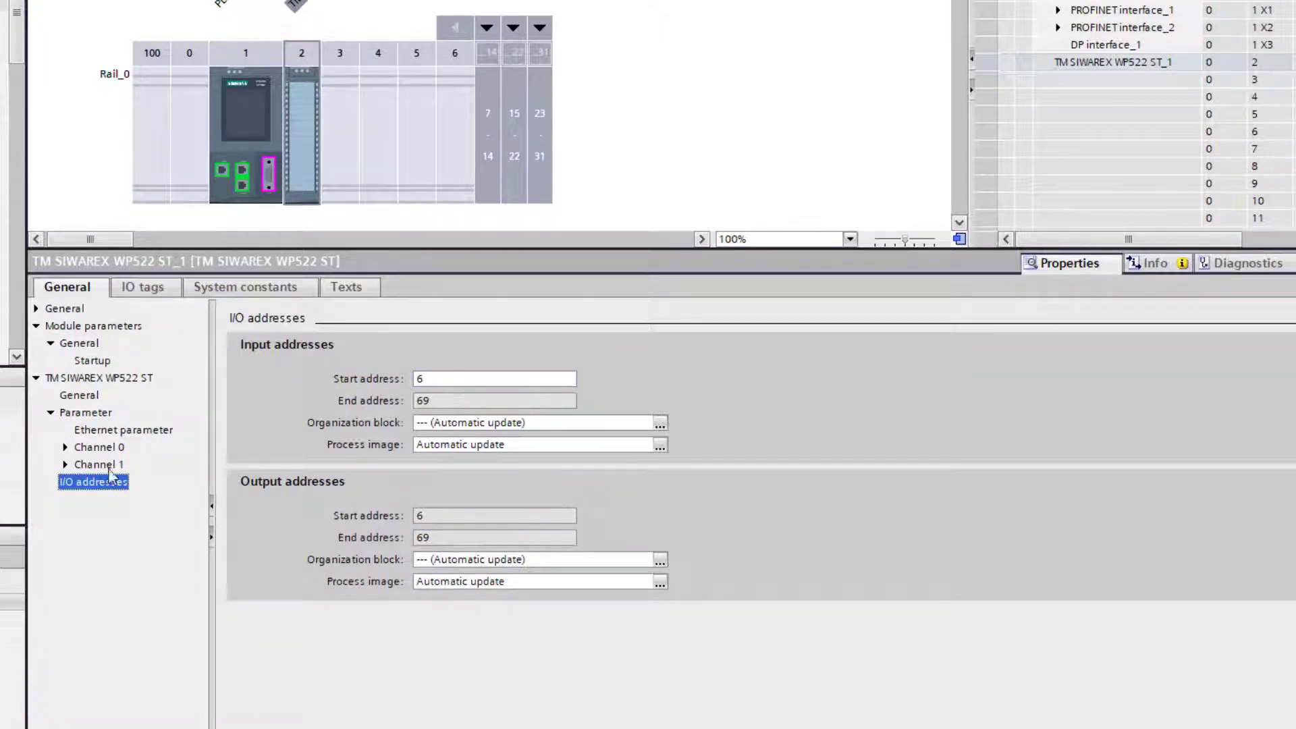
Step: Review the module's Channel 0 and Channel 1 settings, leaving diagnostics unchecked
left_click(98, 447)
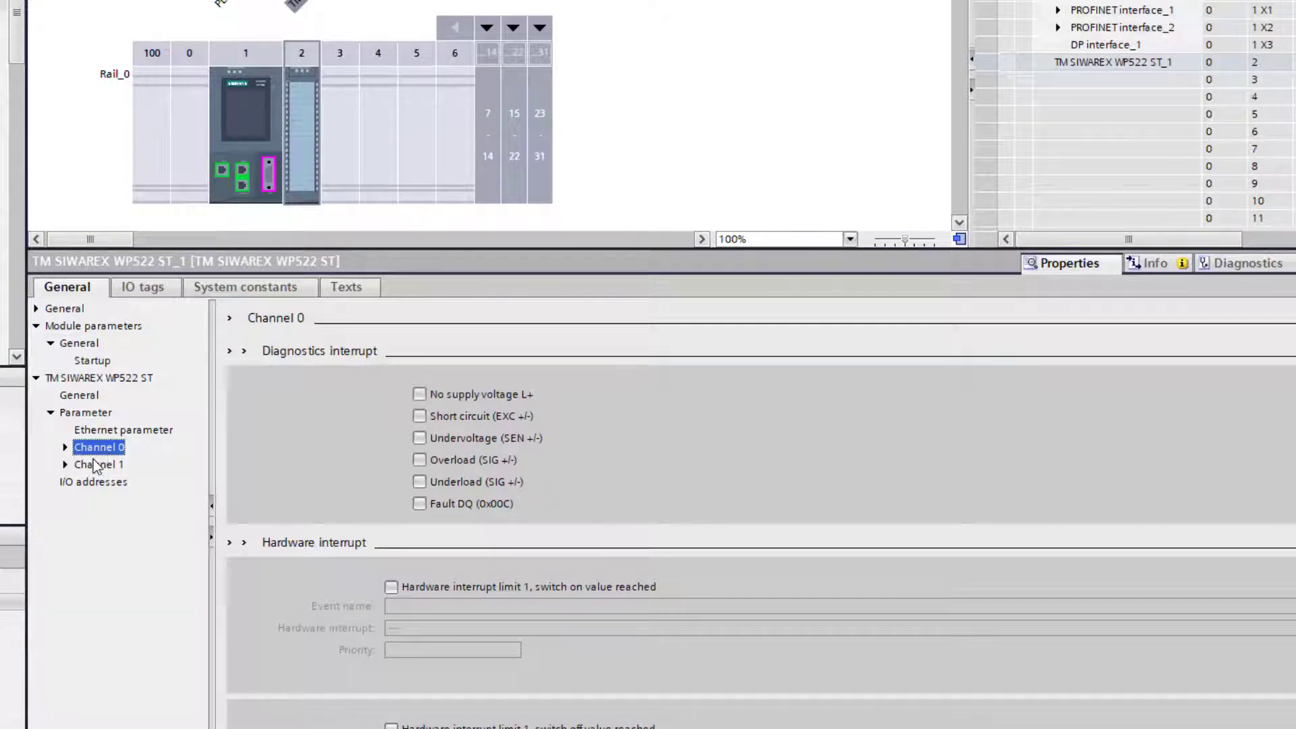
left_click(98, 464)
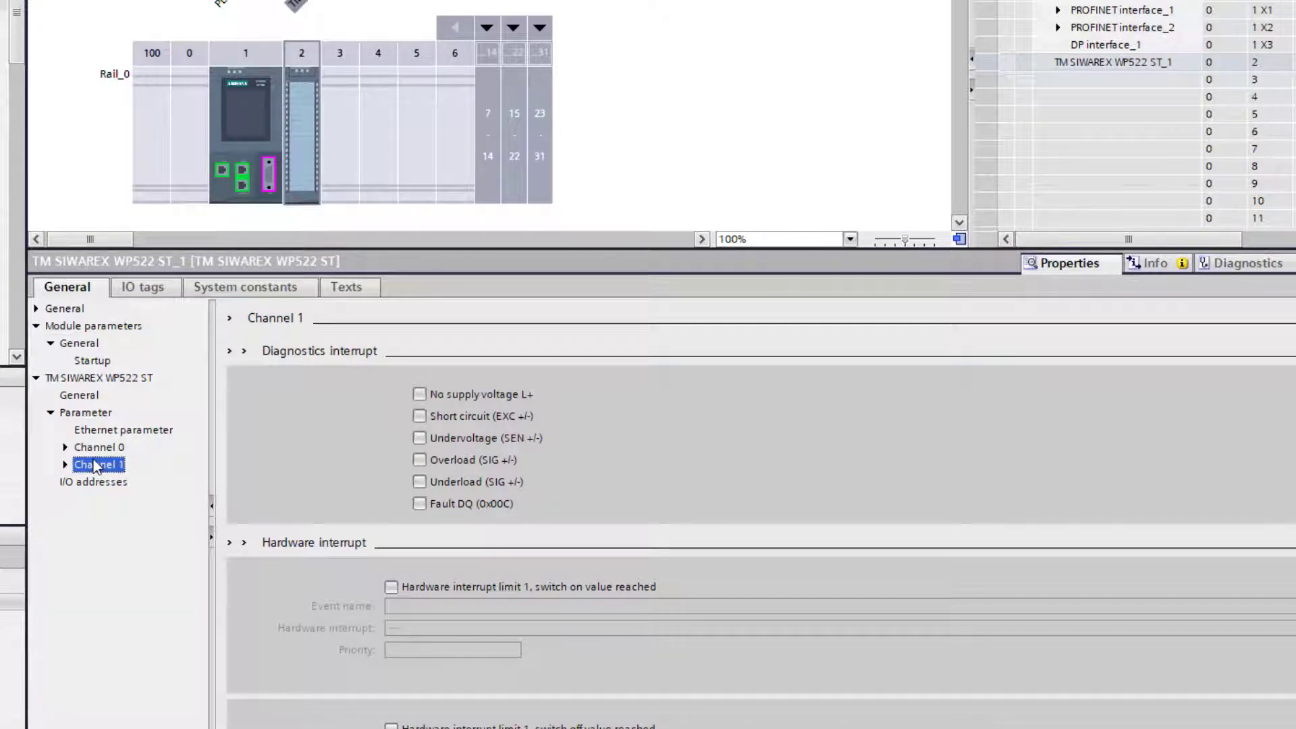
left_click(99, 447)
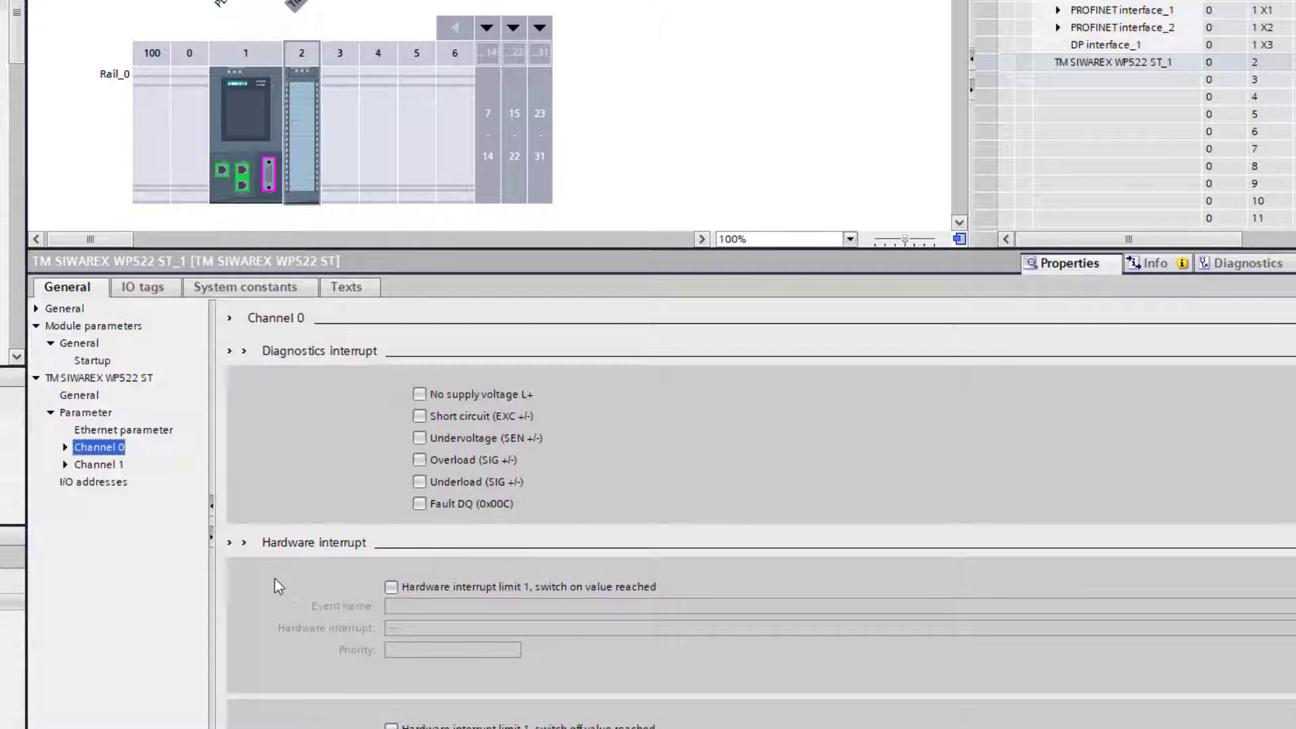
mouse_move(424, 551)
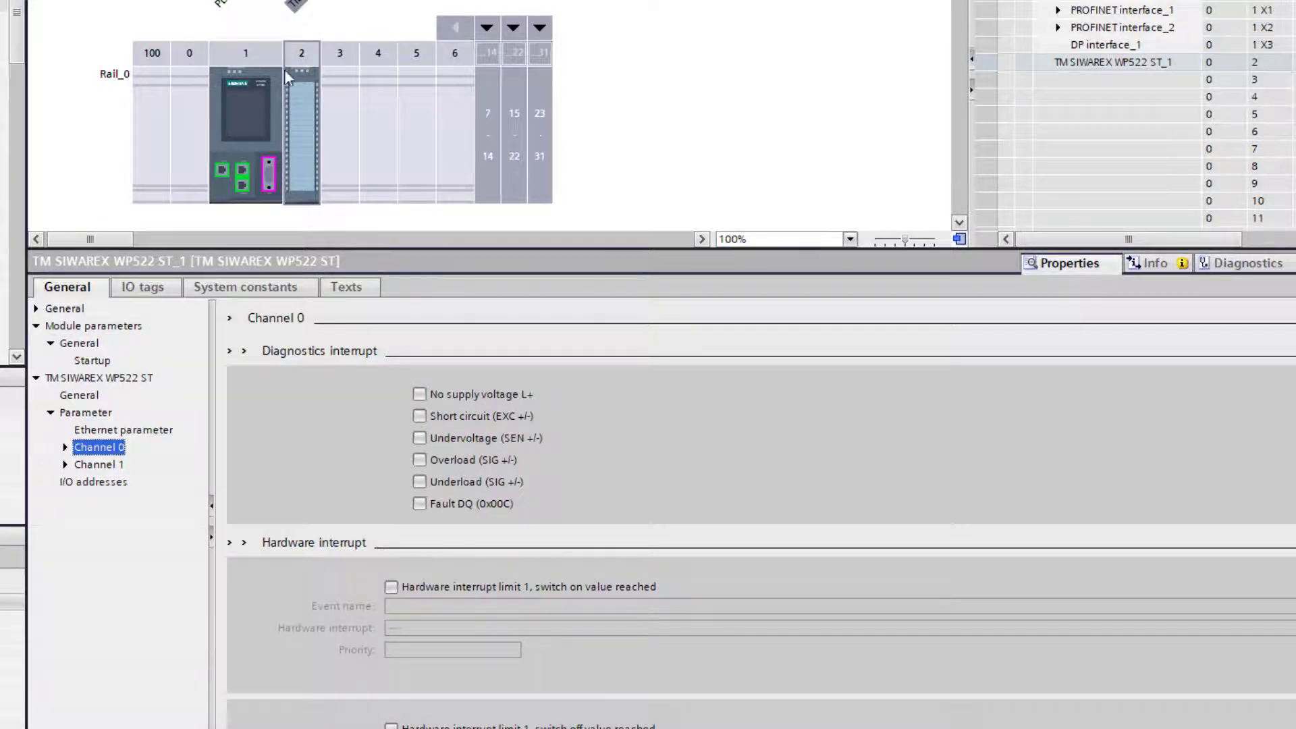
Step: Compile PLC_1 and download it to the device, loading and finishing without errors
right_click(97, 219)
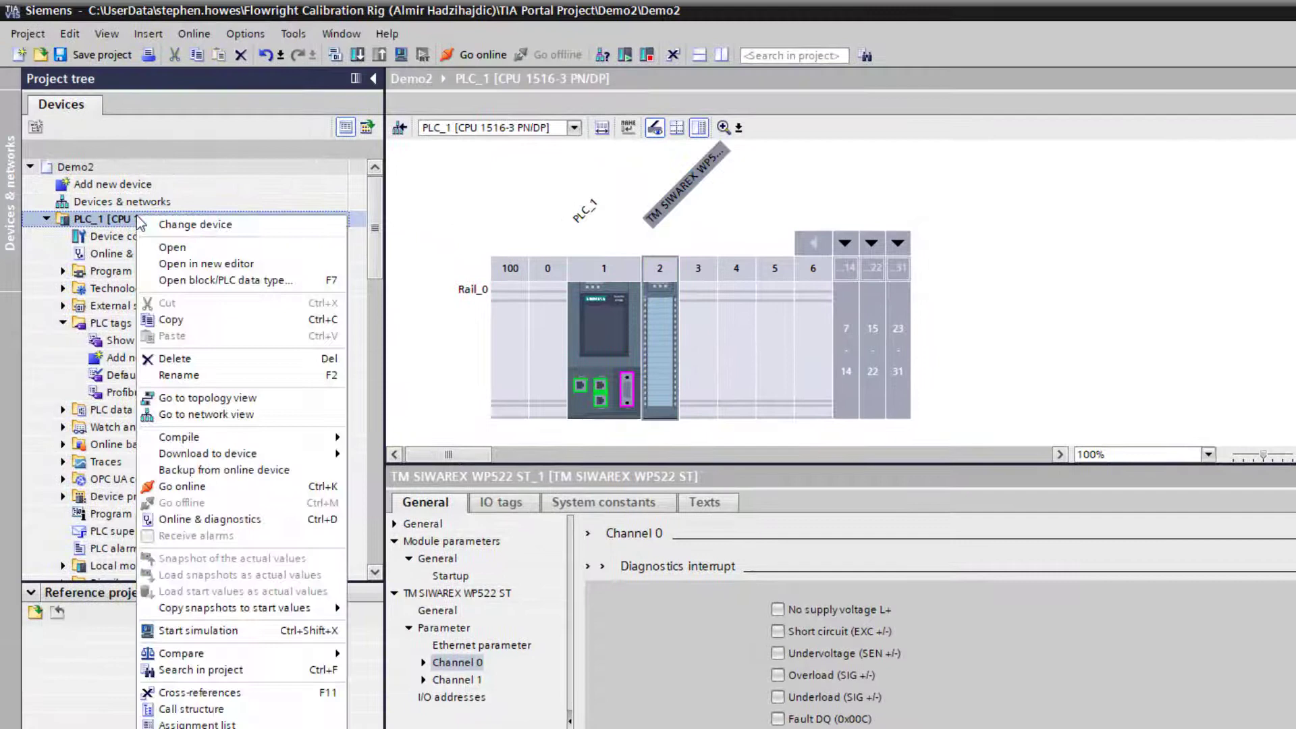
mouse_move(180, 436)
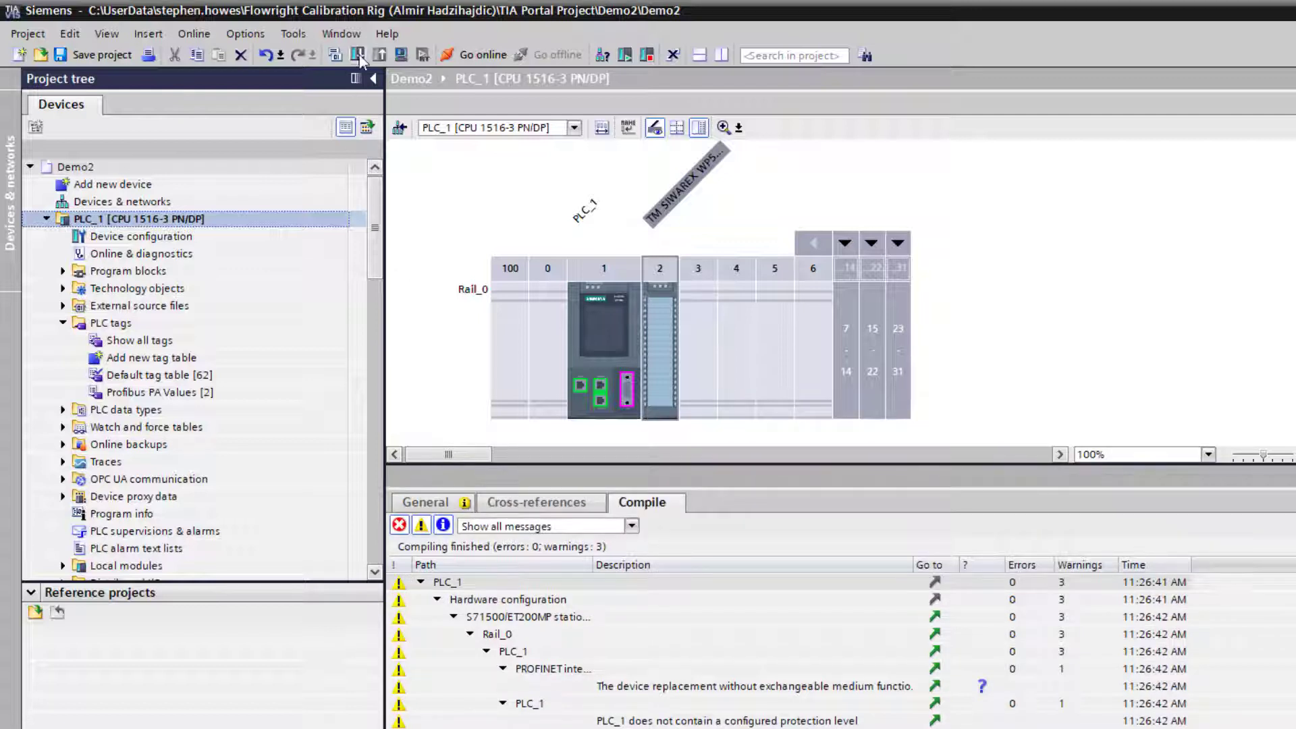
left_click(358, 54)
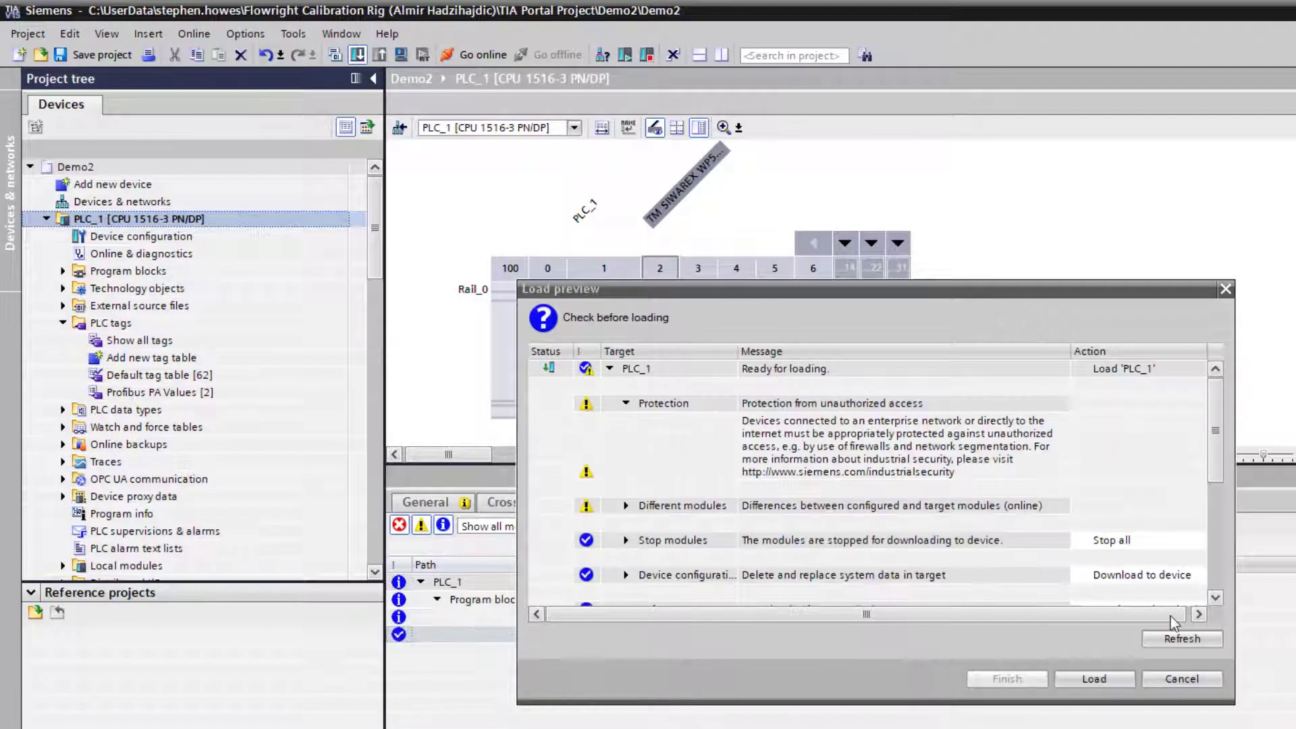
left_click(1091, 678)
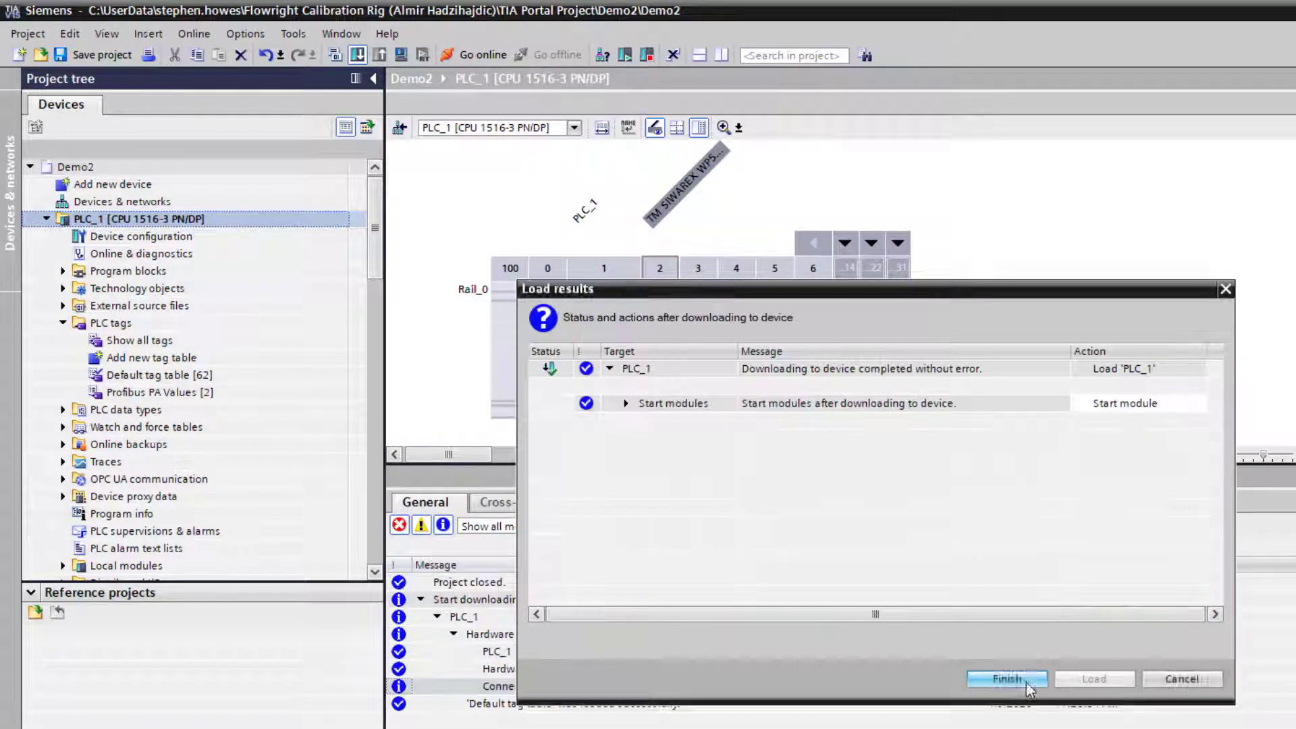
left_click(1007, 679)
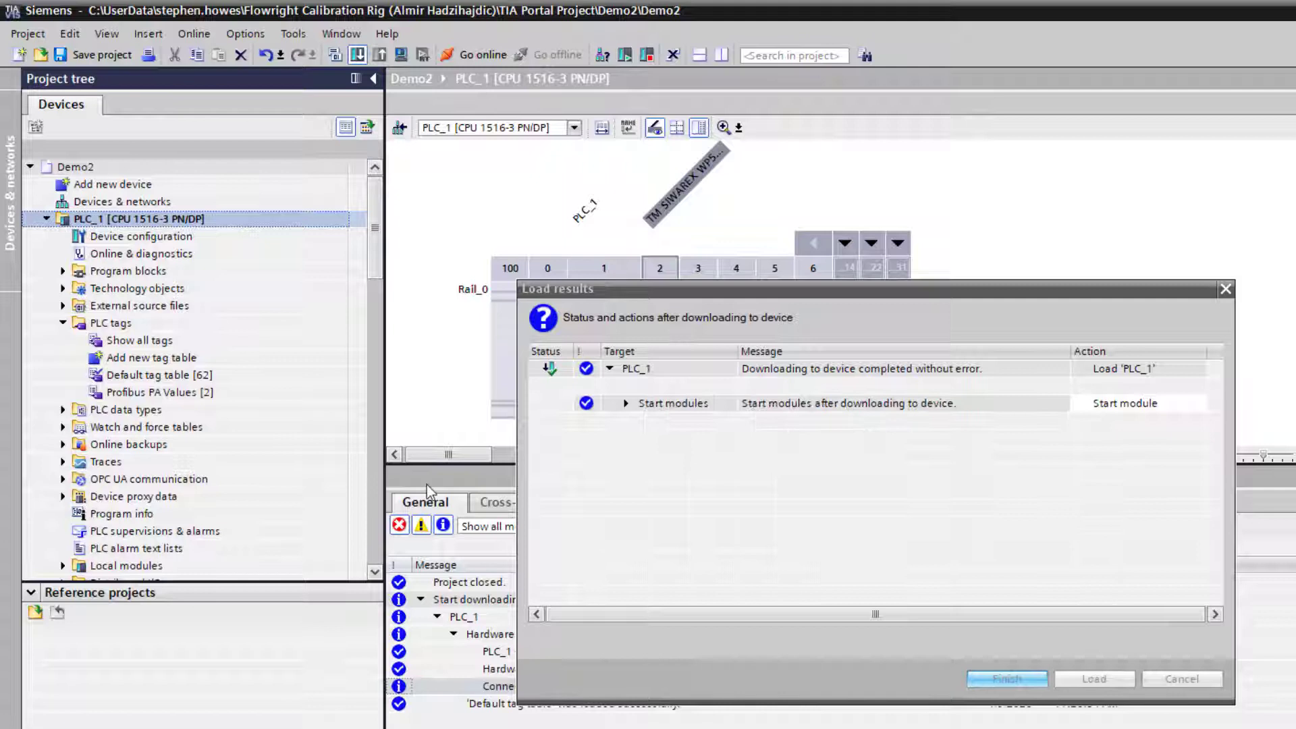
left_click(1006, 679)
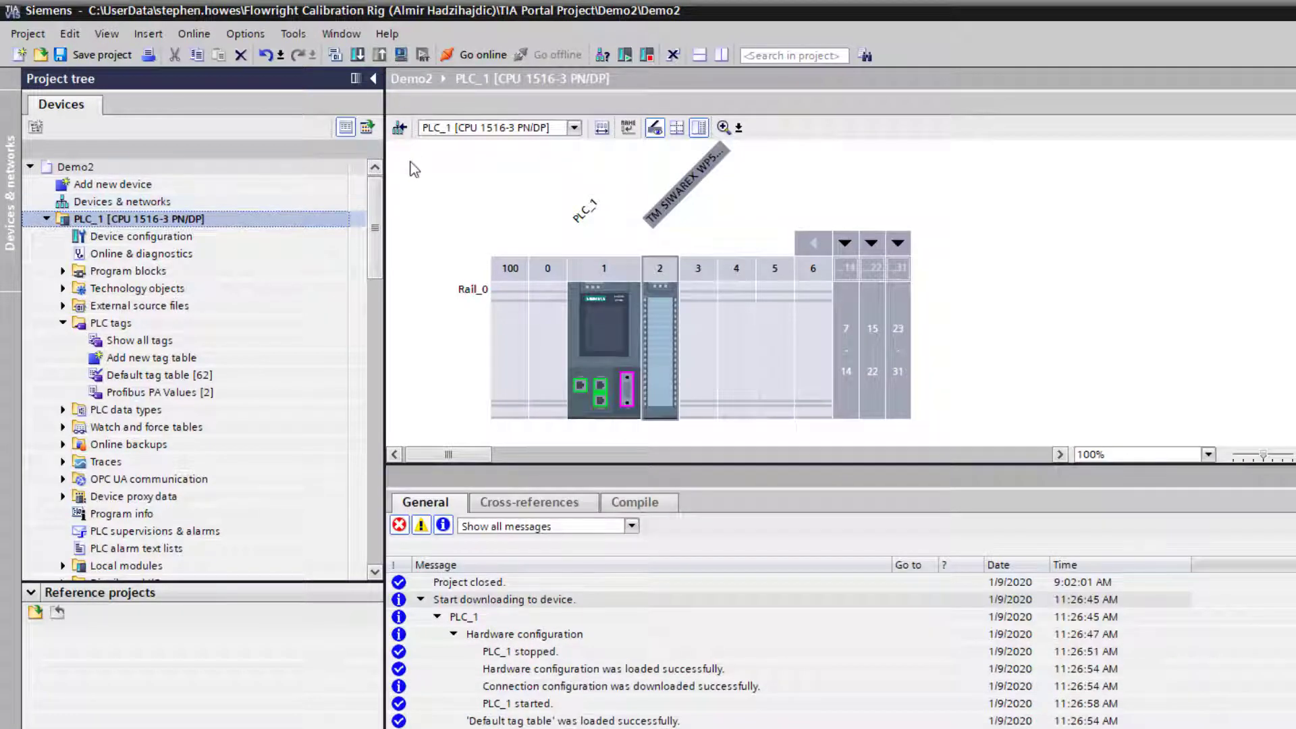
mouse_move(517, 248)
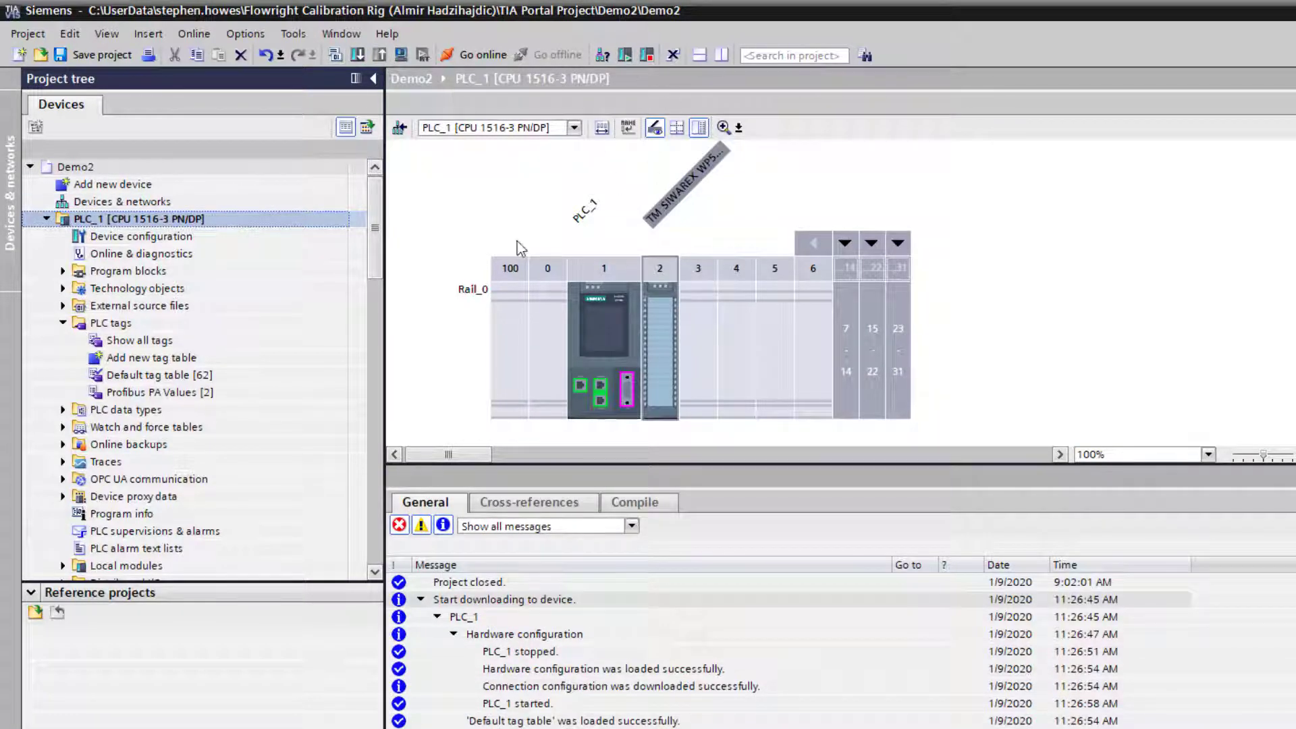
left_click(482, 54)
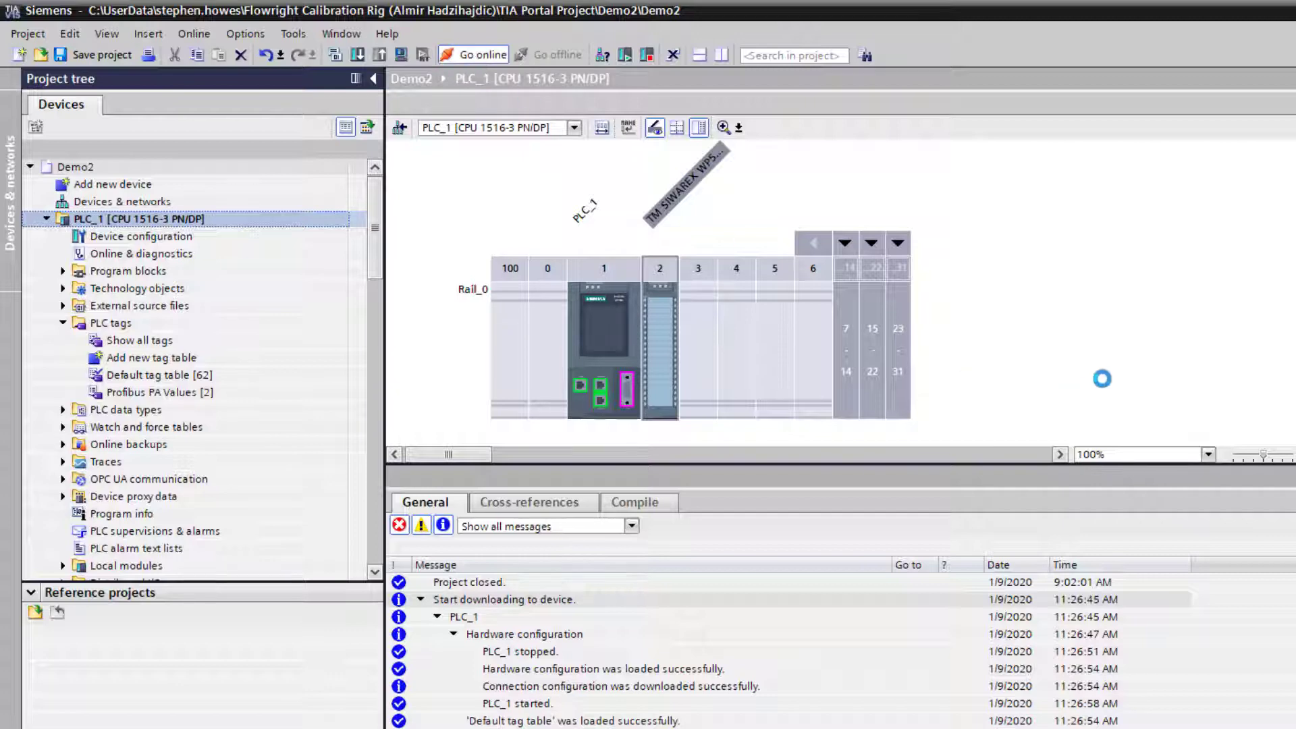
left_click(473, 54)
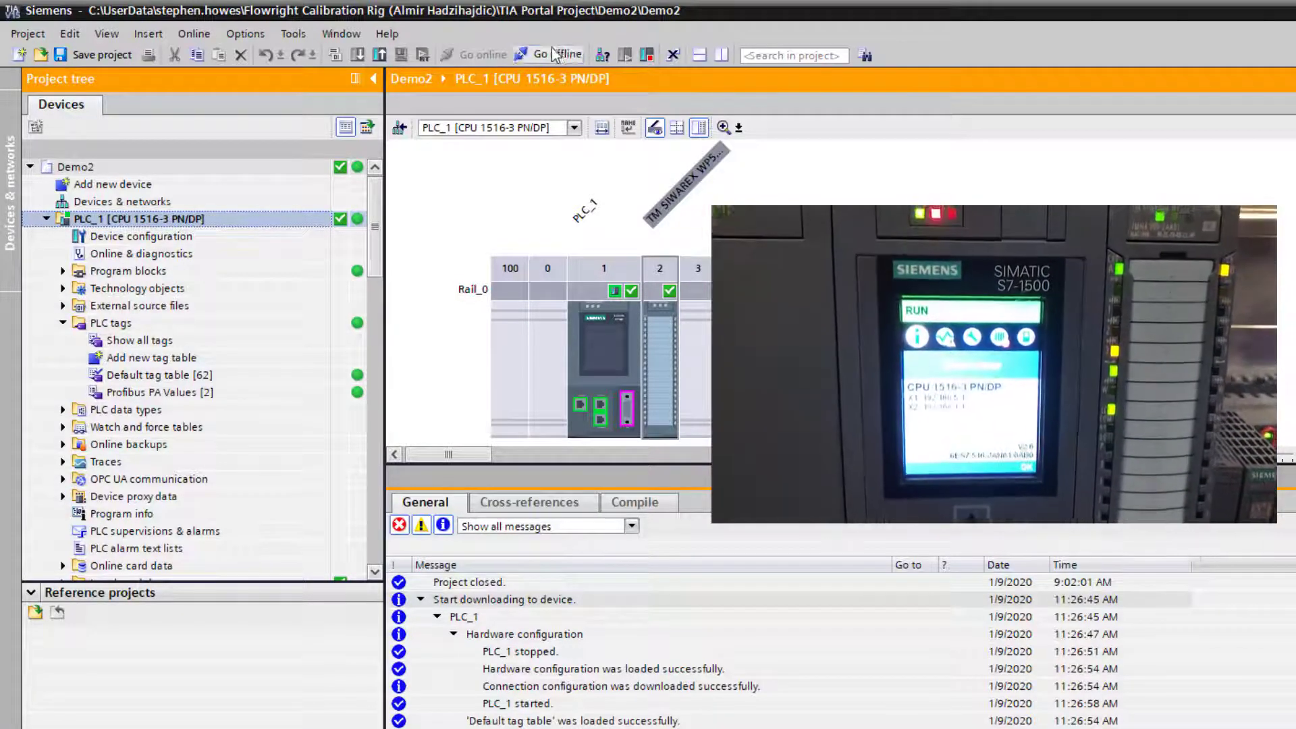
left_click(557, 54)
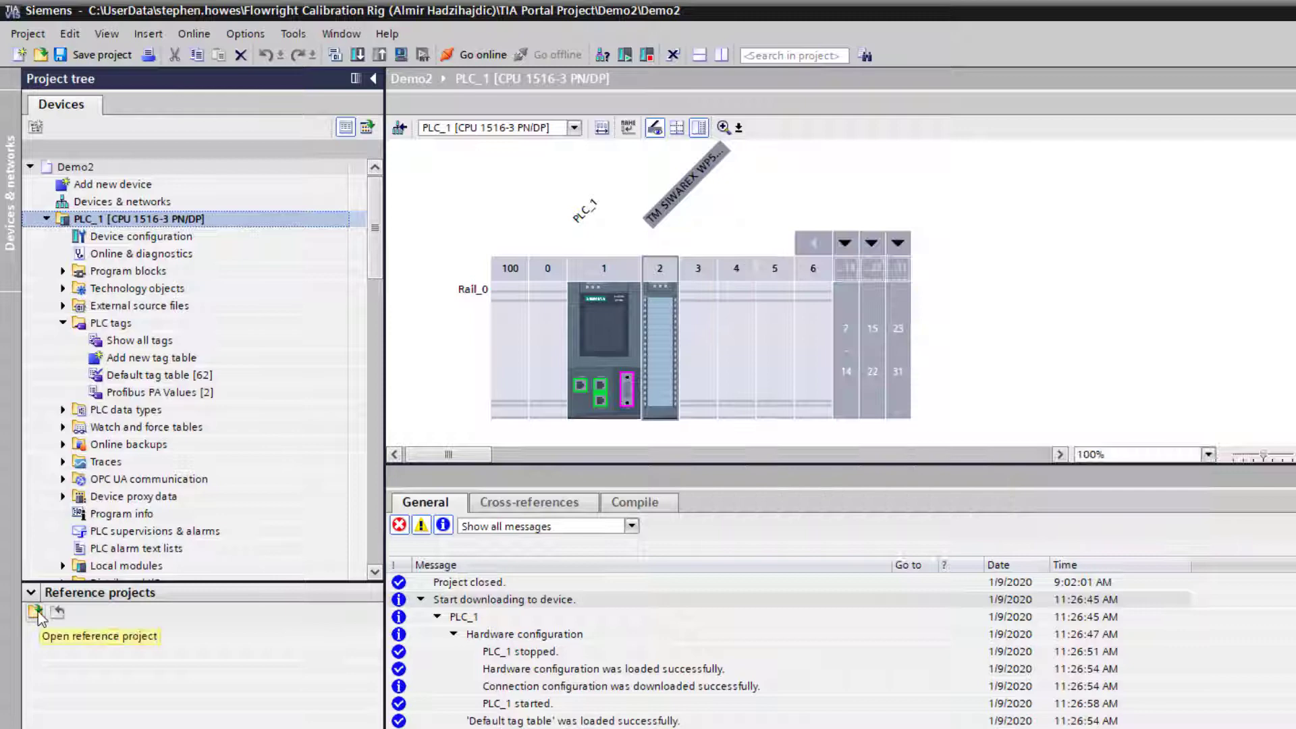
Step: Load the SIWAREX WP522 ST example .ap15 from the Desktop as a reference project
left_click(35, 611)
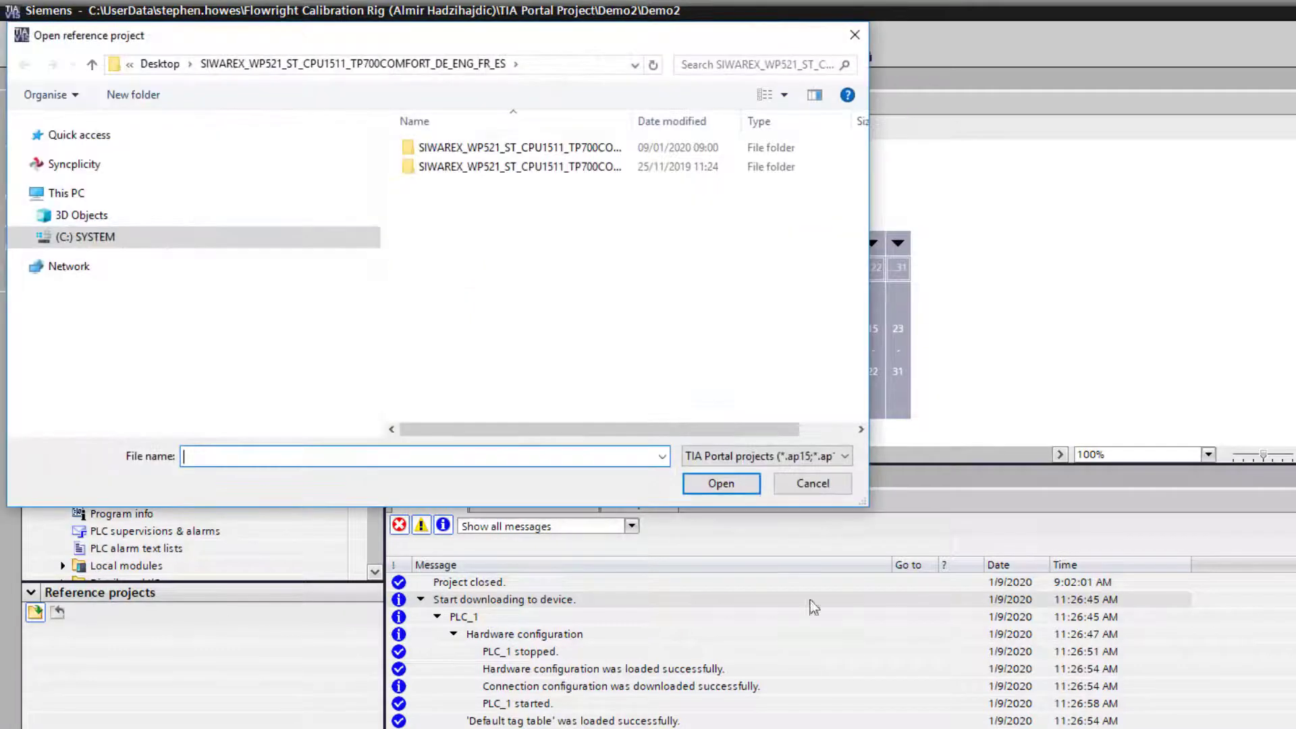
left_click(92, 65)
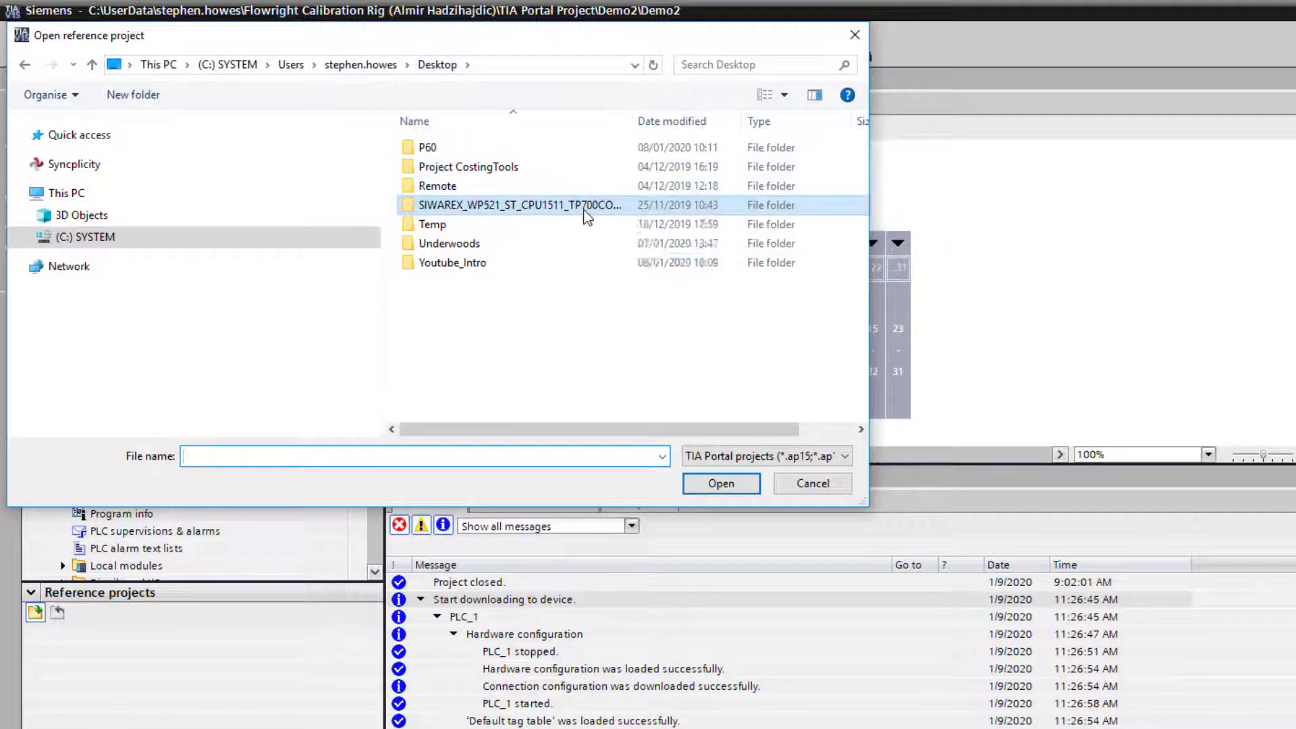
double_click(517, 204)
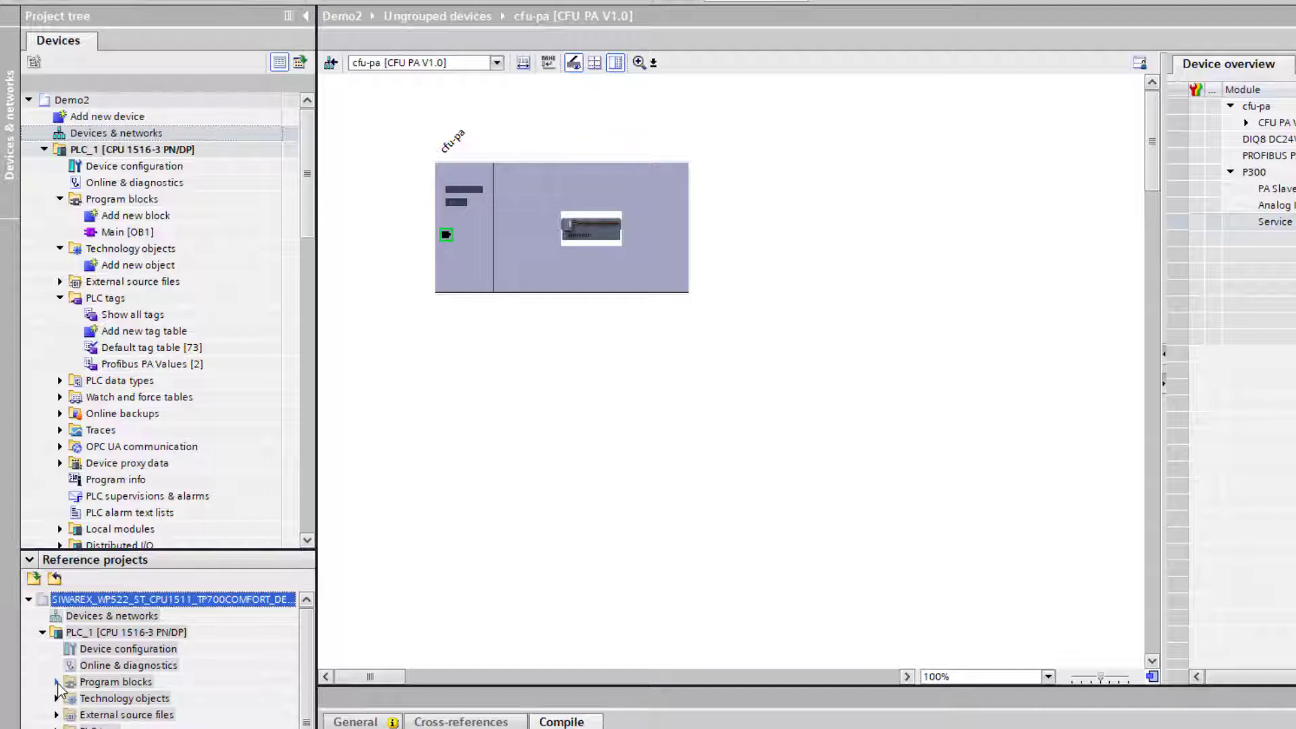
Step: Copy OB30, FC30, FB1552, DB1 and DB2 from the reference project into Demo2's Program blocks
left_click(57, 681)
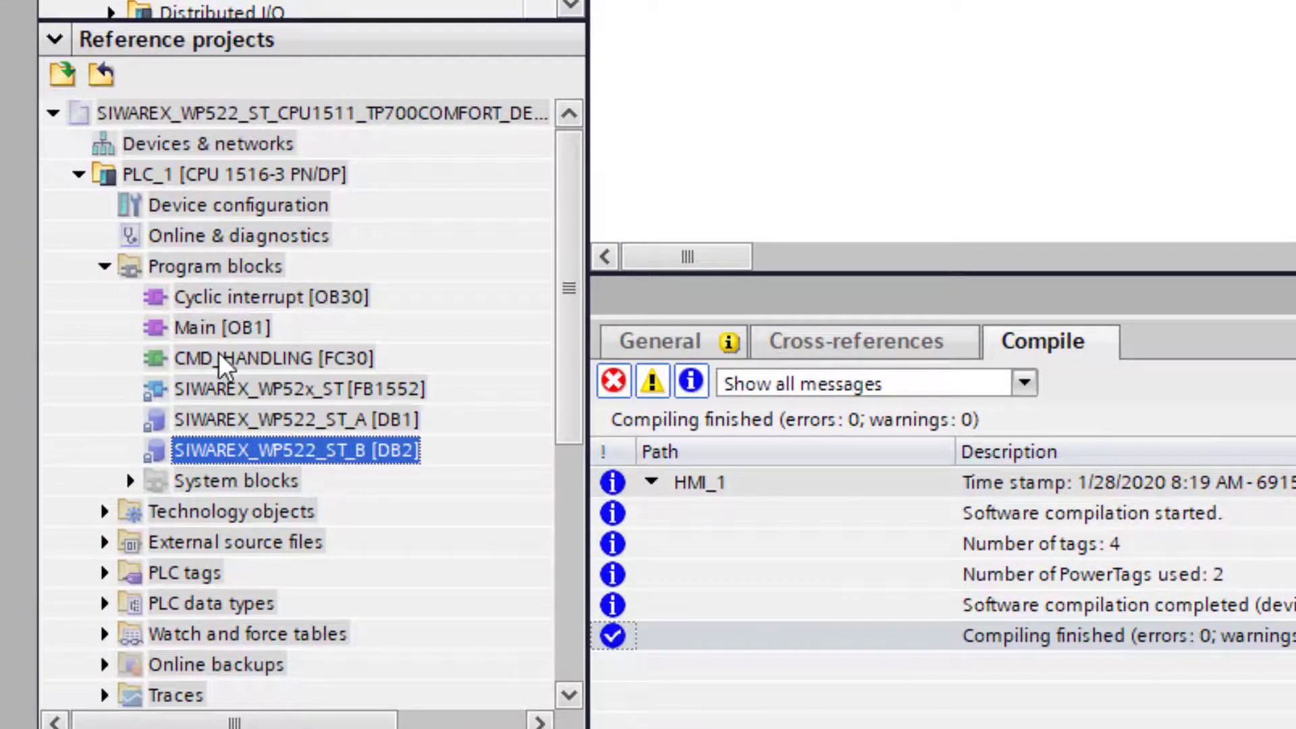
left_click(270, 297)
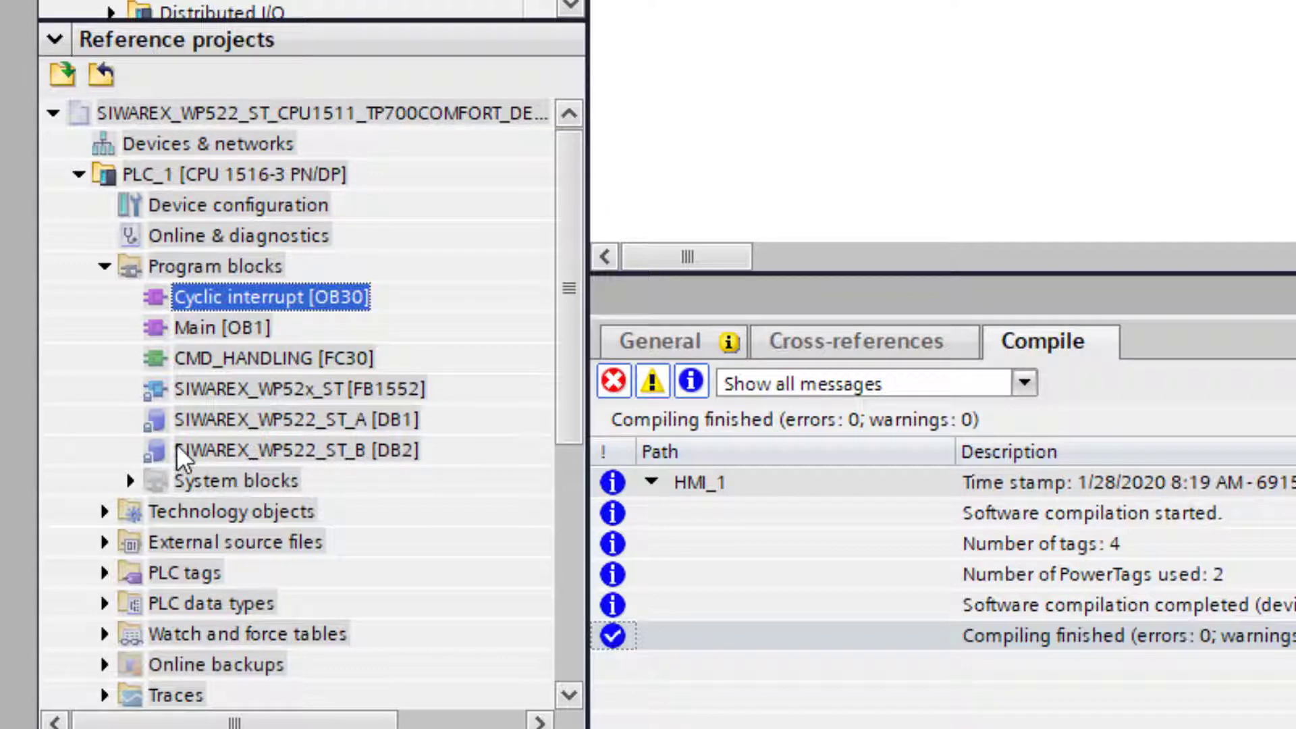
mouse_move(373, 471)
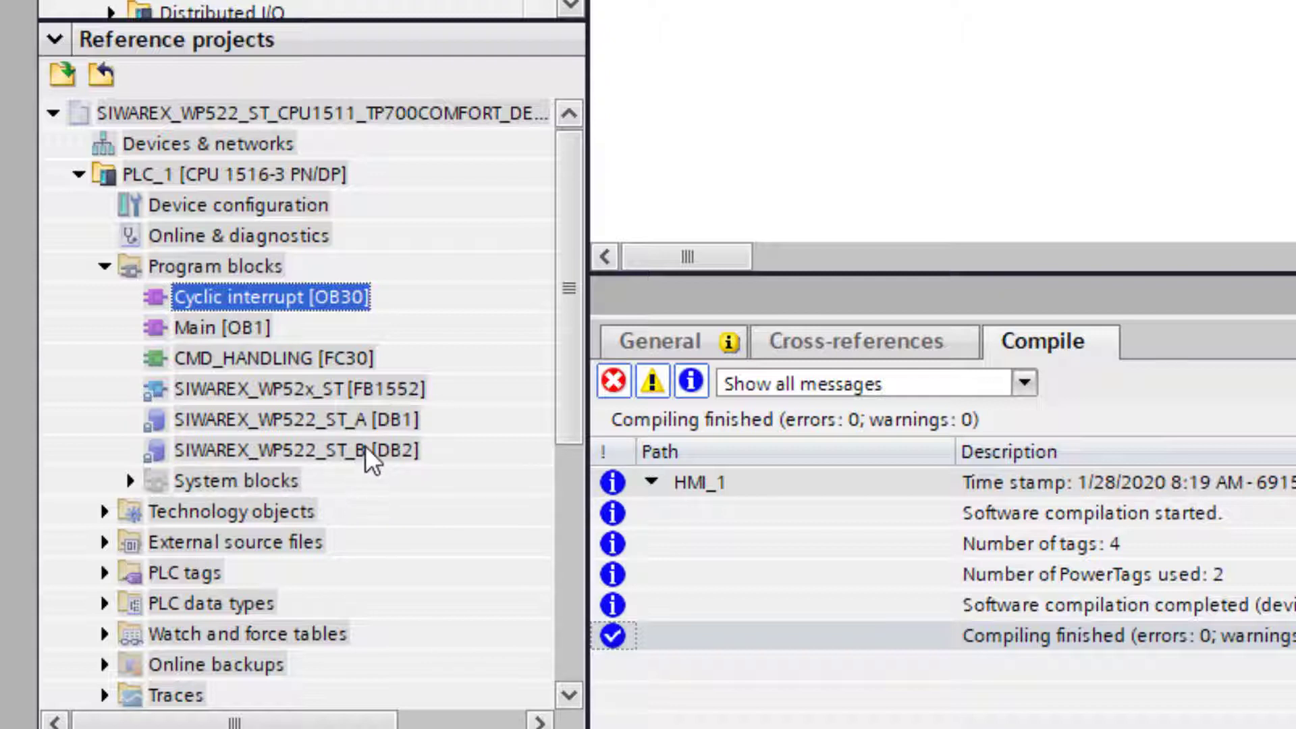
mouse_move(196, 479)
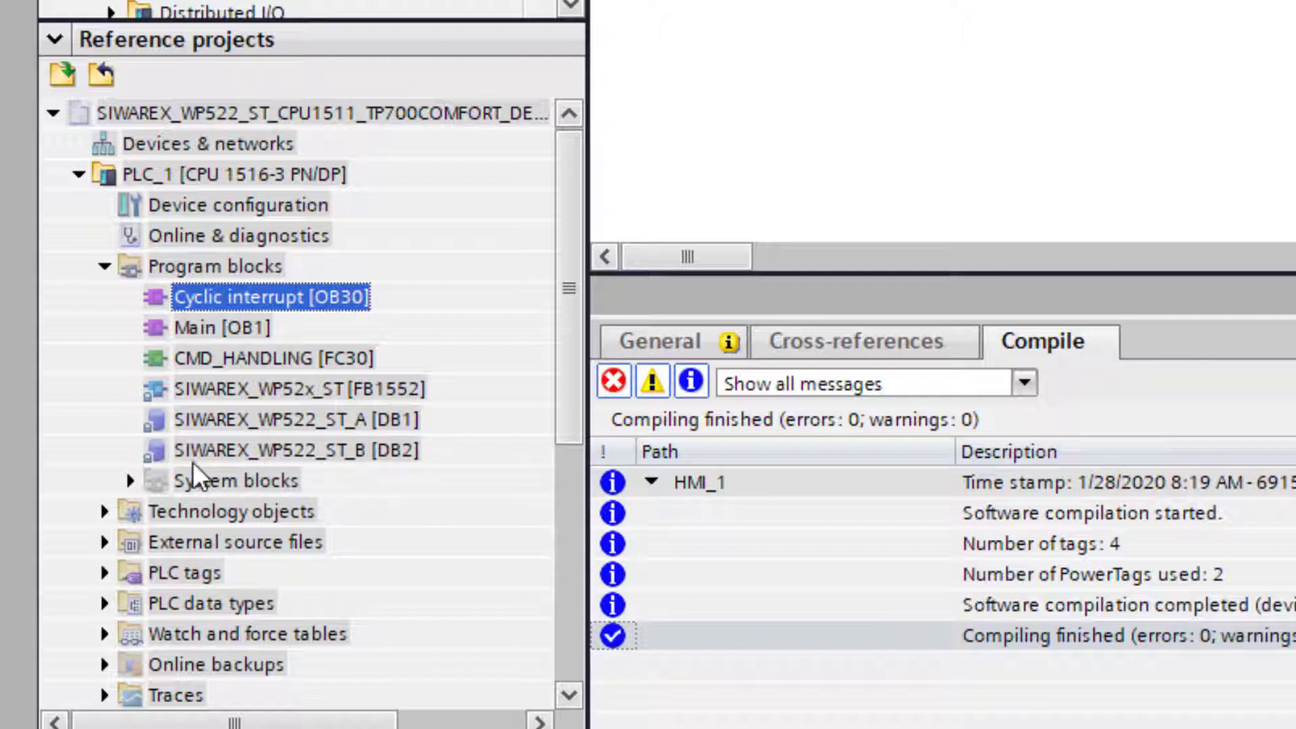
mouse_move(425, 471)
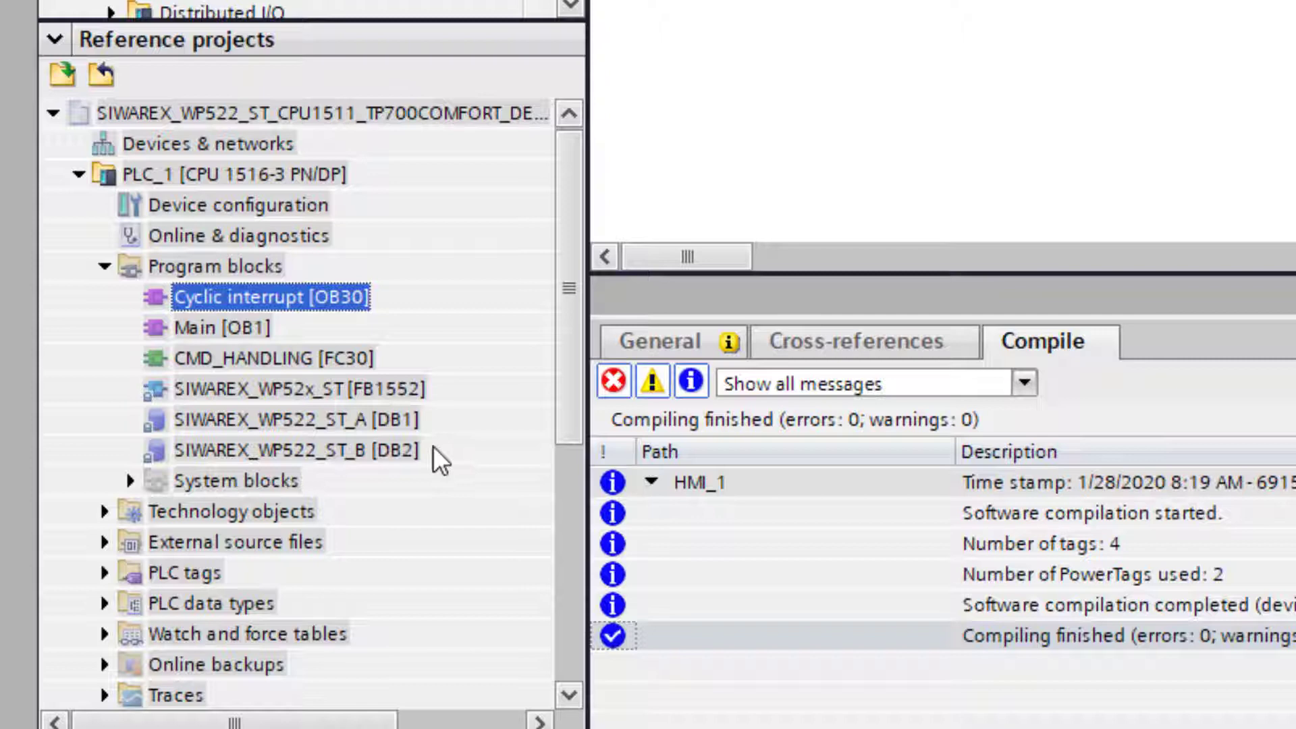
mouse_move(321, 454)
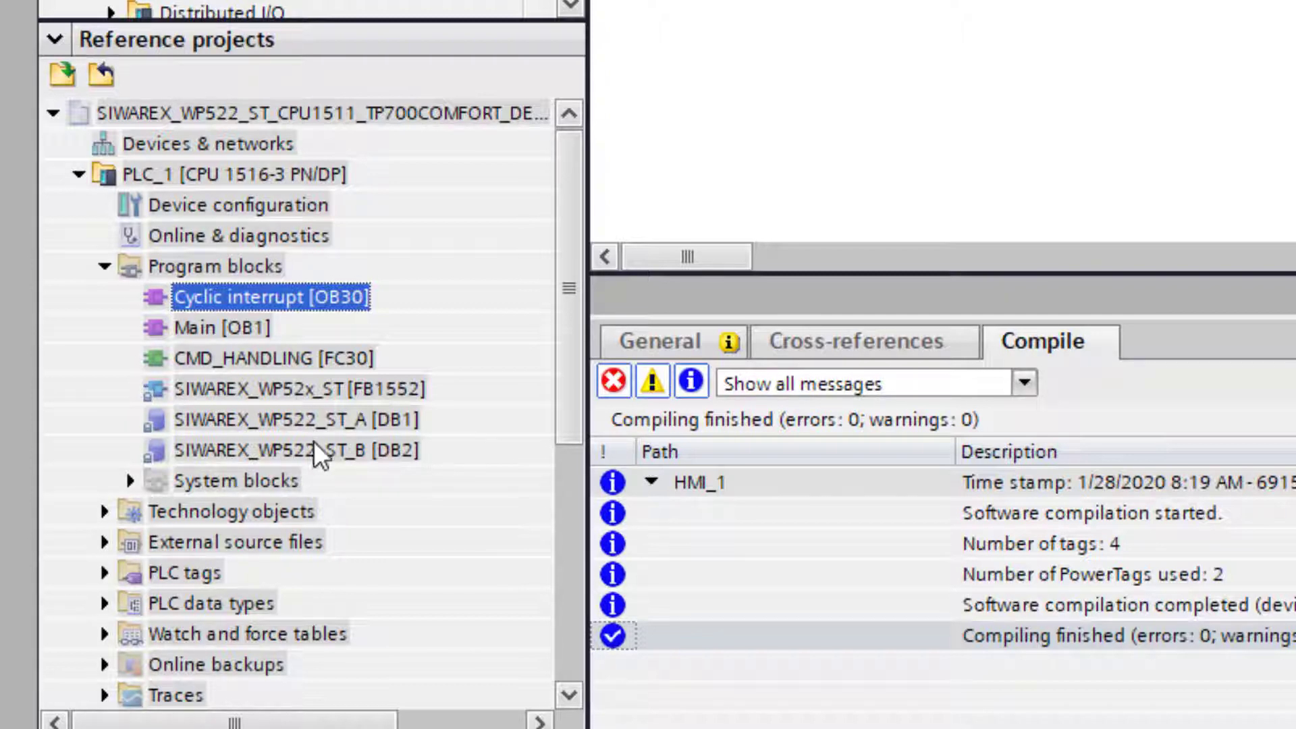
left_click(297, 450)
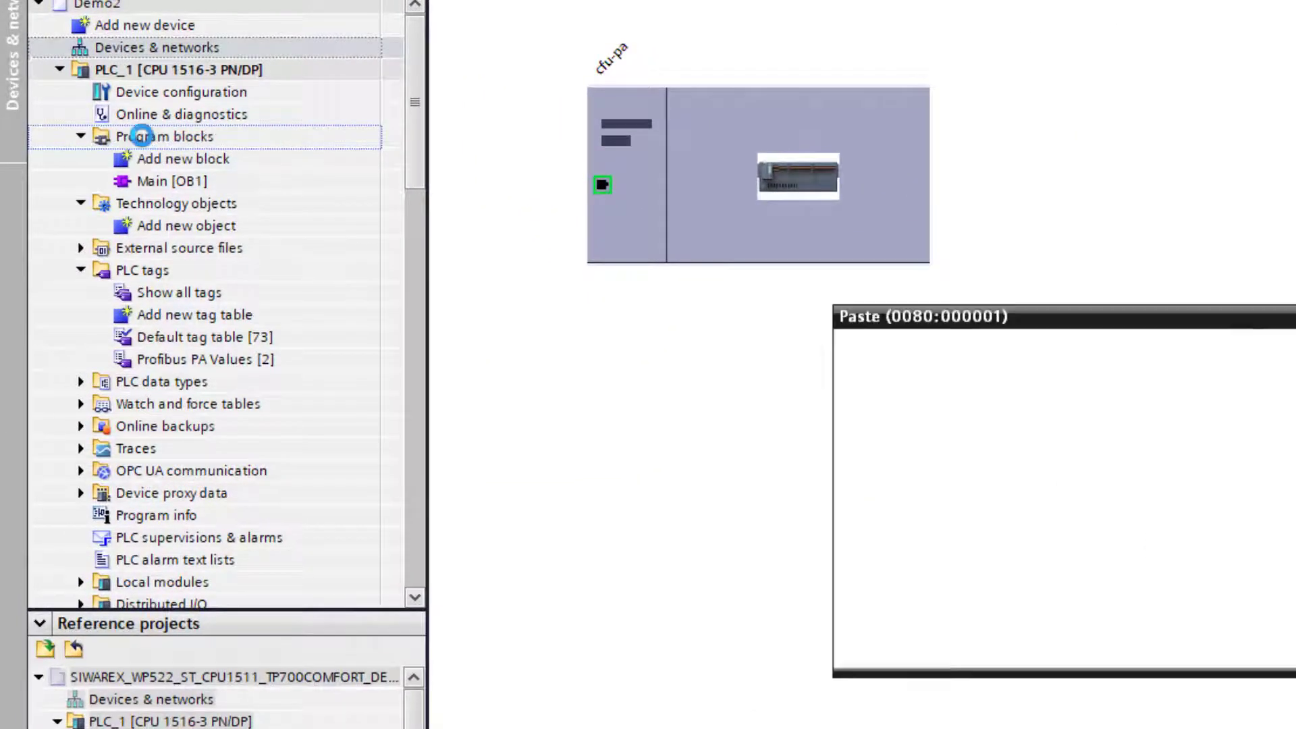
Step: Resolve the paste conflict by renaming, so the pasted main block becomes Main_1 [OB1]
left_click(848, 496)
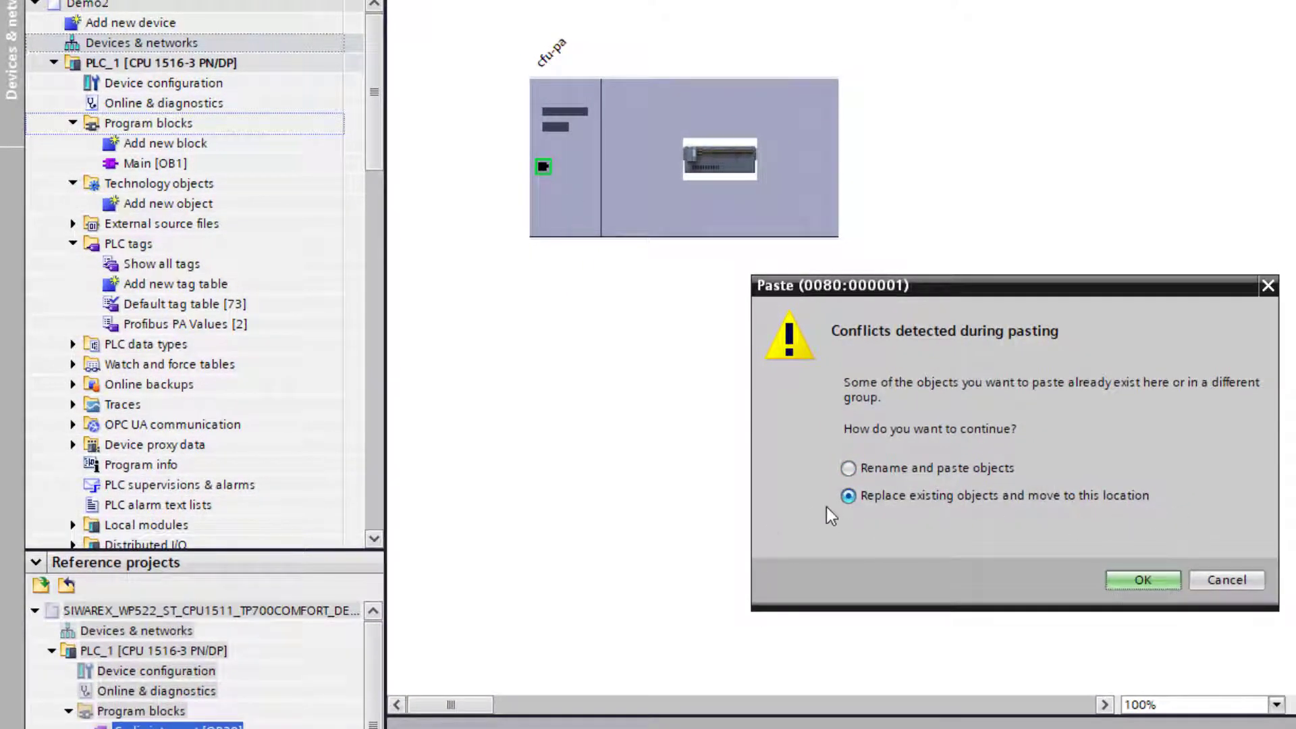
mouse_move(1041, 536)
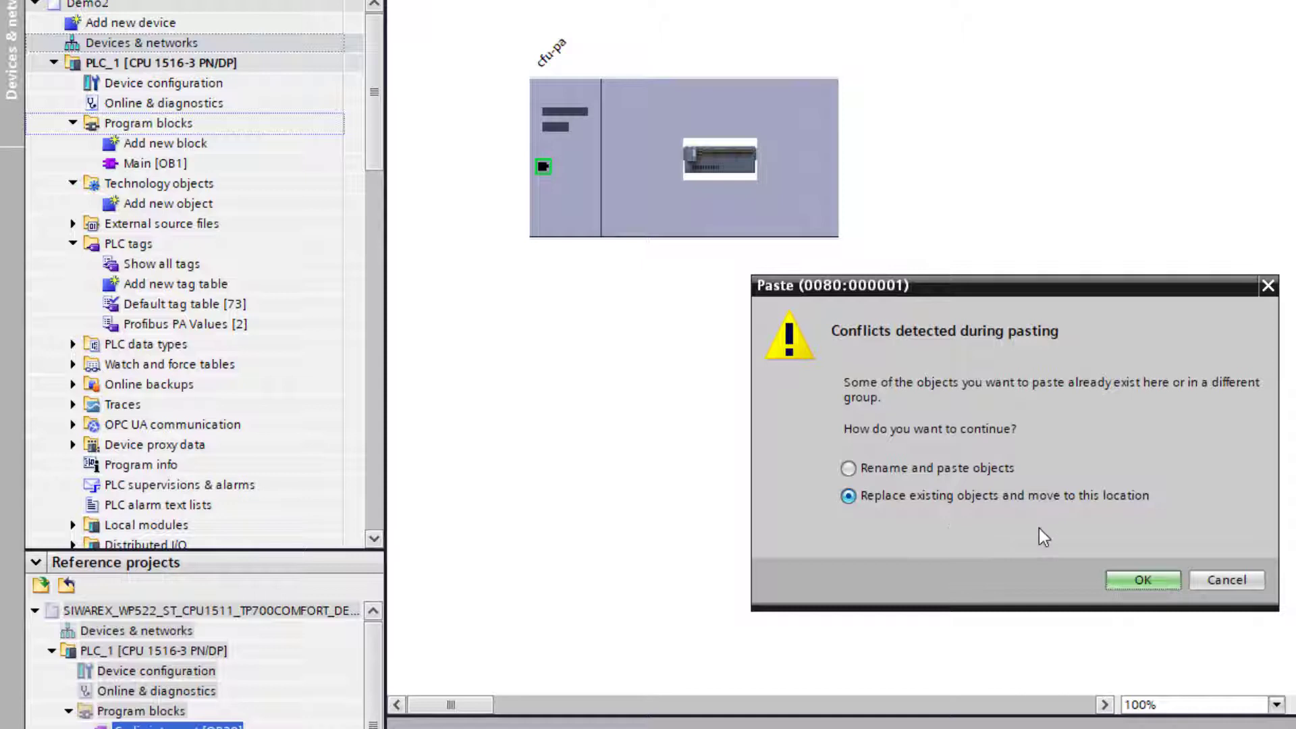
left_click(848, 469)
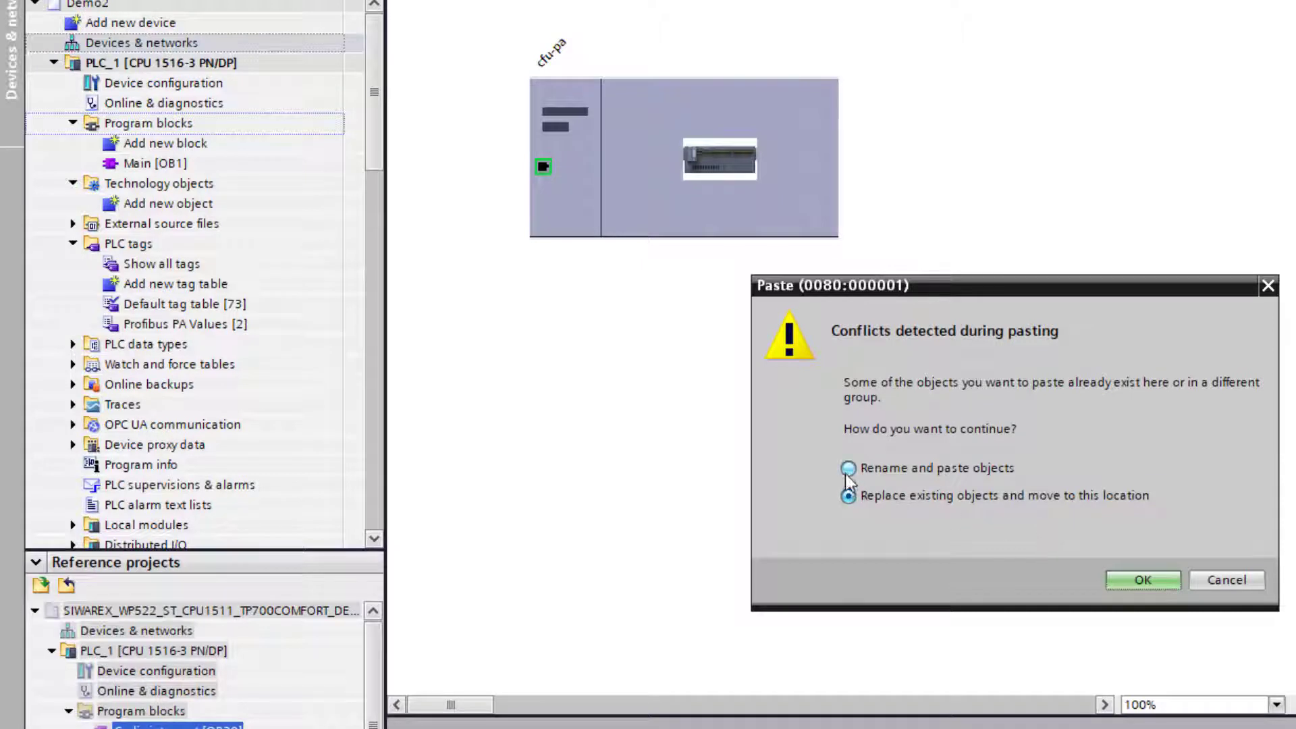
left_click(848, 468)
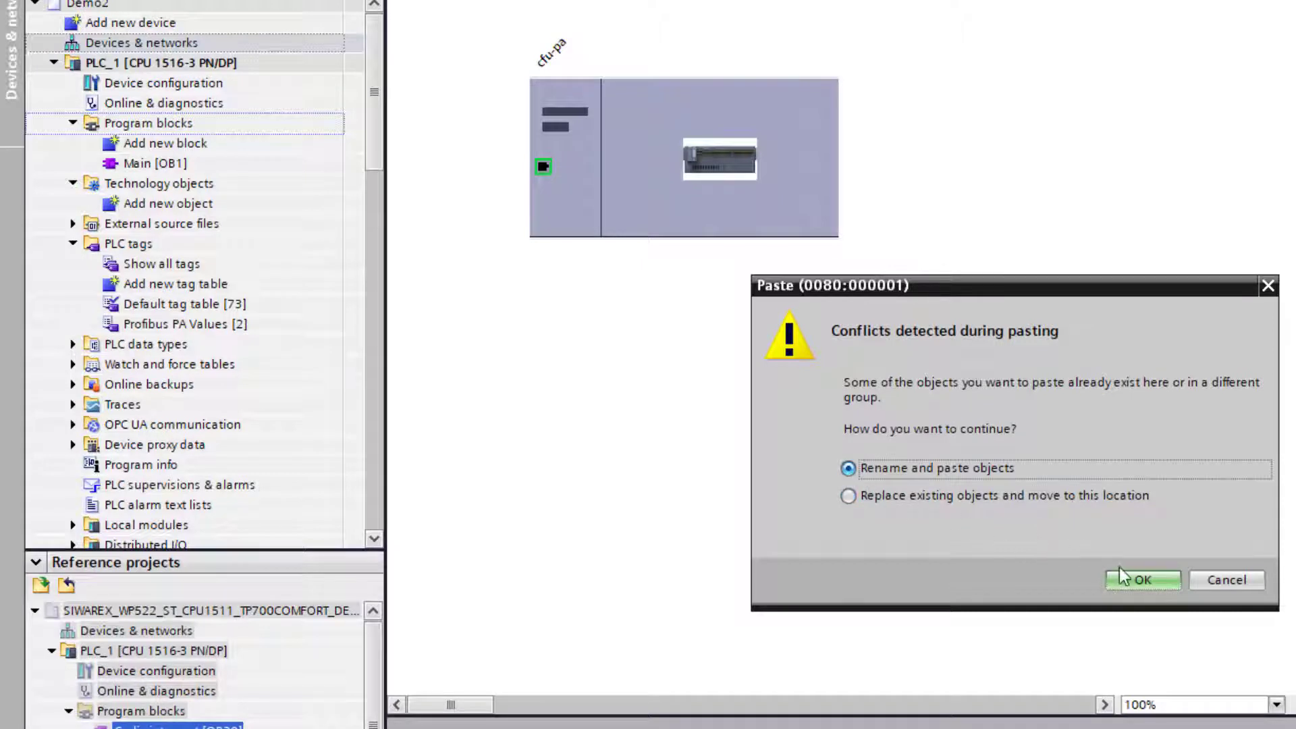
left_click(1141, 579)
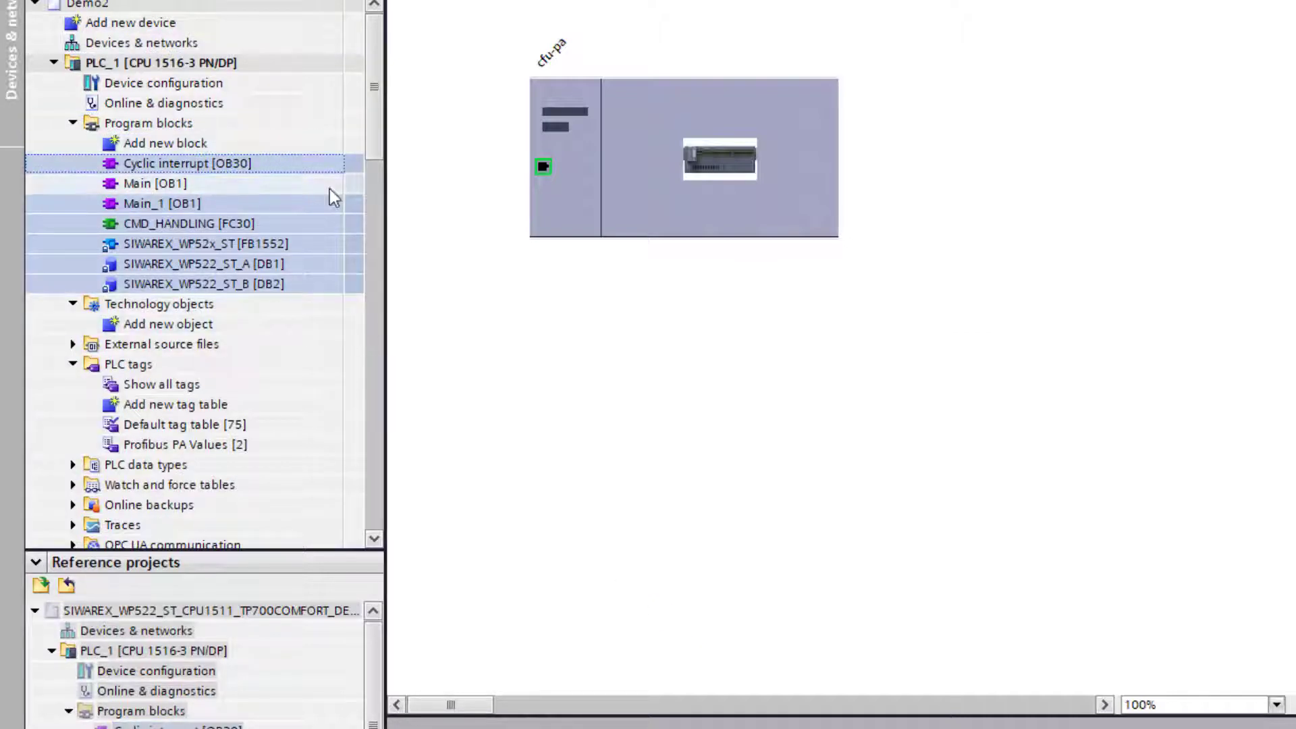
left_click(190, 223)
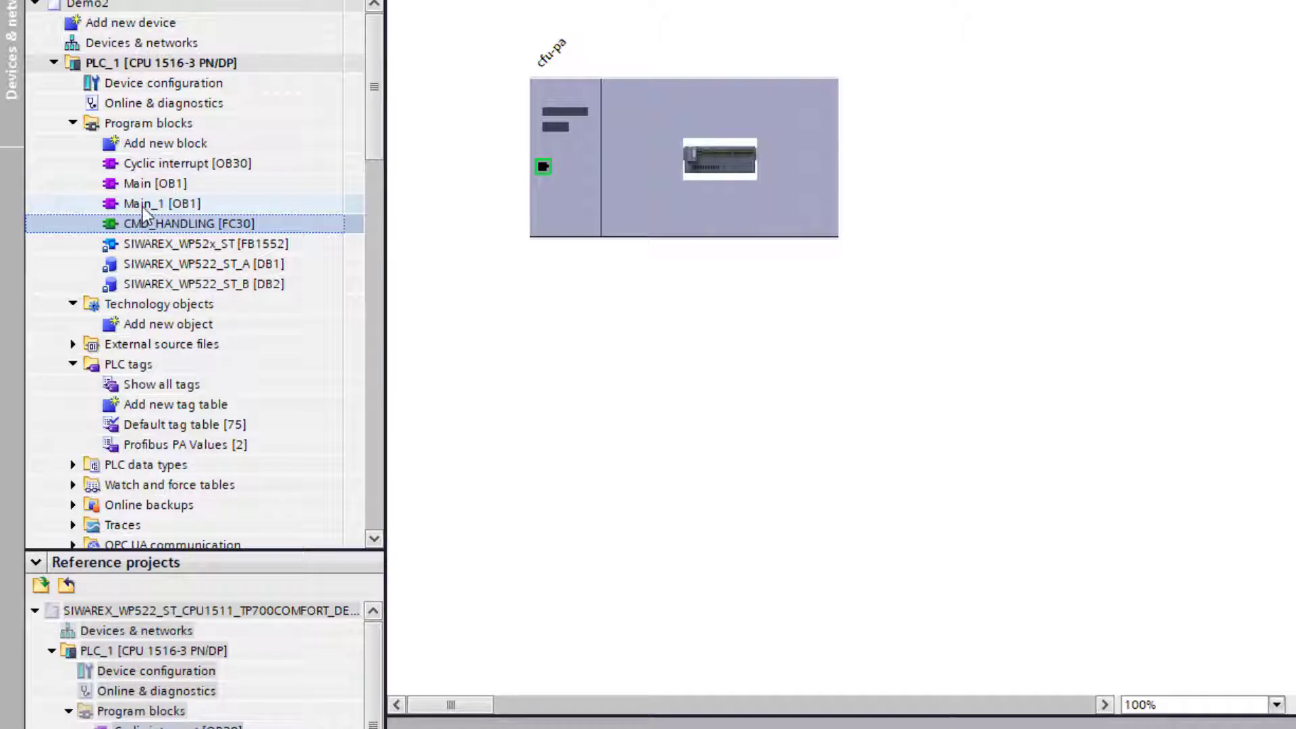
Step: View Main_1's SIWAREX FB1552 networks, then bring up Demo2's empty Main [OB1]
left_click(154, 204)
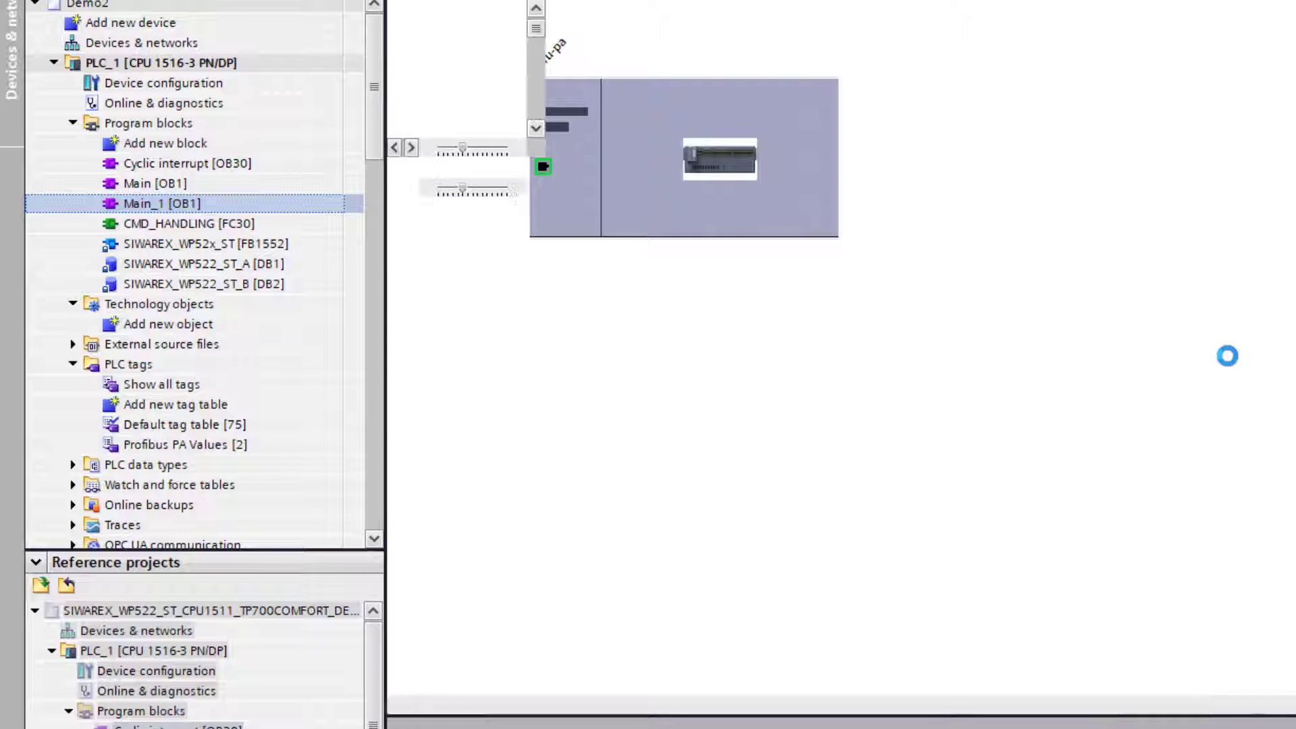
double_click(159, 204)
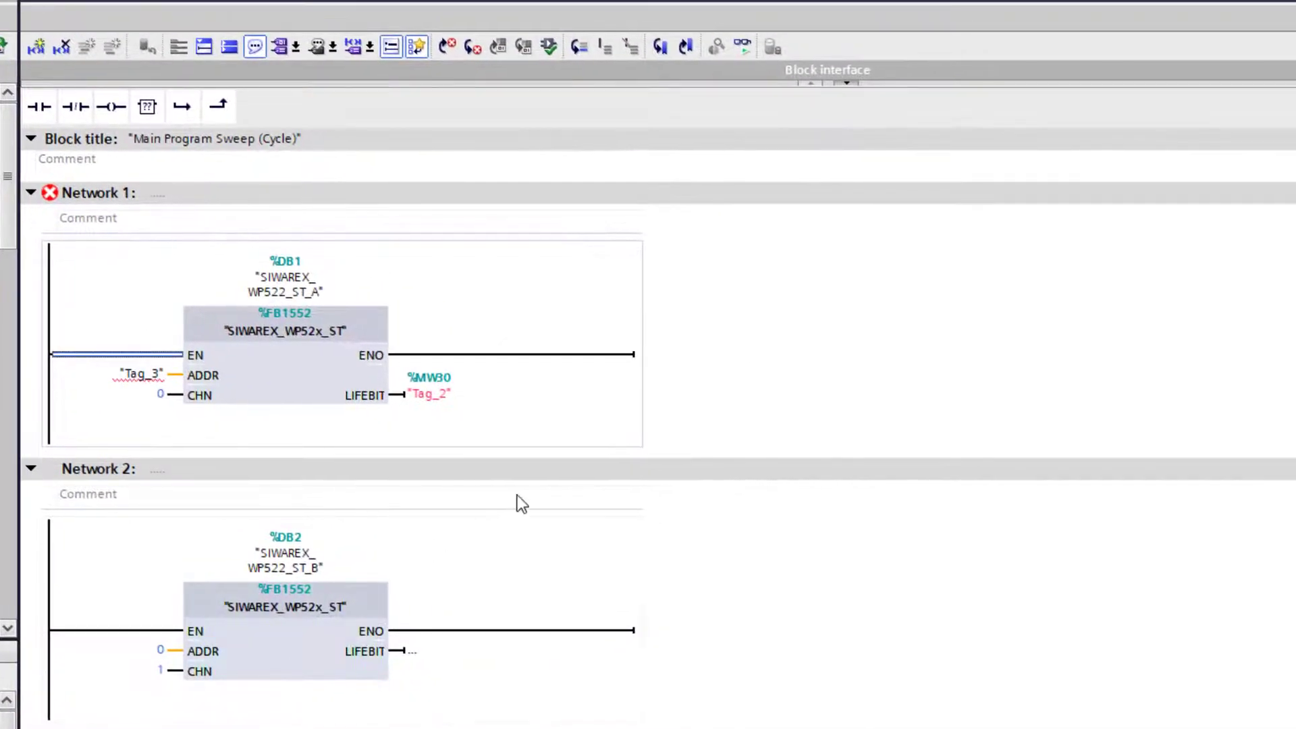
left_click(75, 107)
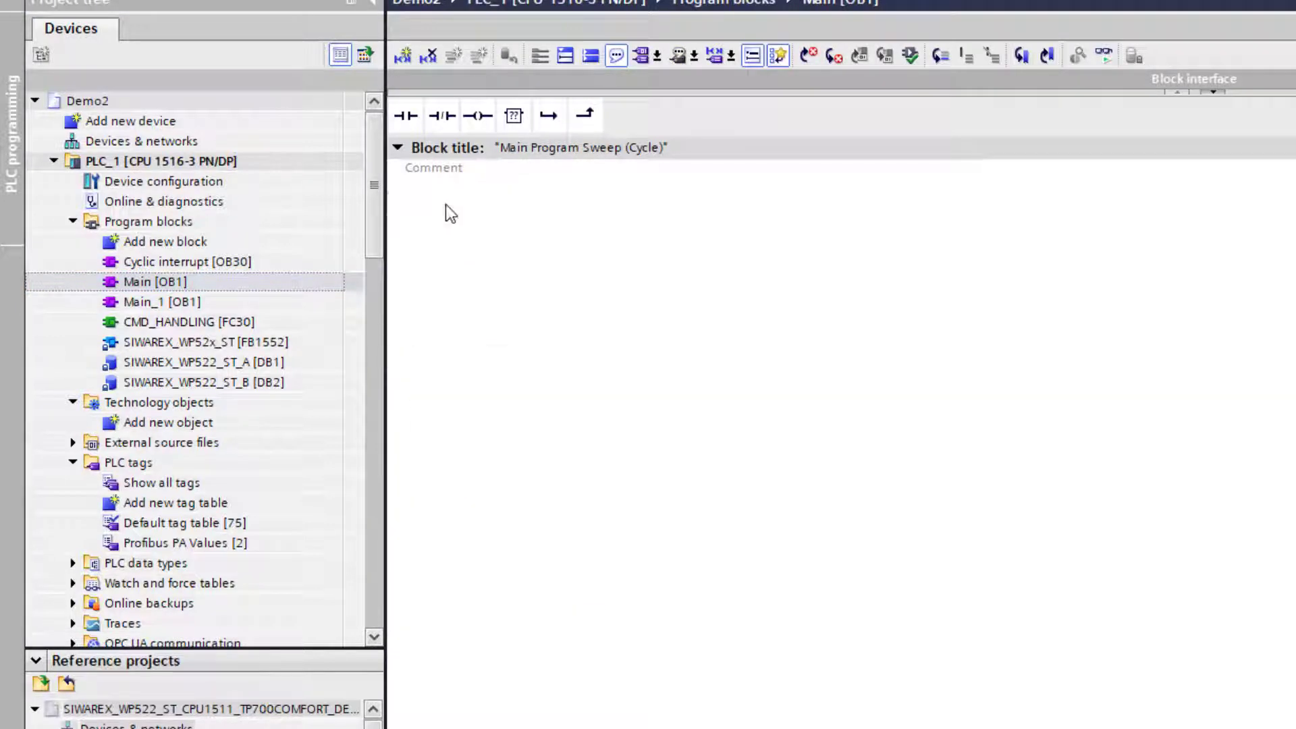
mouse_move(503, 274)
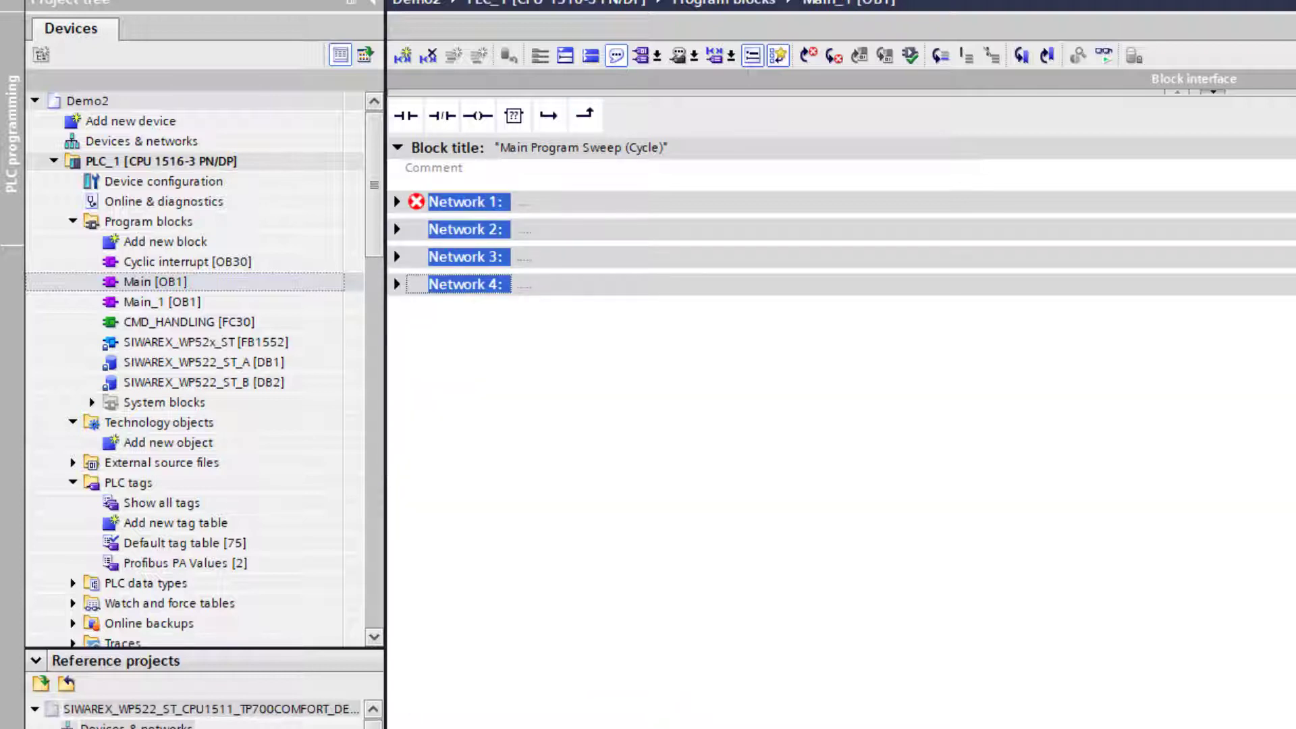
Step: Delete the duplicate Main_1 block after its four networks are in Main [OB1]
left_click(162, 301)
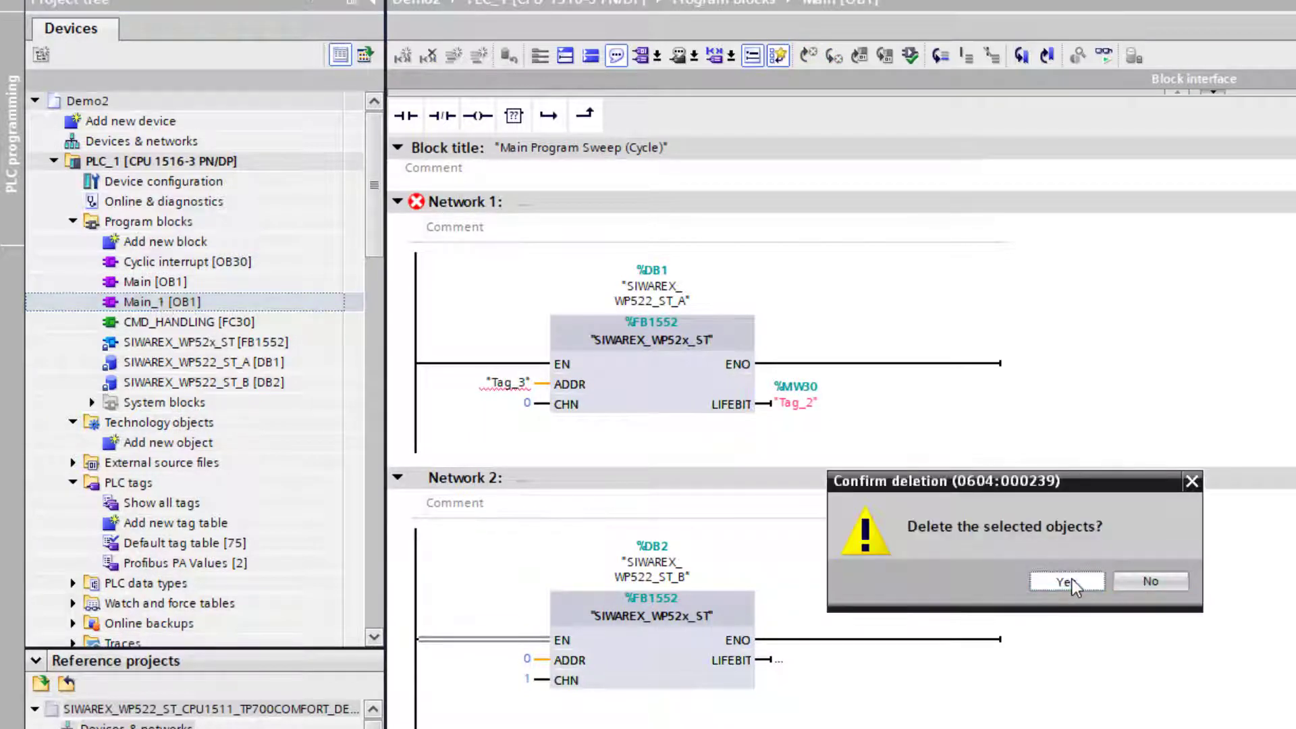
left_click(1066, 580)
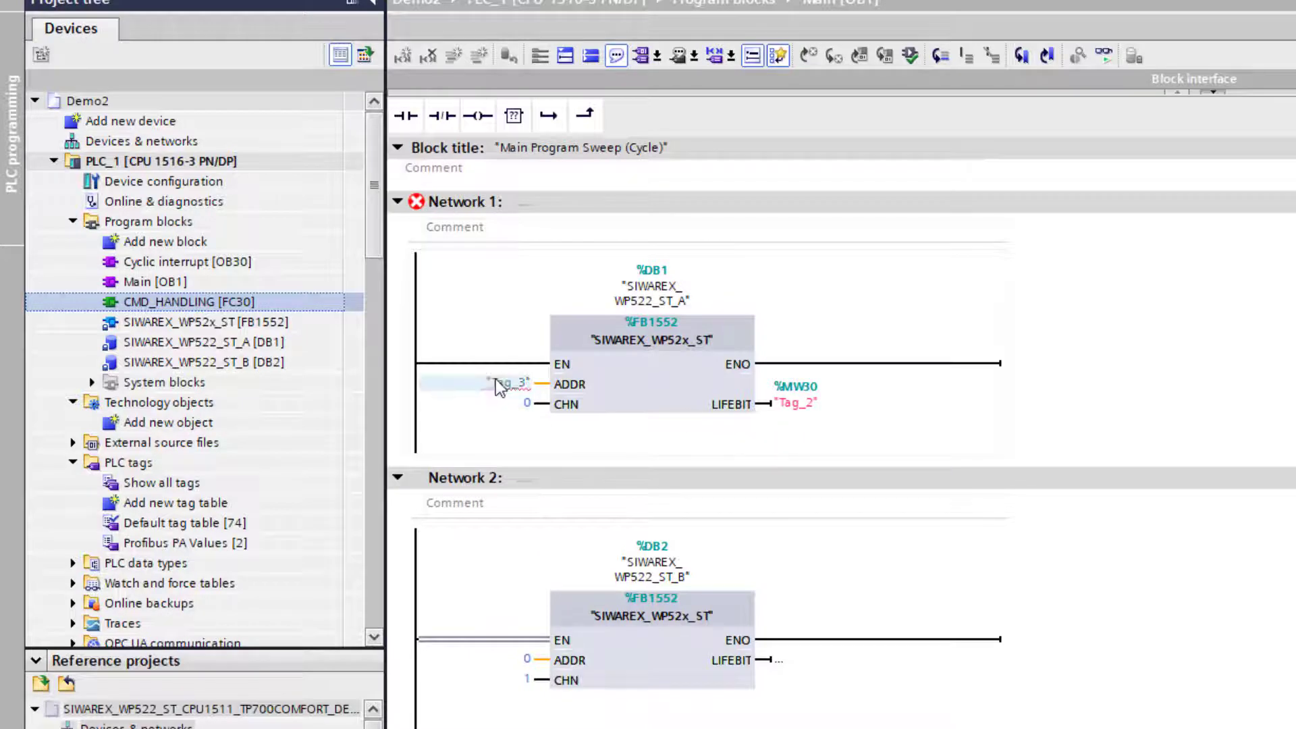
left_click(495, 383)
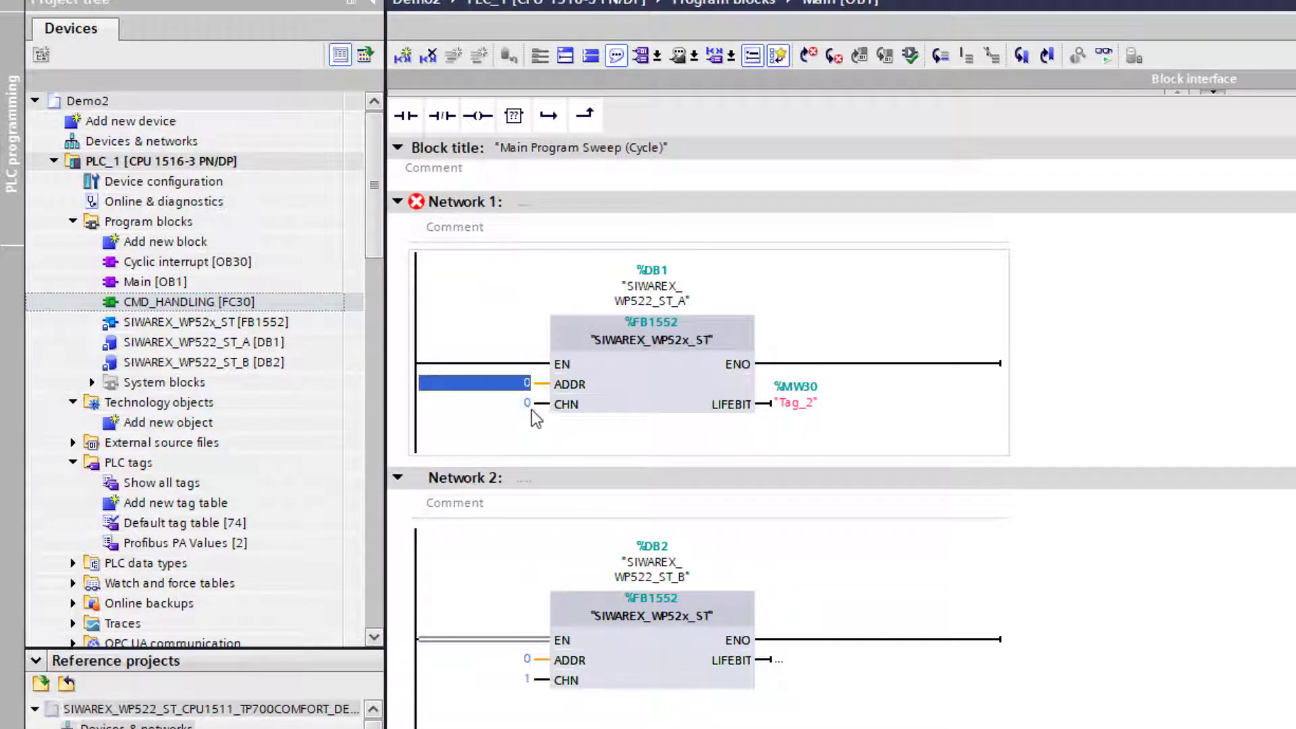
Step: Assign tags Lifebit A and Lifebit B to the LIFEBIT outputs of the two SIWAREX calls
scroll("down", 3)
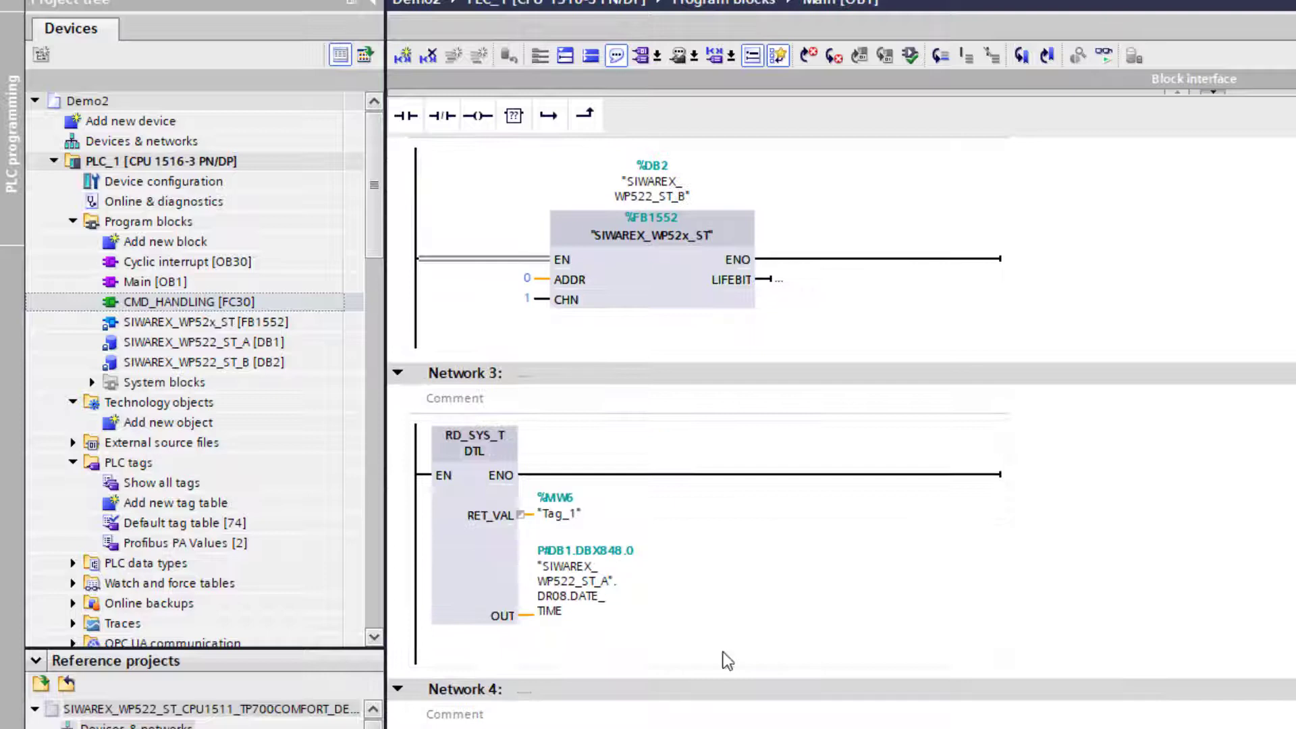
mouse_move(683, 593)
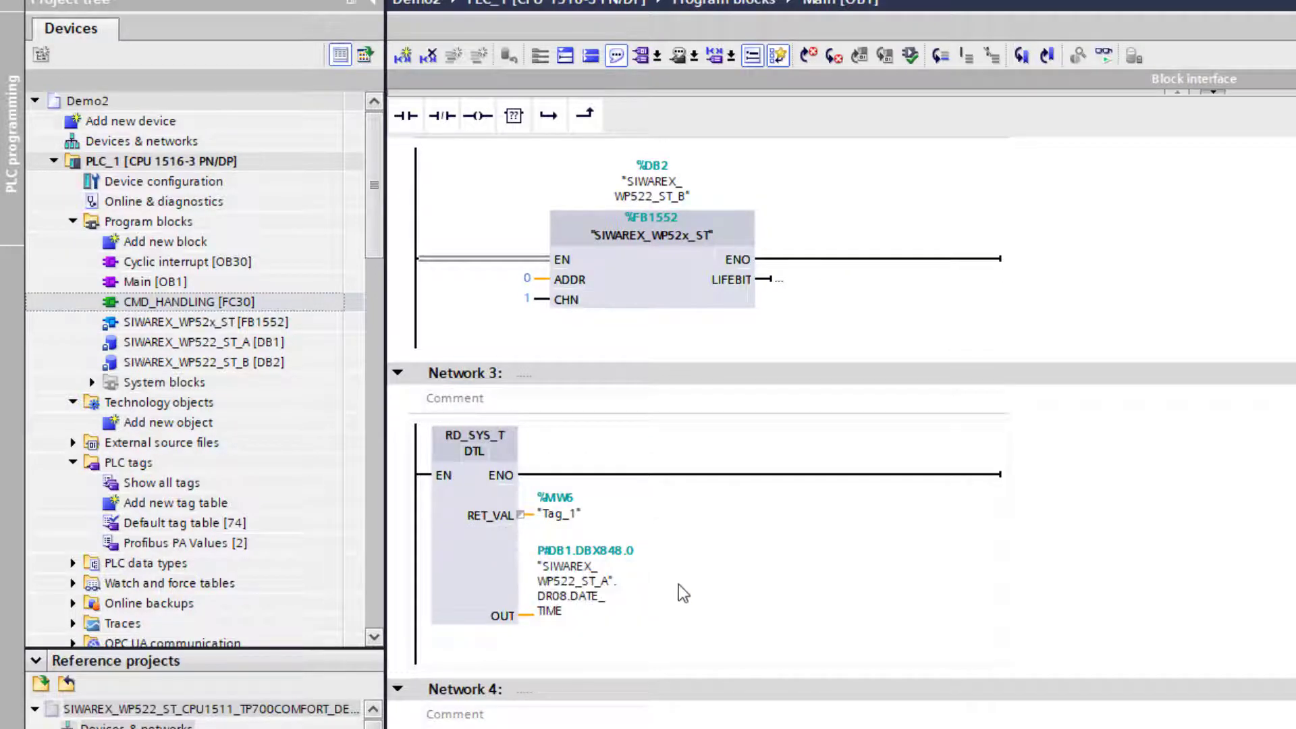
scroll("down", 3)
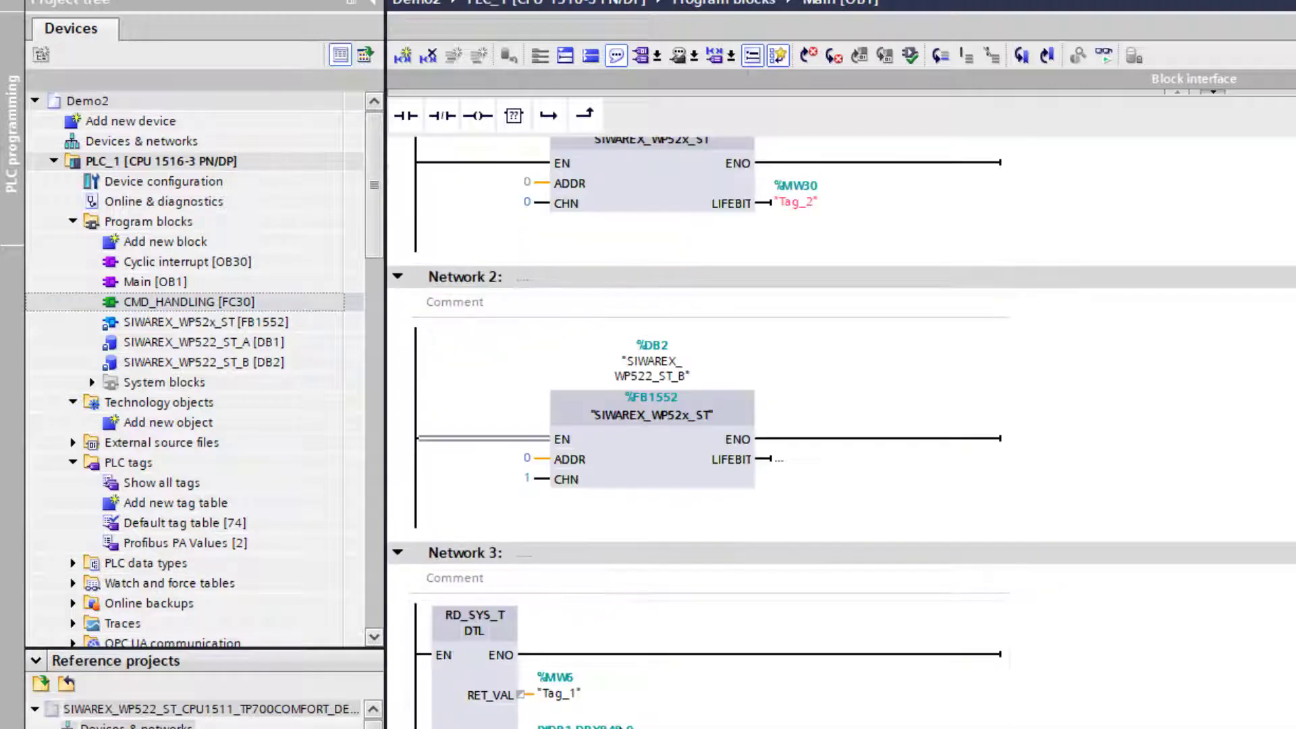
scroll("down", 3)
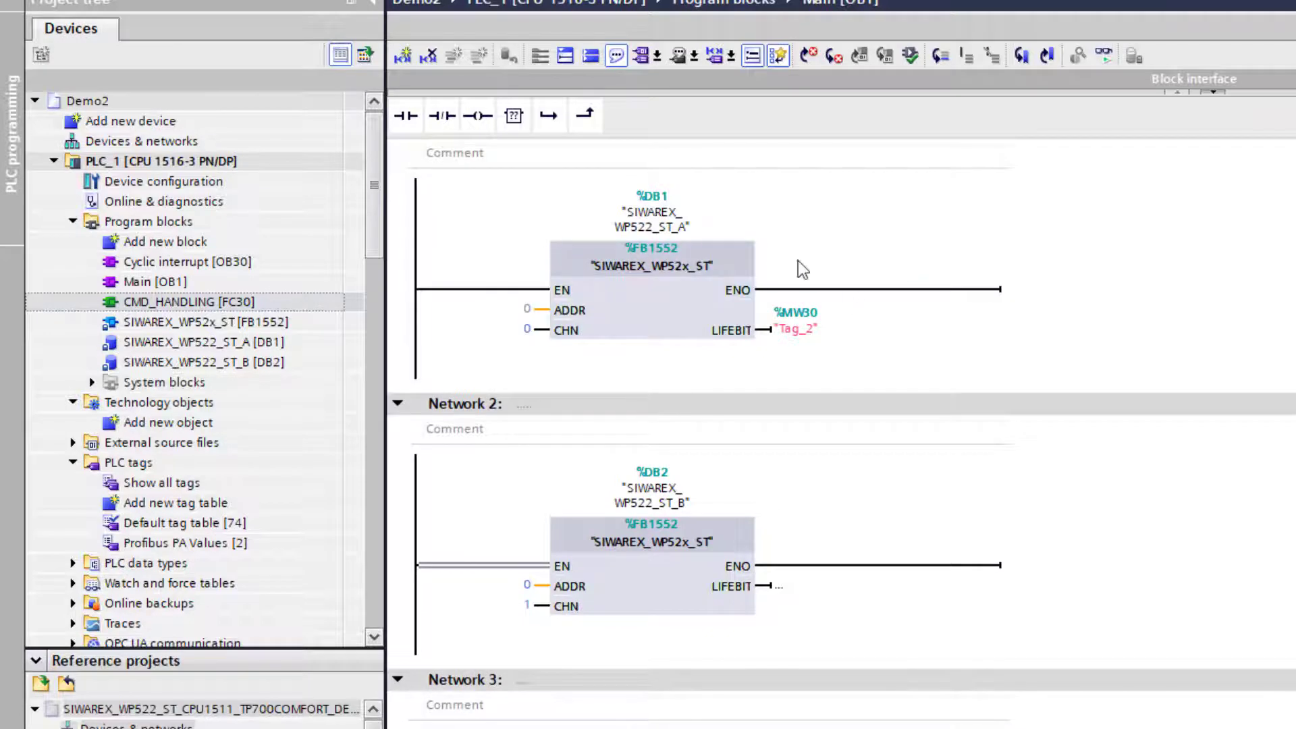
mouse_move(810, 376)
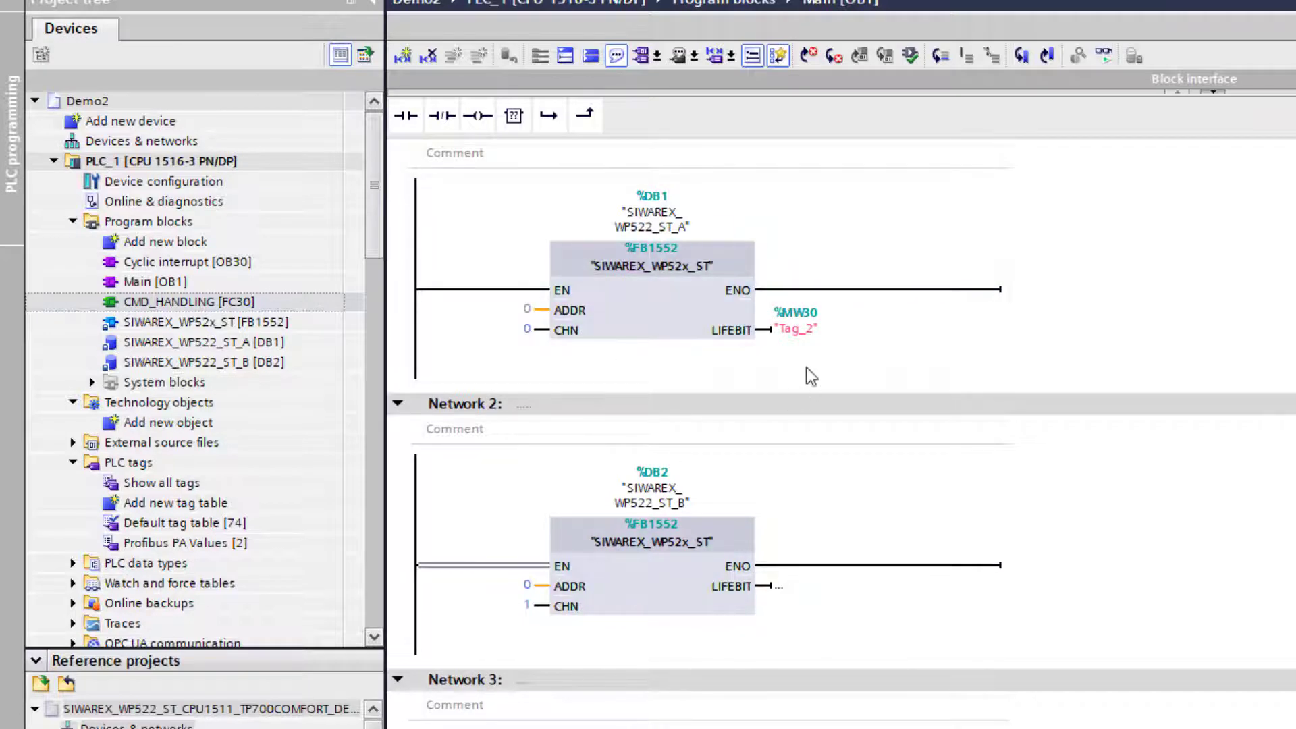
left_click(814, 329)
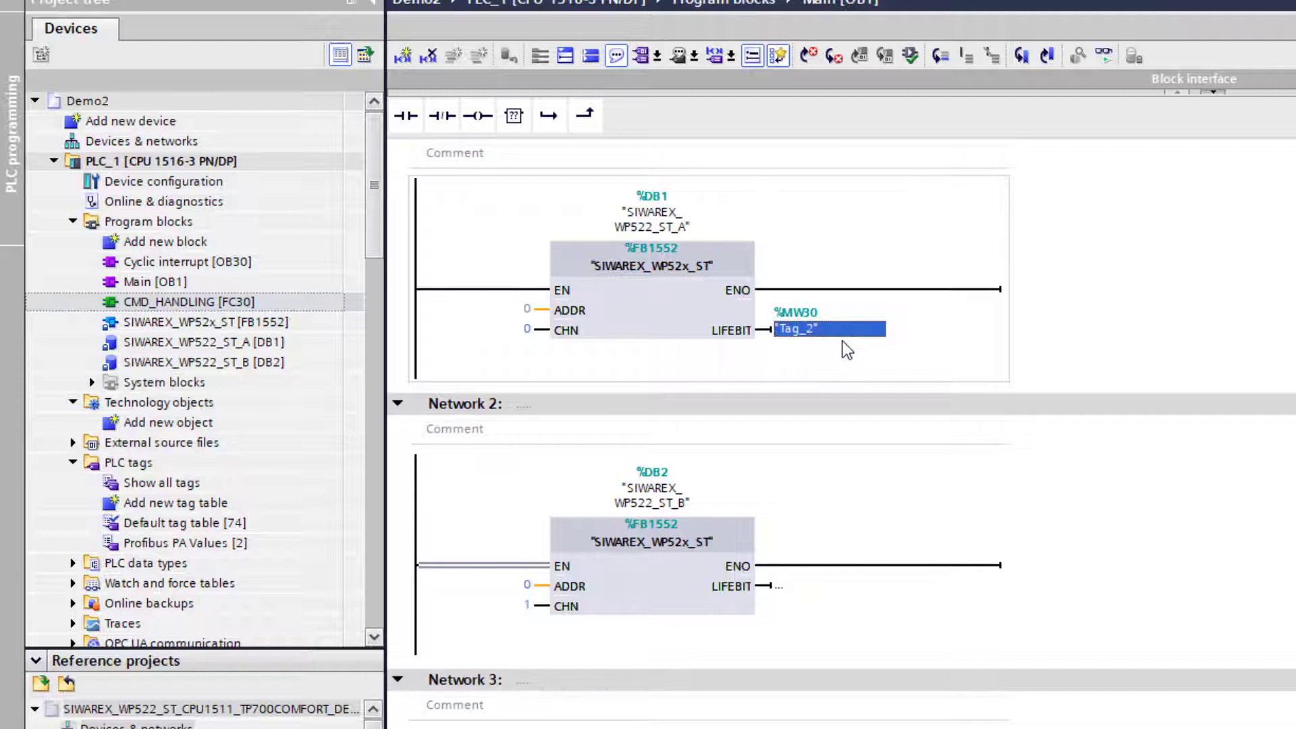
type("Life")
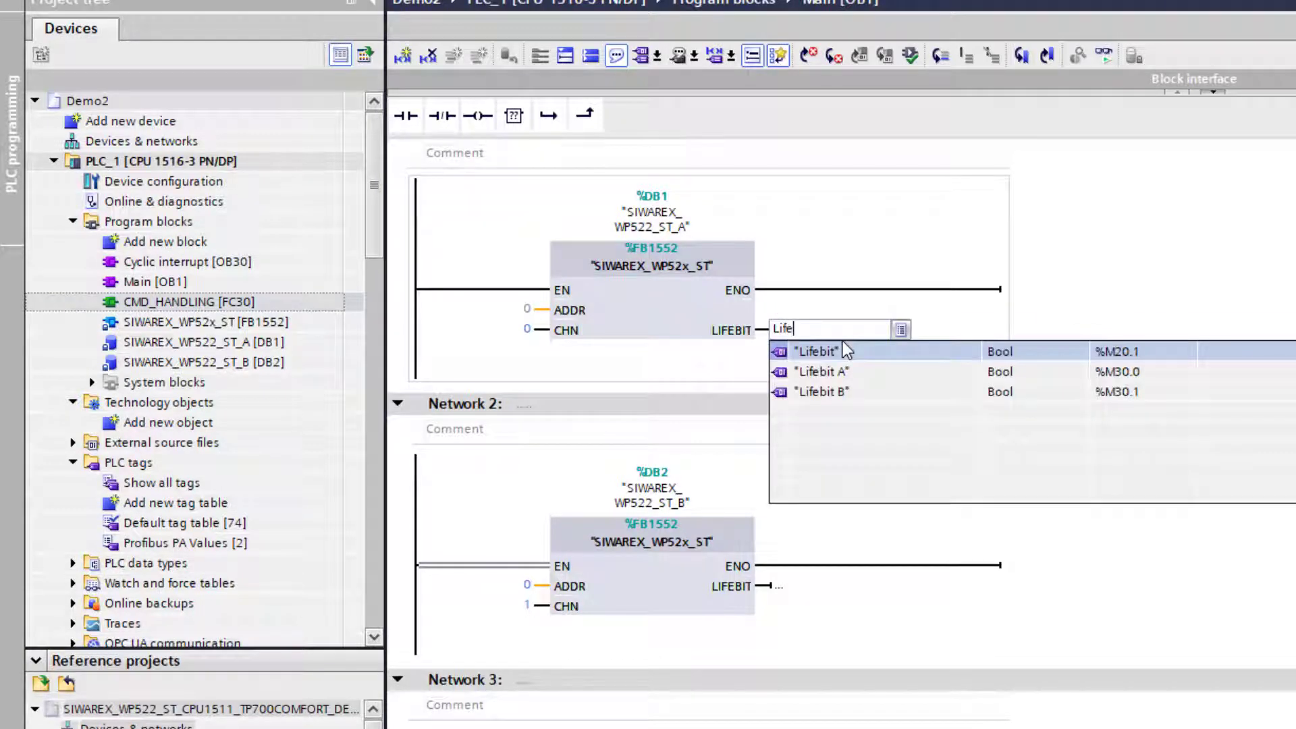
left_click(821, 371)
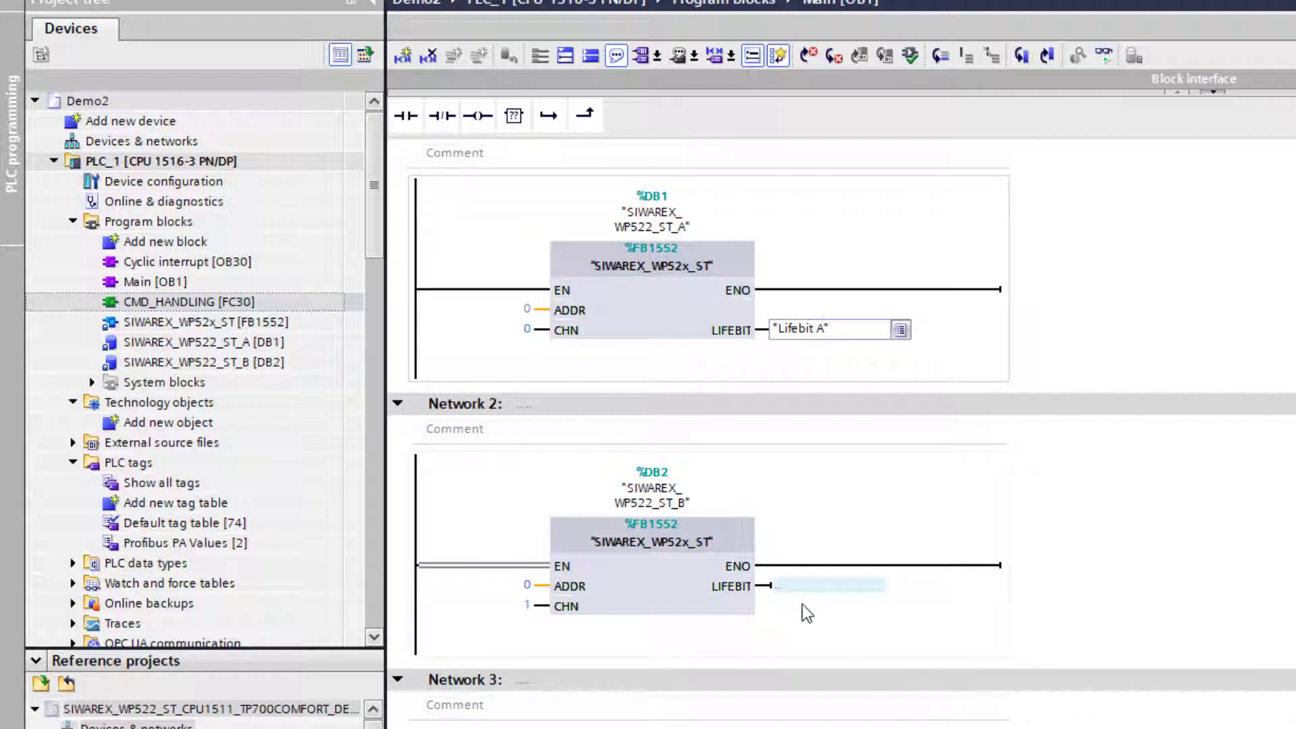
type("Lifebit B\"")
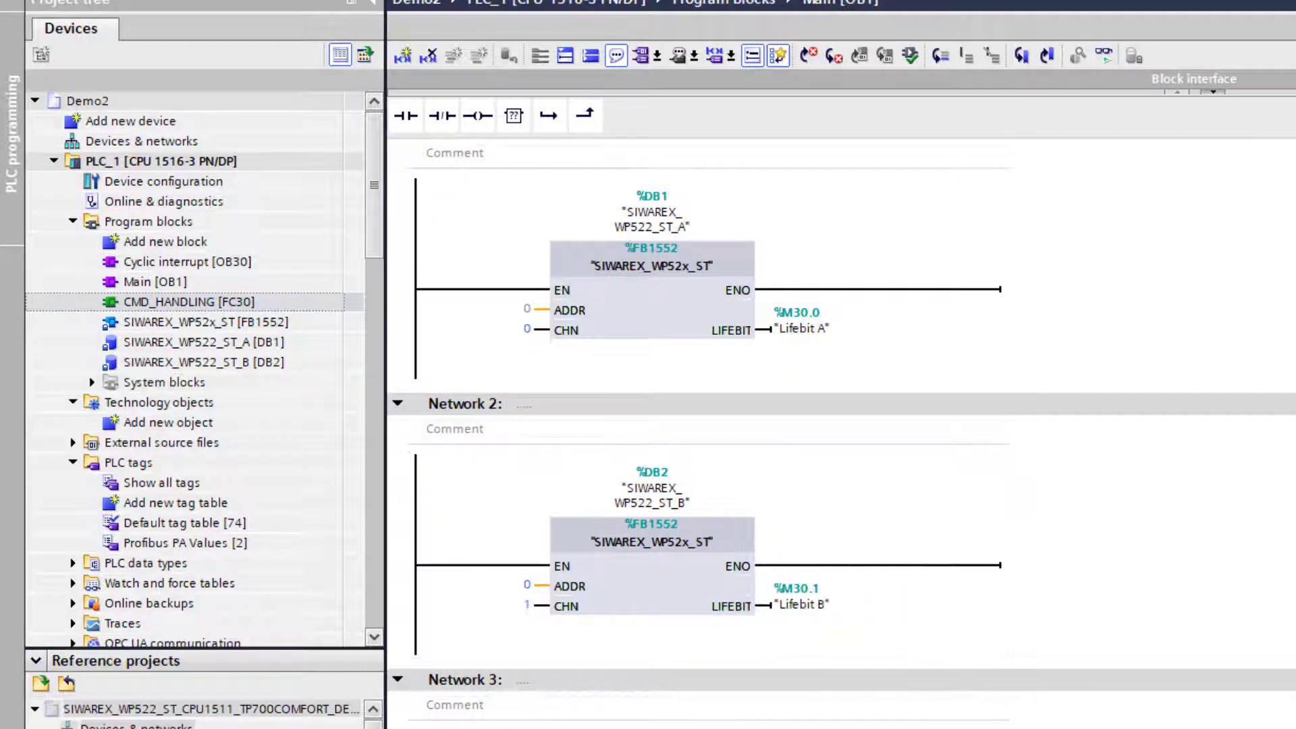
mouse_move(834, 552)
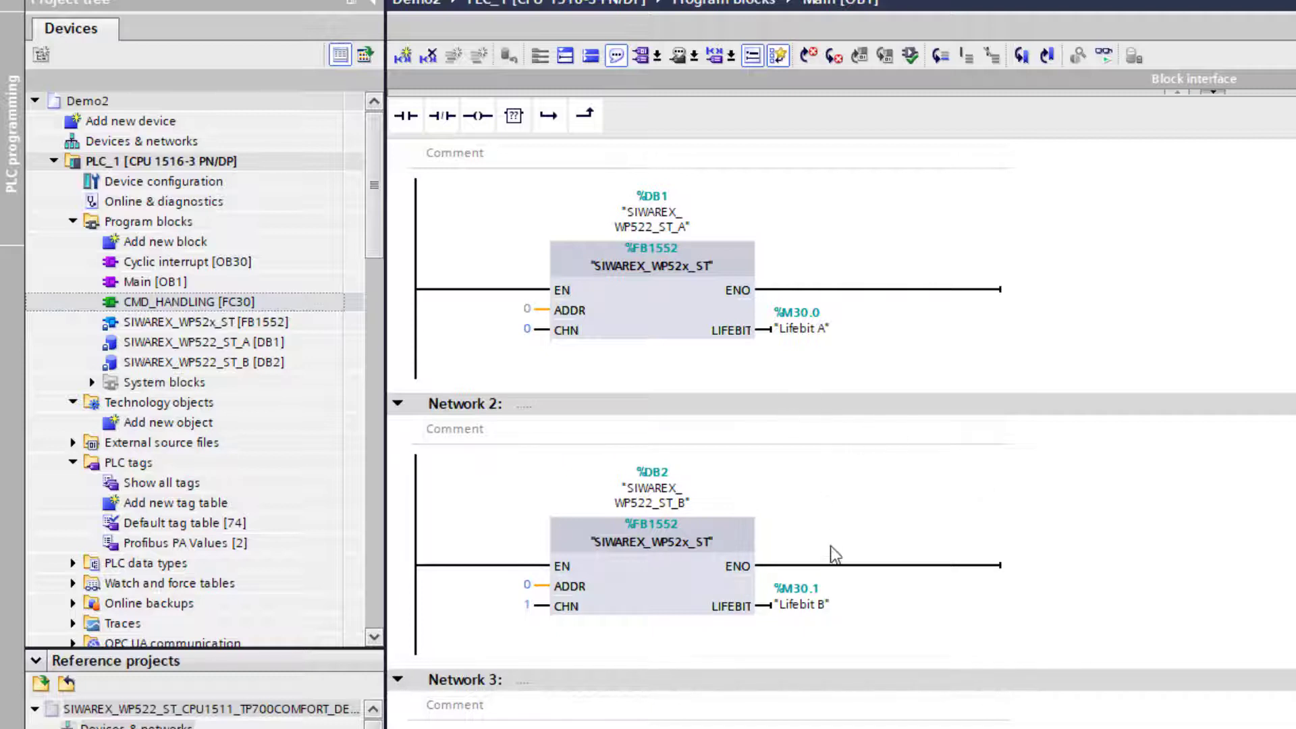
Step: Return to the Devices & networks overview of the project
left_click(525, 606)
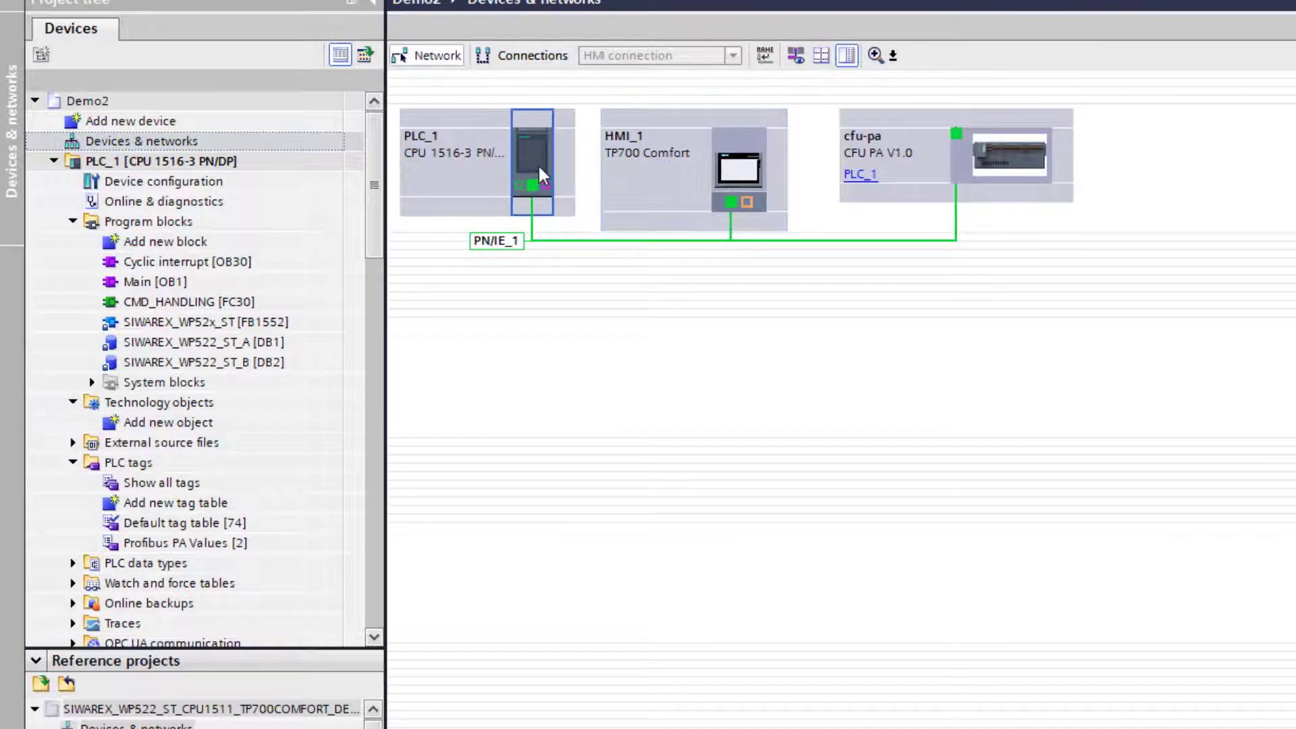
Step: Read the WP522 module's I/O start address 6 in PLC_1's device view and set Network 1's ADDR to 6
double_click(532, 156)
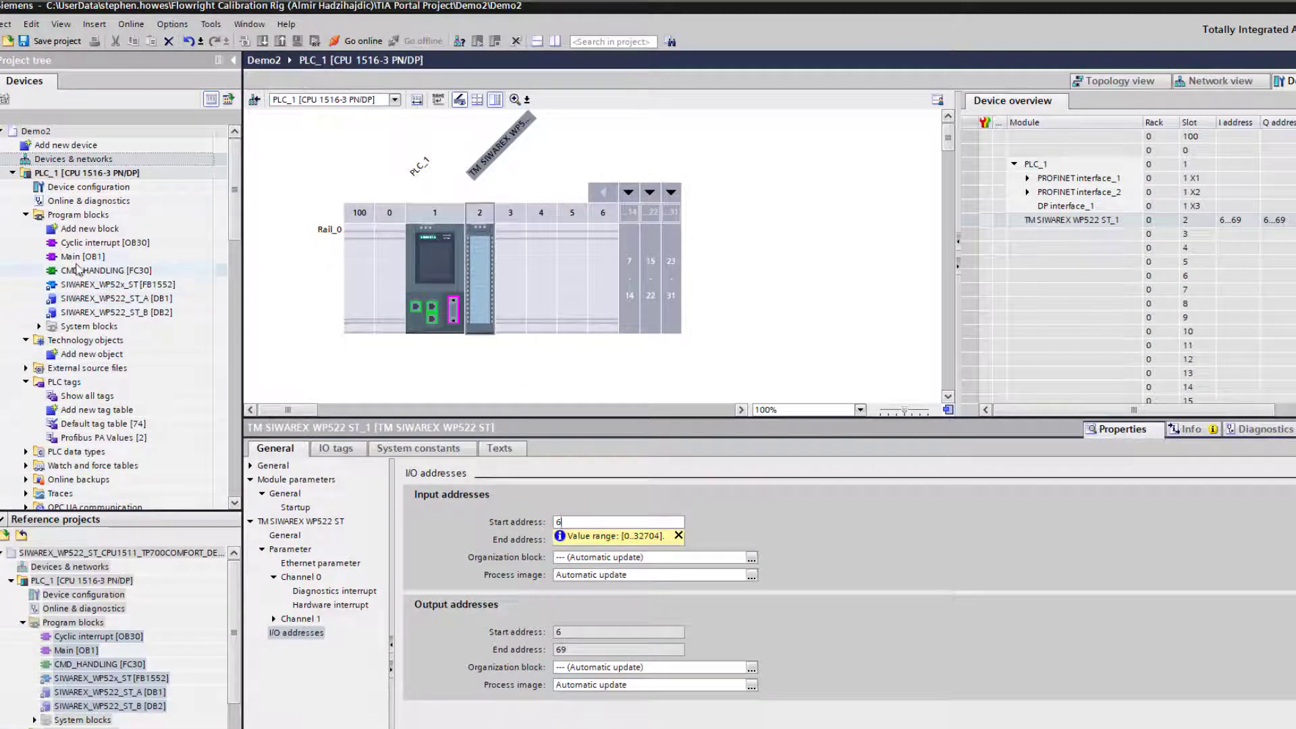
double_click(83, 257)
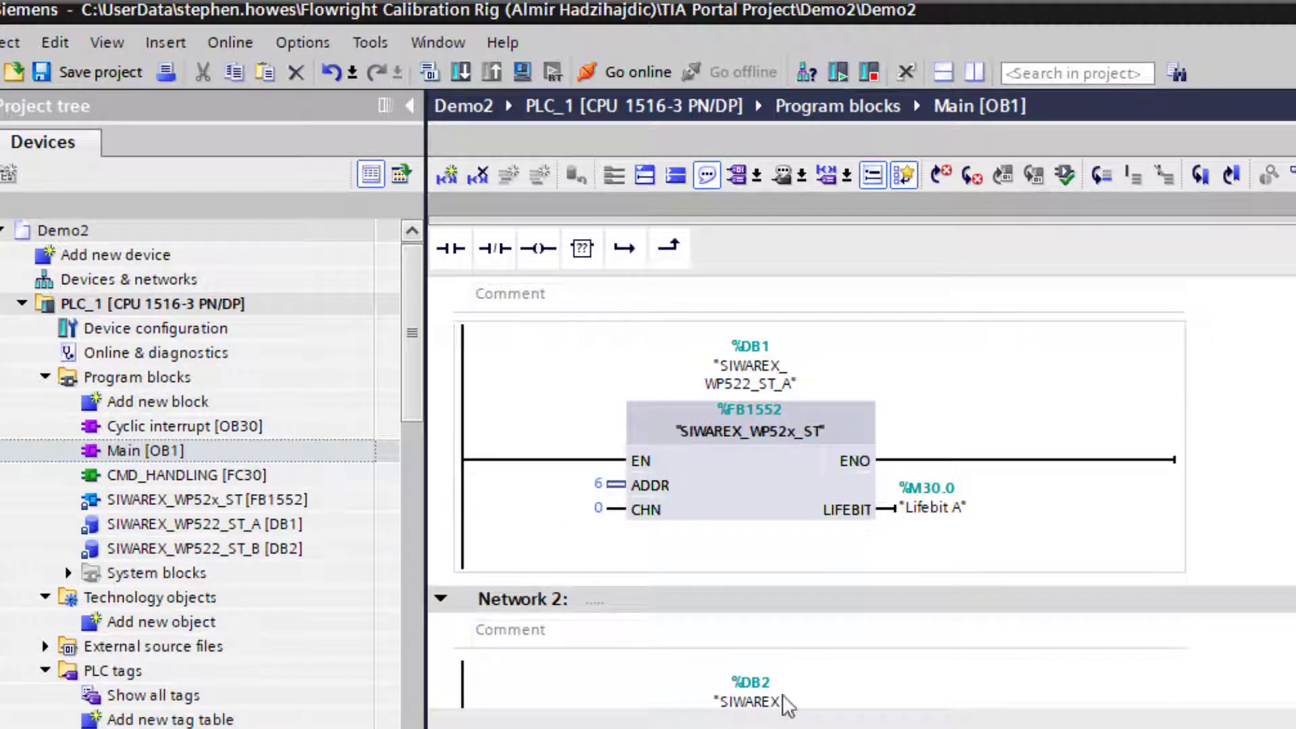
Step: Set Network 2's SIWAREX call ADDR to 6 and start the download to PLC_1
scroll("down", 3)
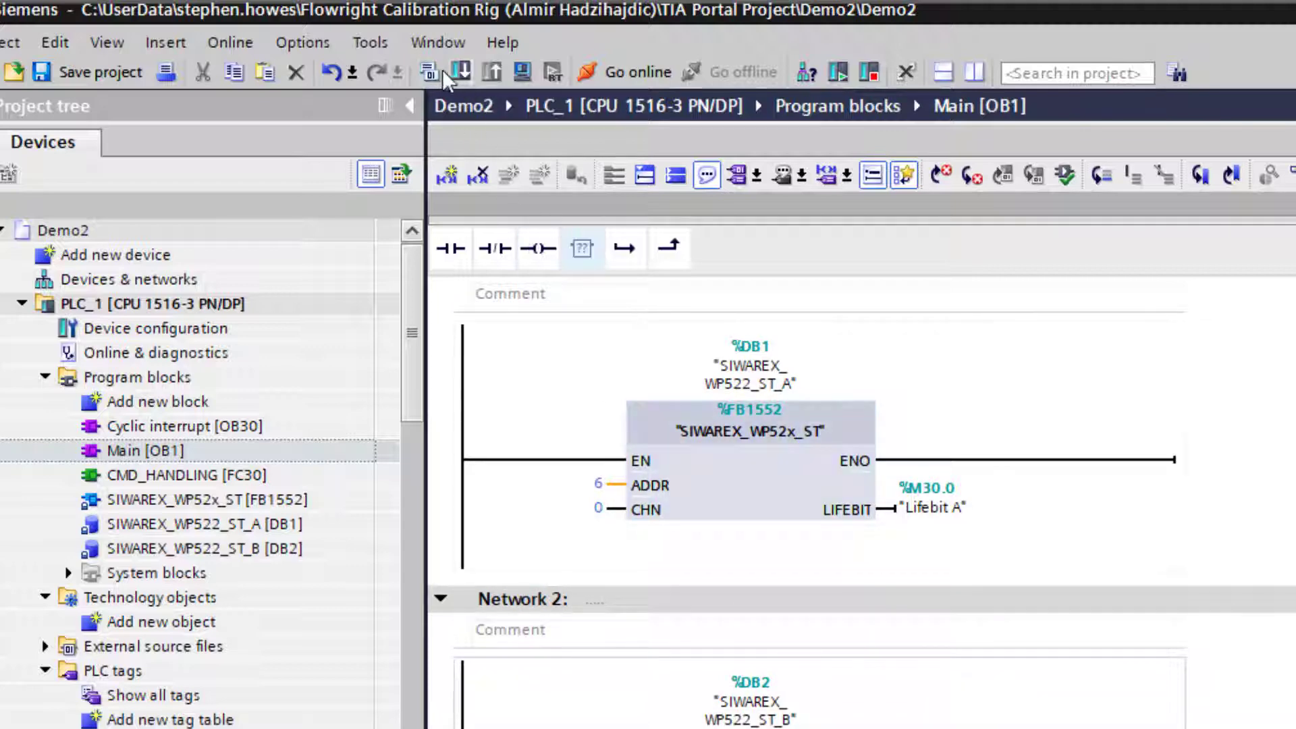
left_click(430, 73)
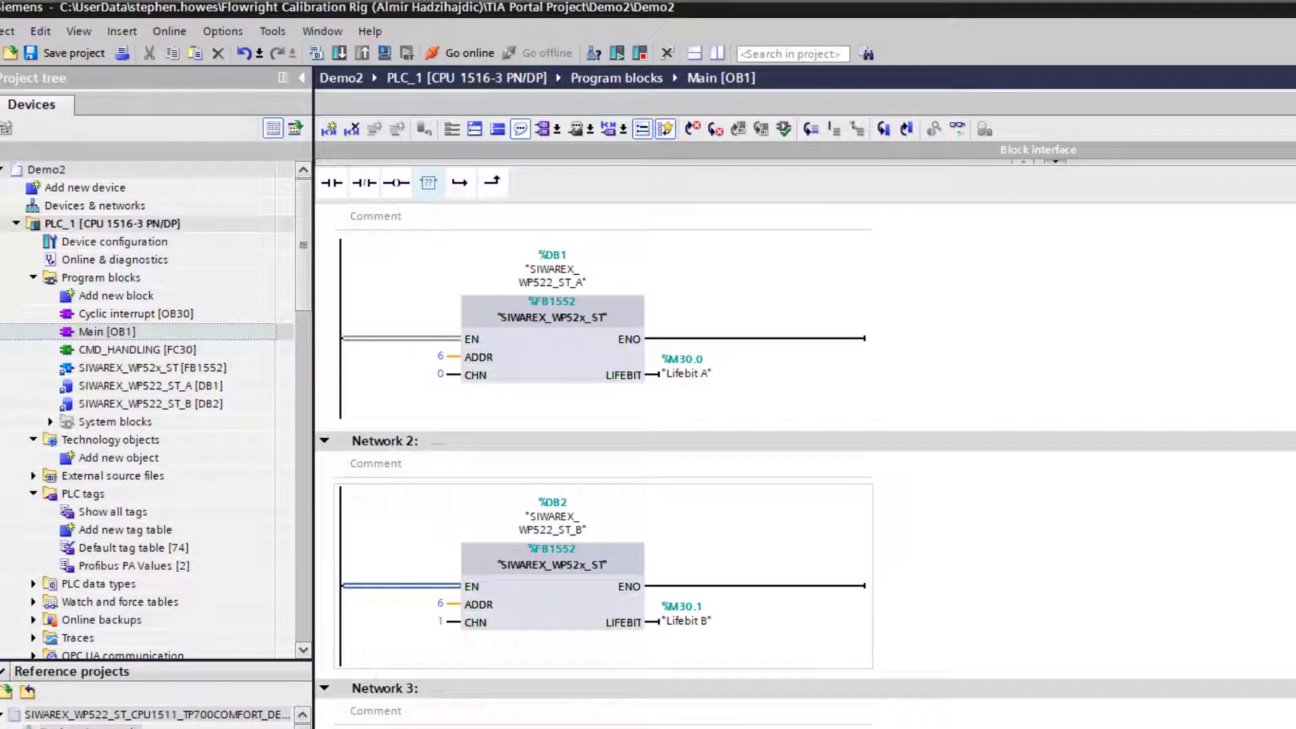
mouse_move(395, 423)
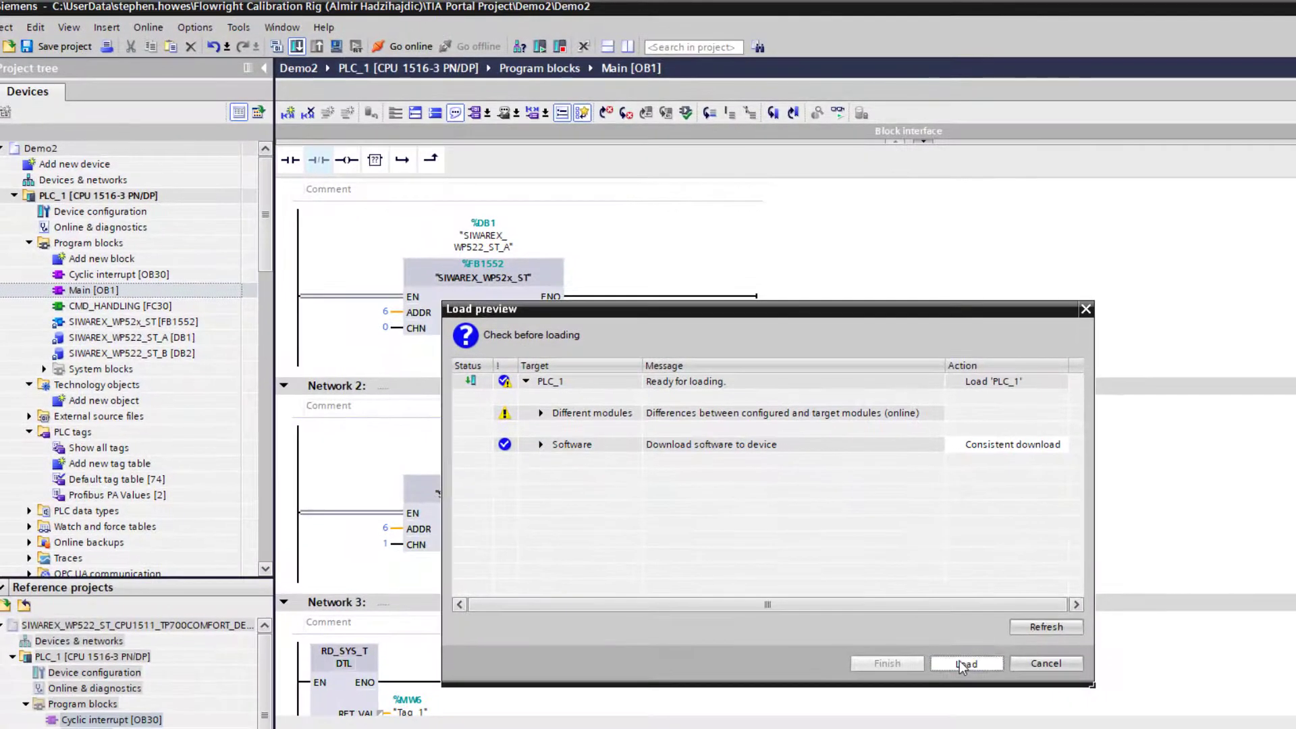
Step: Load the program onto PLC_1, finish, and go online so Lifebit A reads TRUE and Lifebit B FALSE
left_click(966, 663)
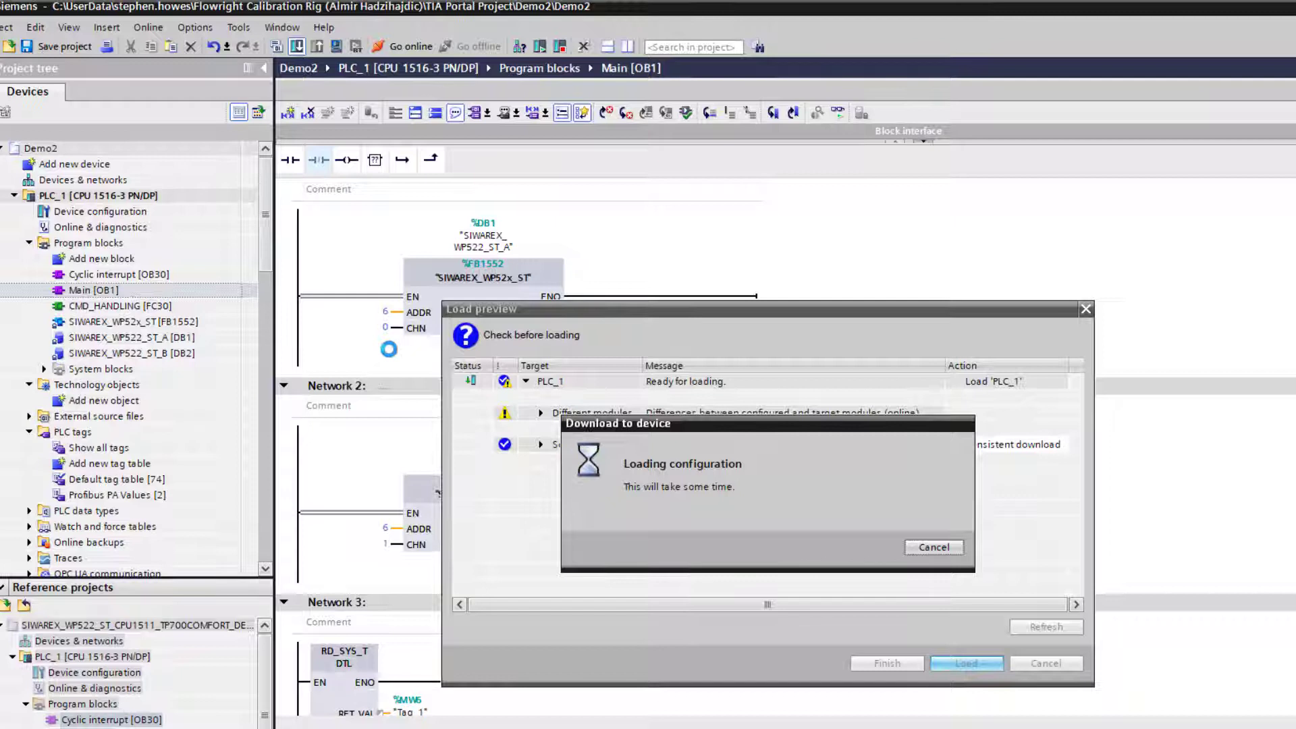
left_click(965, 663)
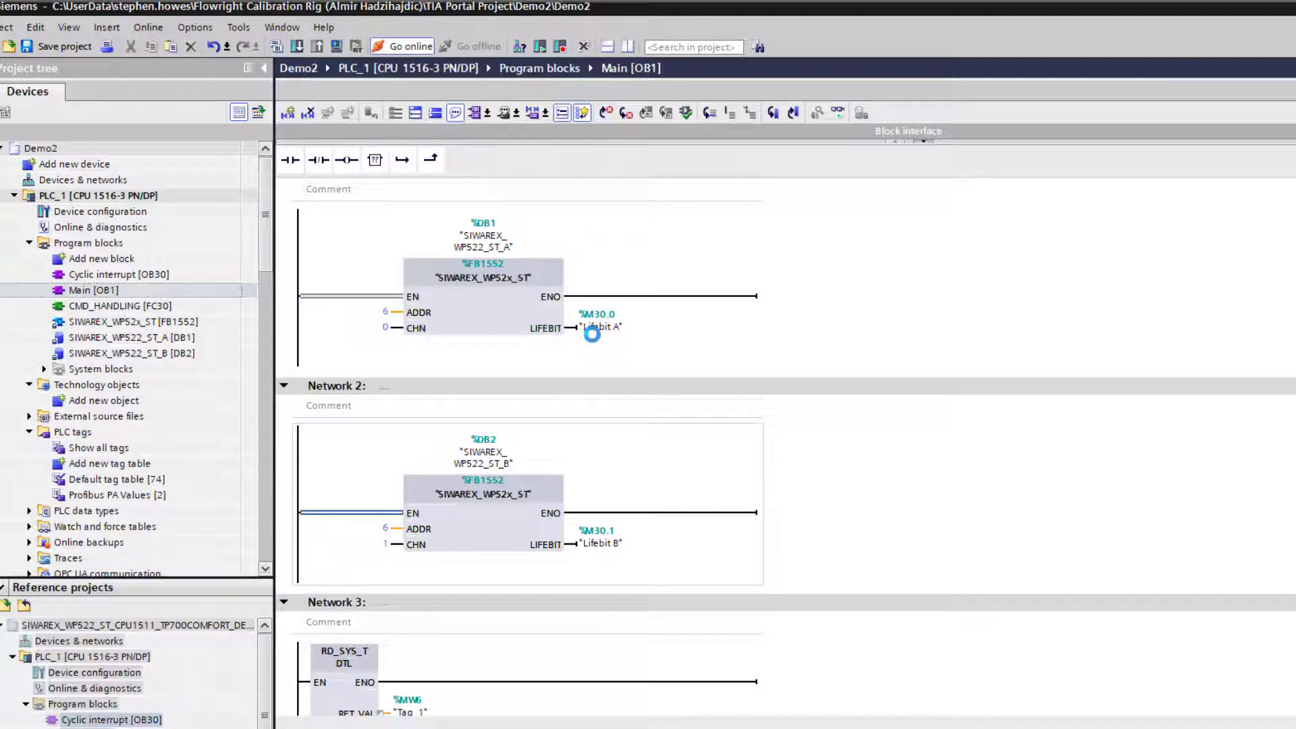
left_click(408, 46)
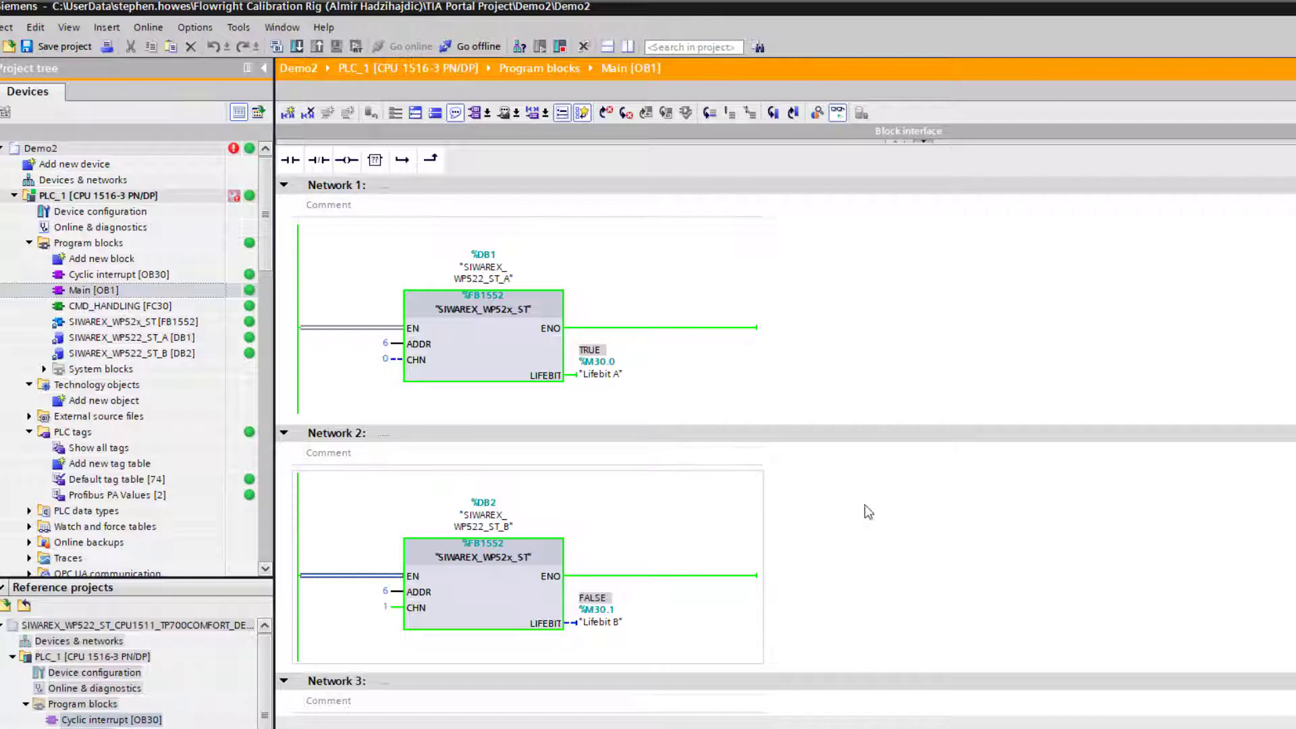
mouse_move(144, 285)
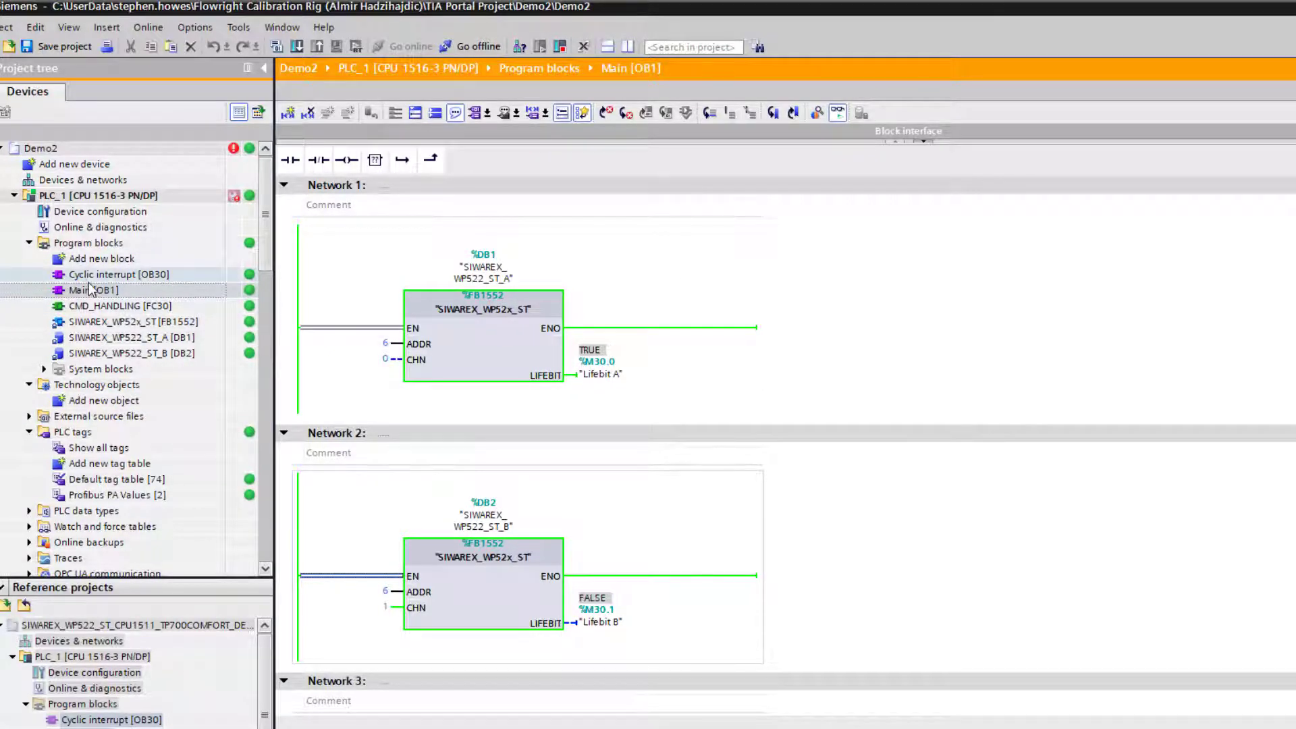
Step: View Cyclic interrupt [OB30] online with its CMD_HANDLING calls wired to the SIWAREX data blocks
left_click(120, 274)
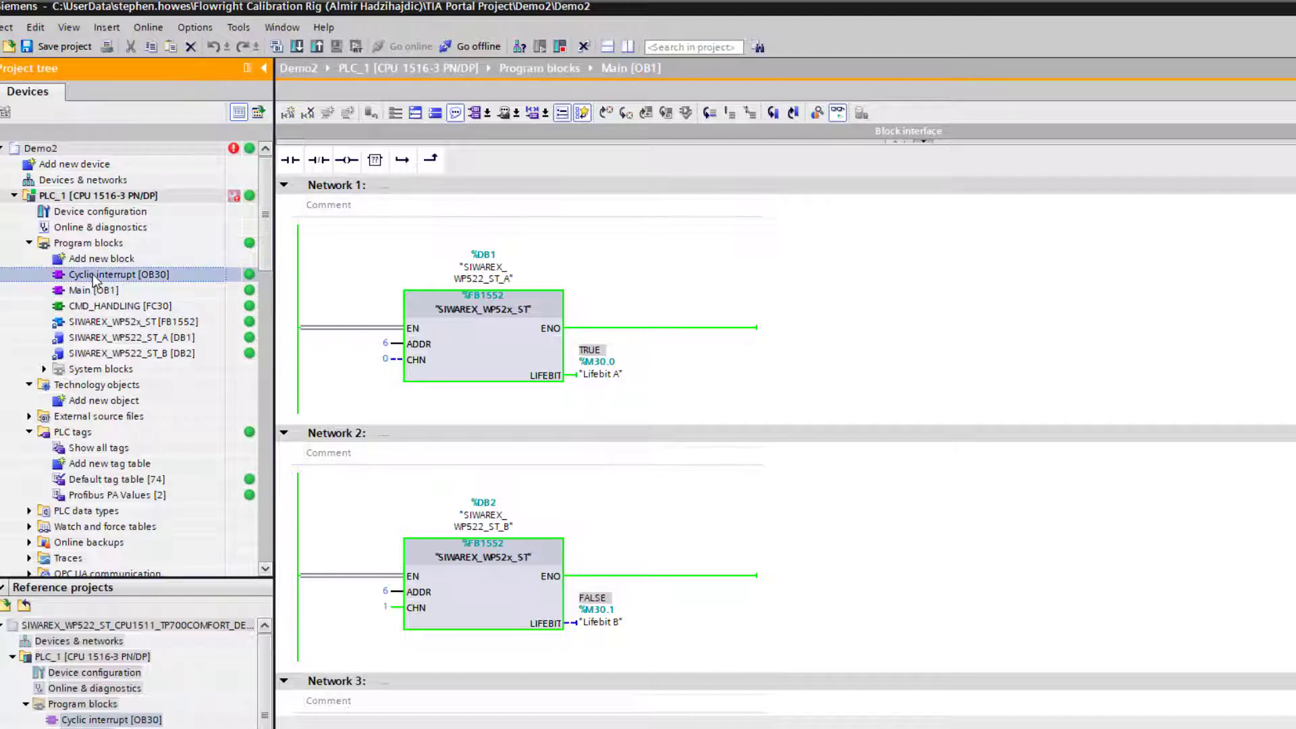
double_click(119, 274)
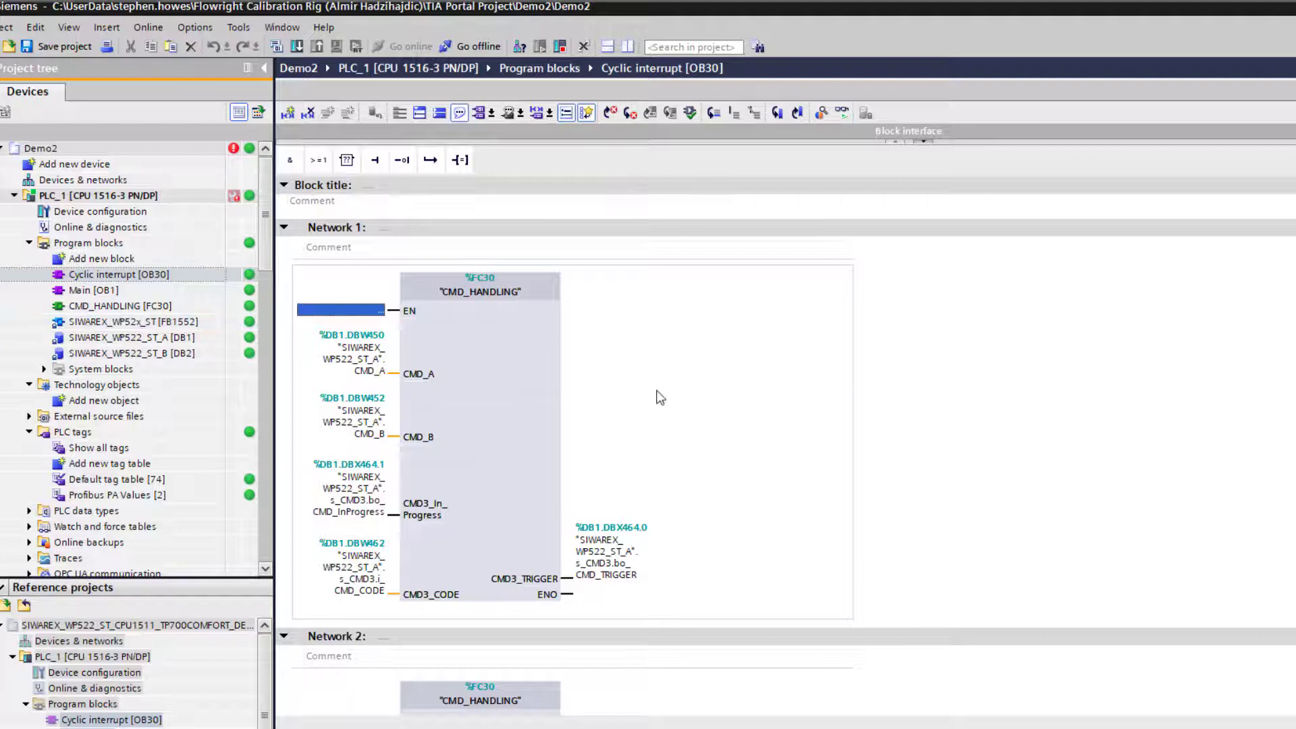
scroll("down", 3)
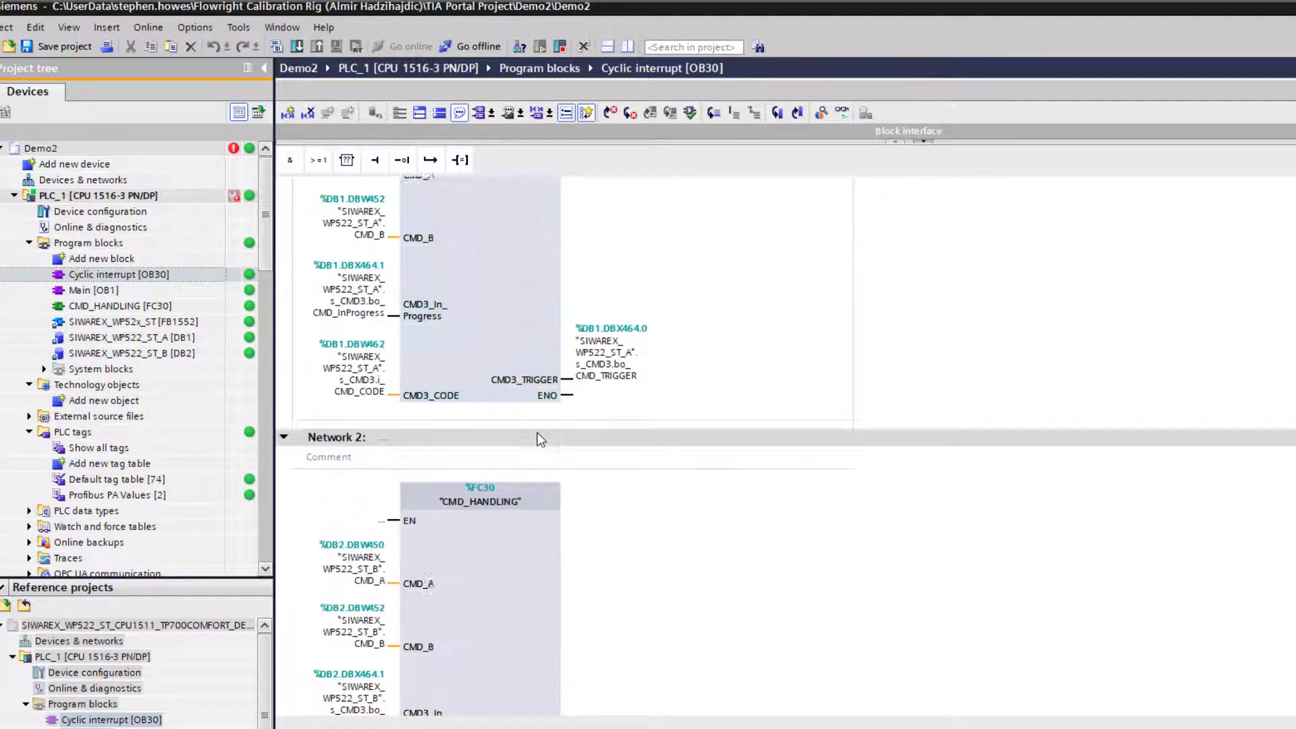
scroll("down", 3)
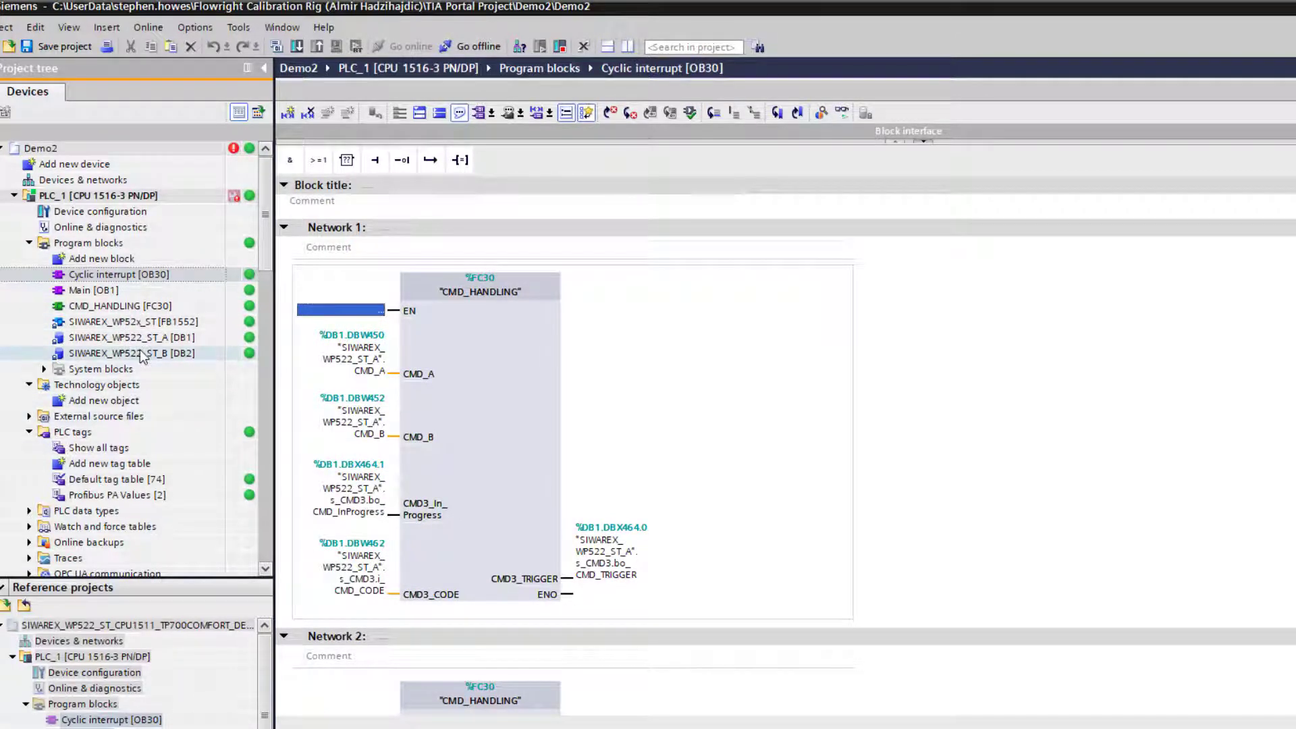
Step: Select the SIWAREX_WP522_ST_A [DB1] data block in the project tree
left_click(131, 336)
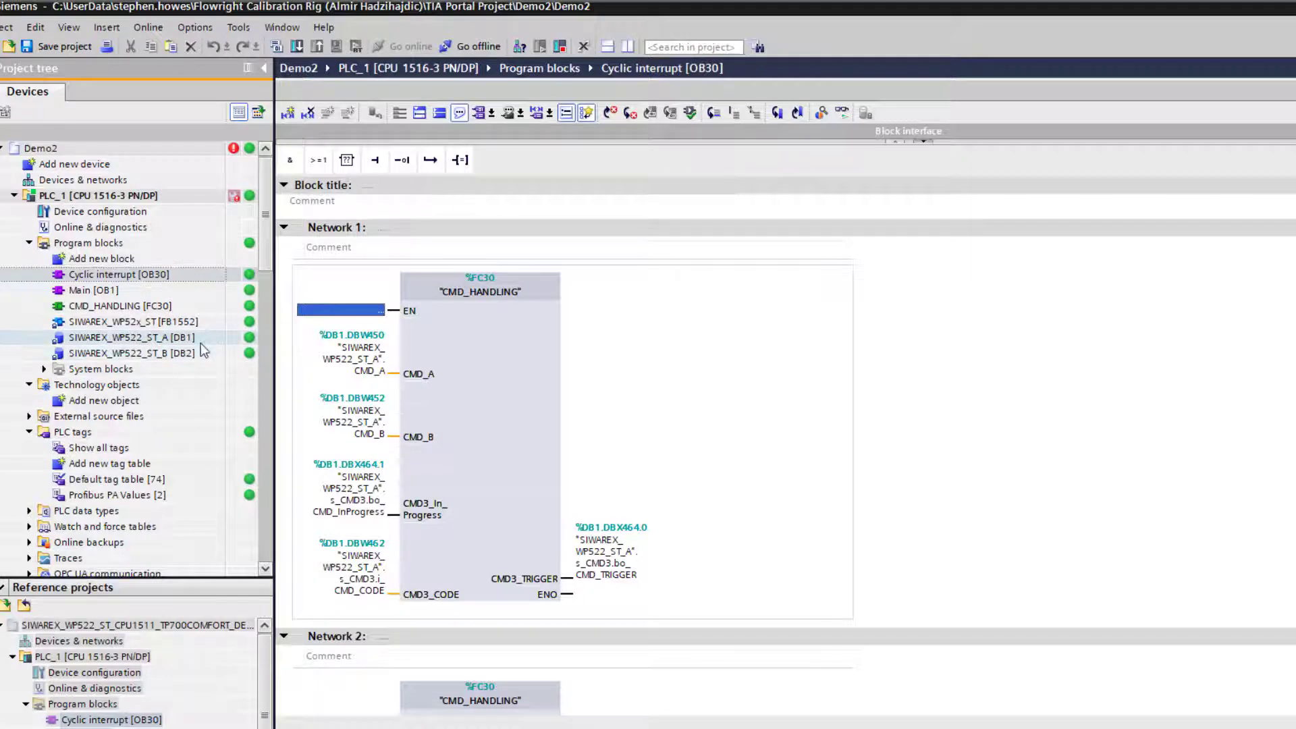
left_click(131, 337)
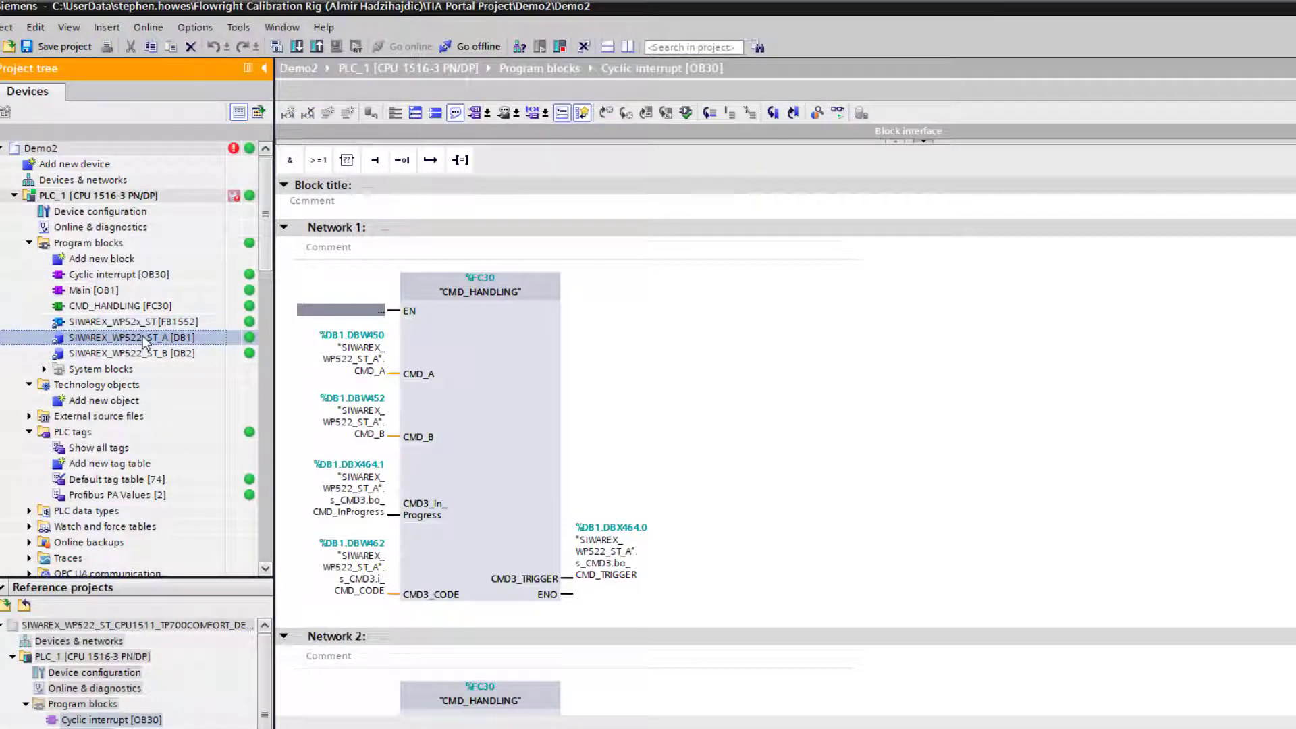
Step: Monitor SIWAREX_WP522_ST_A [DB1] with s_IO_DATA expanded, showing ADDR 6, LIFEBIT TRUE and PROCESS_VAL_1 0.04
double_click(131, 337)
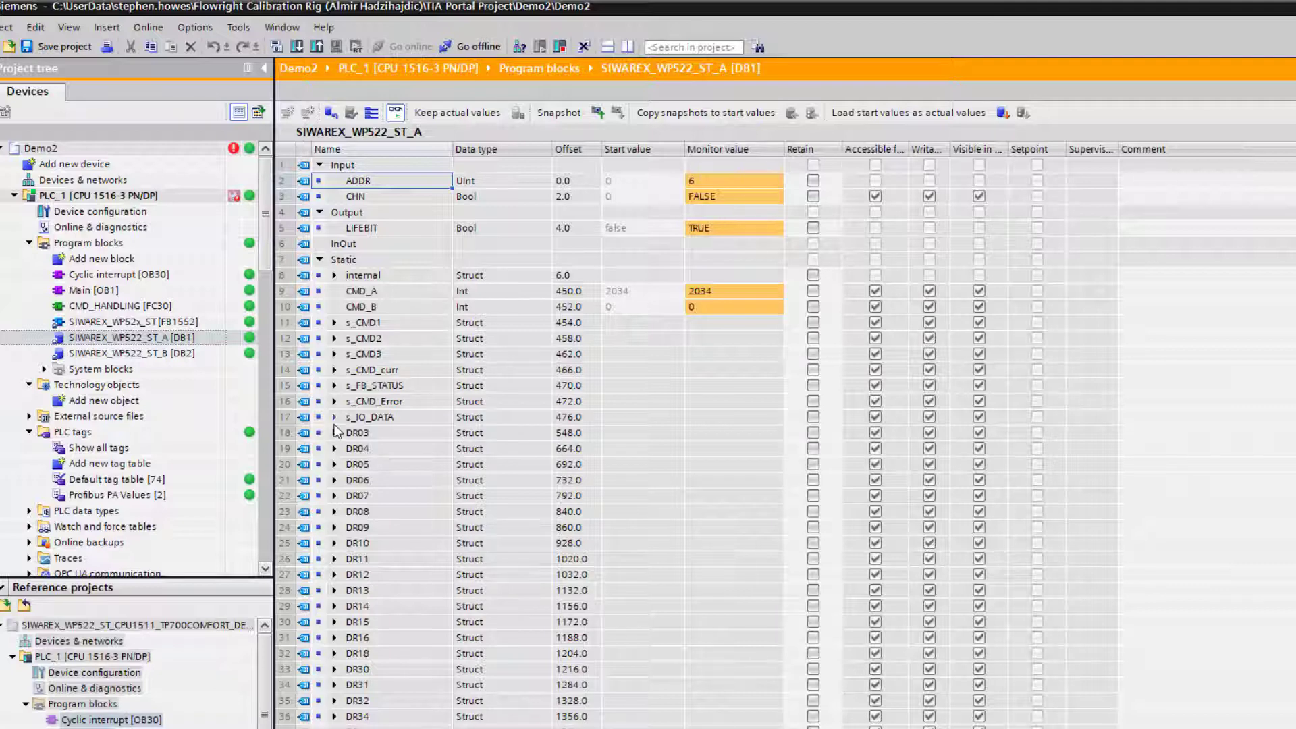
left_click(335, 417)
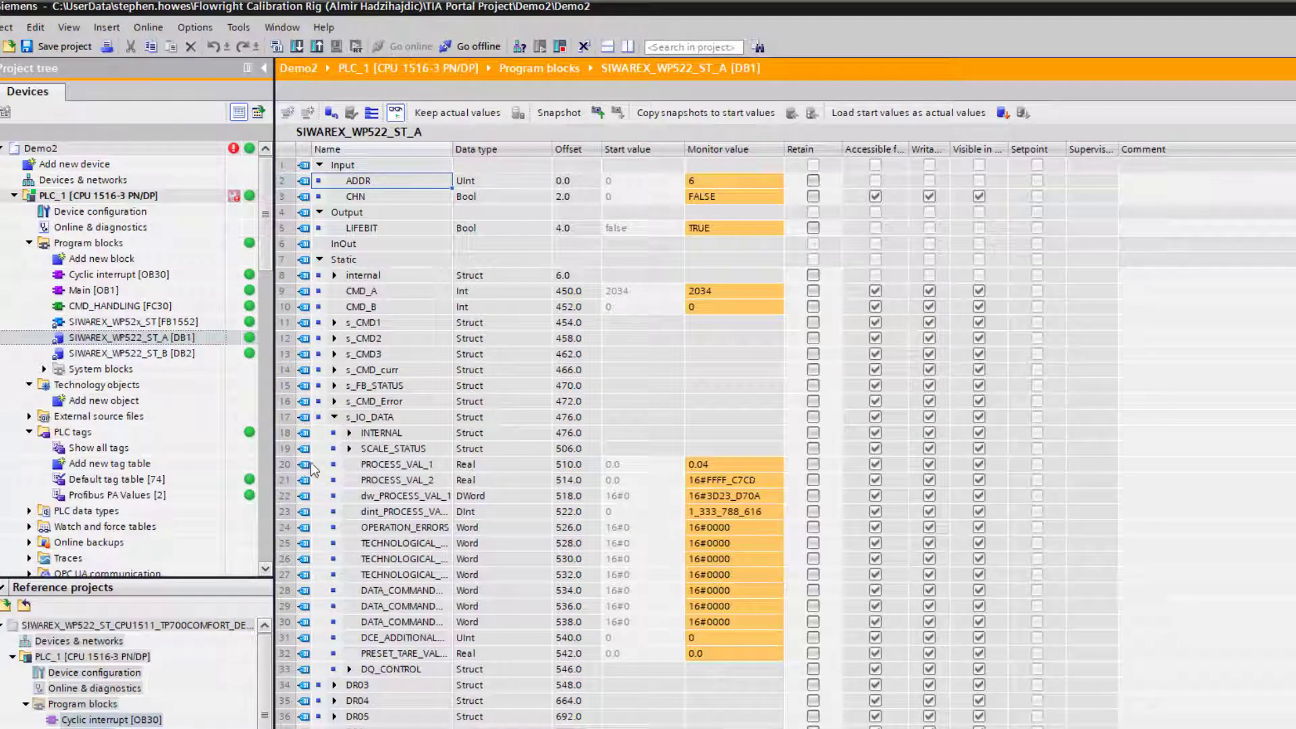
left_click(397, 463)
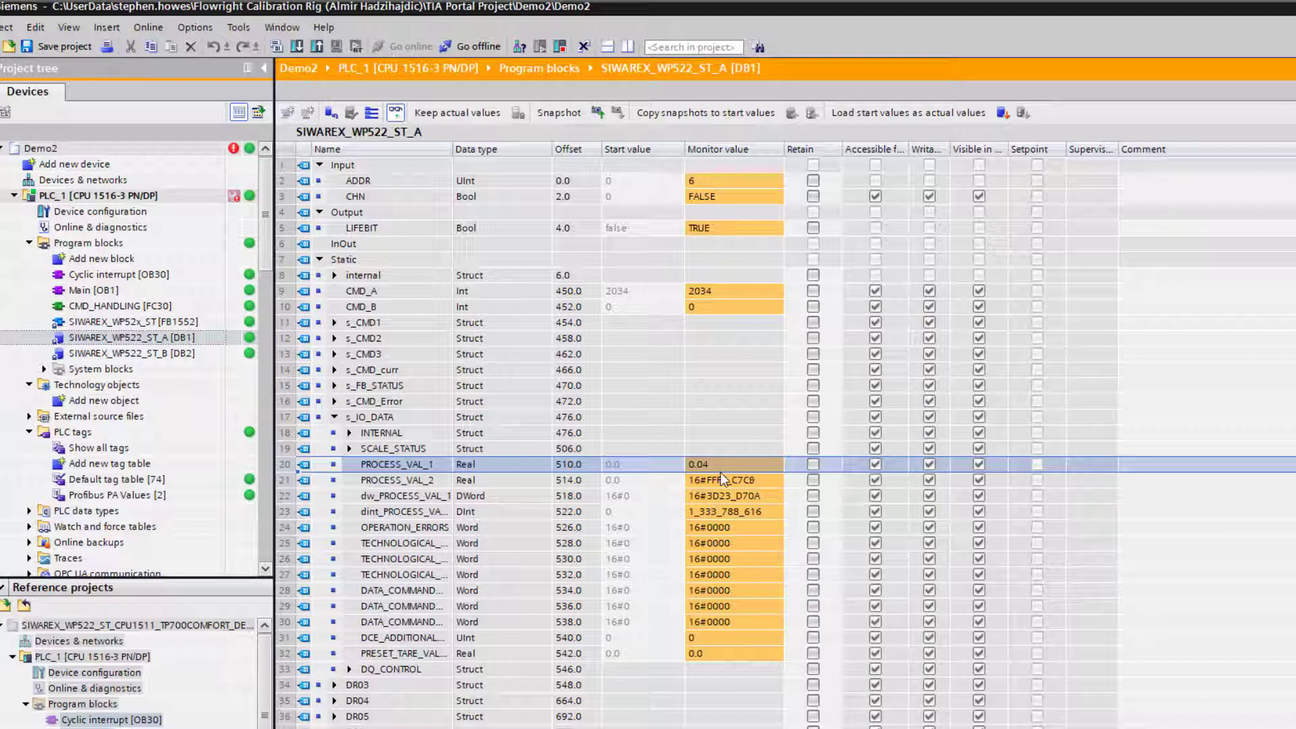
mouse_move(698, 238)
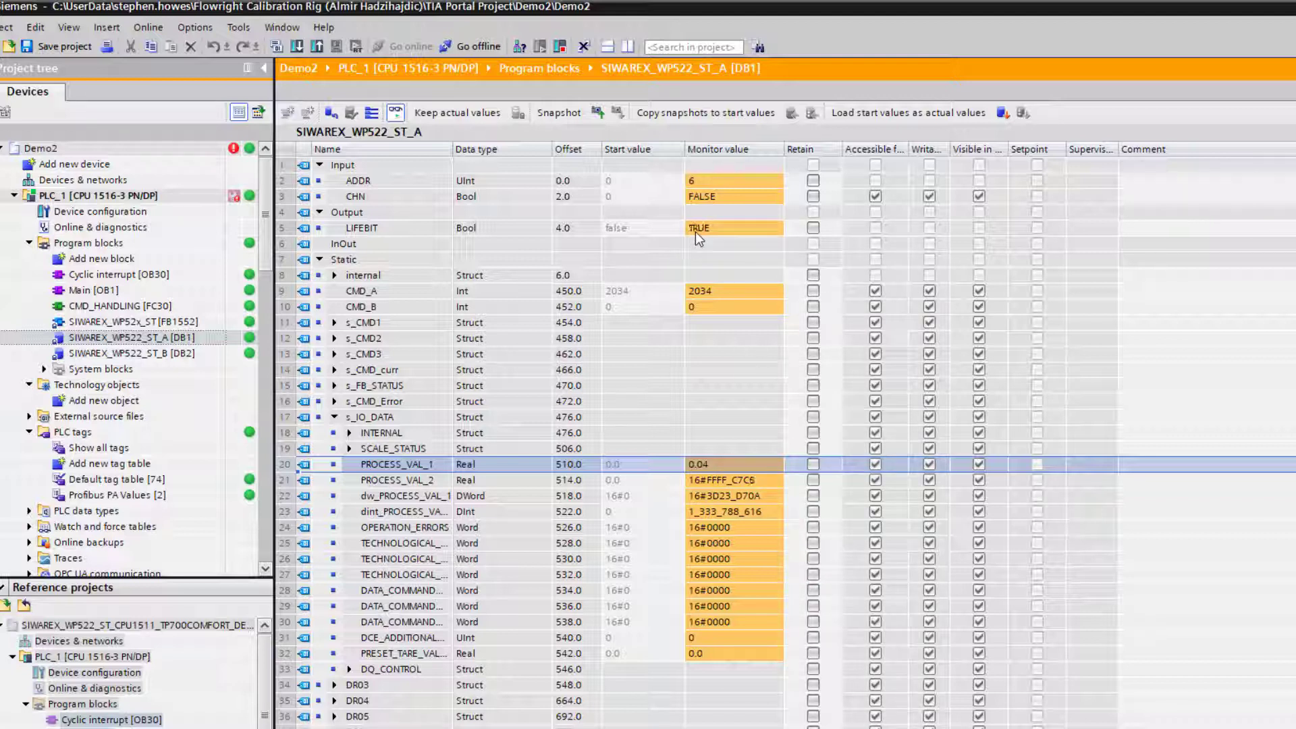